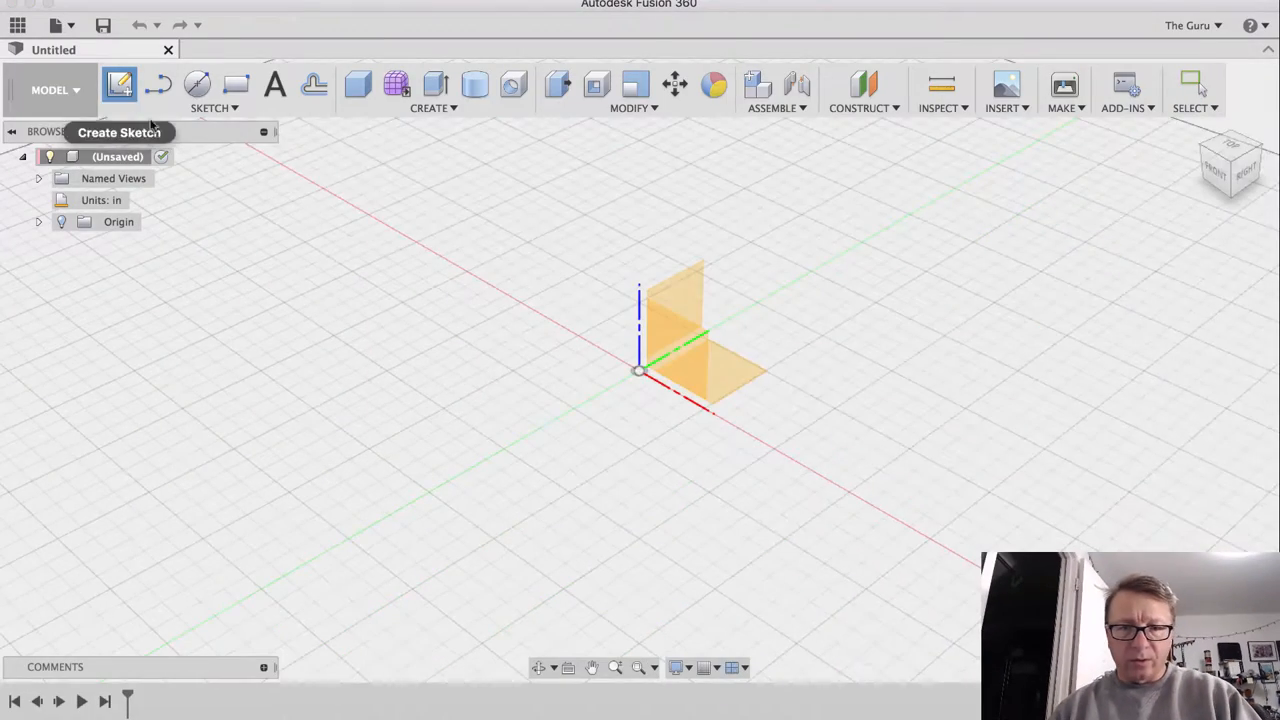
Sketch a right triangle on the vertical origin plane and finish the sketch
{"action": "left_click", "coordinate": [120, 84]}
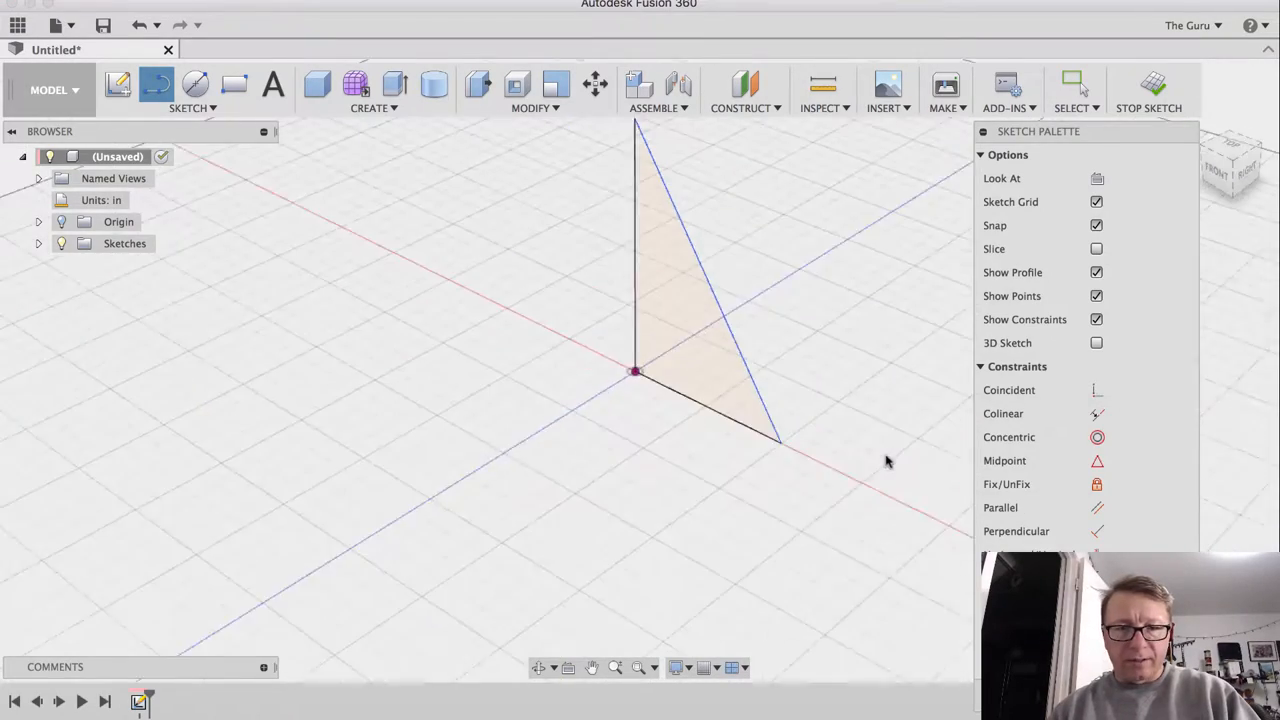
{"action": "left_click", "coordinate": [1148, 90]}
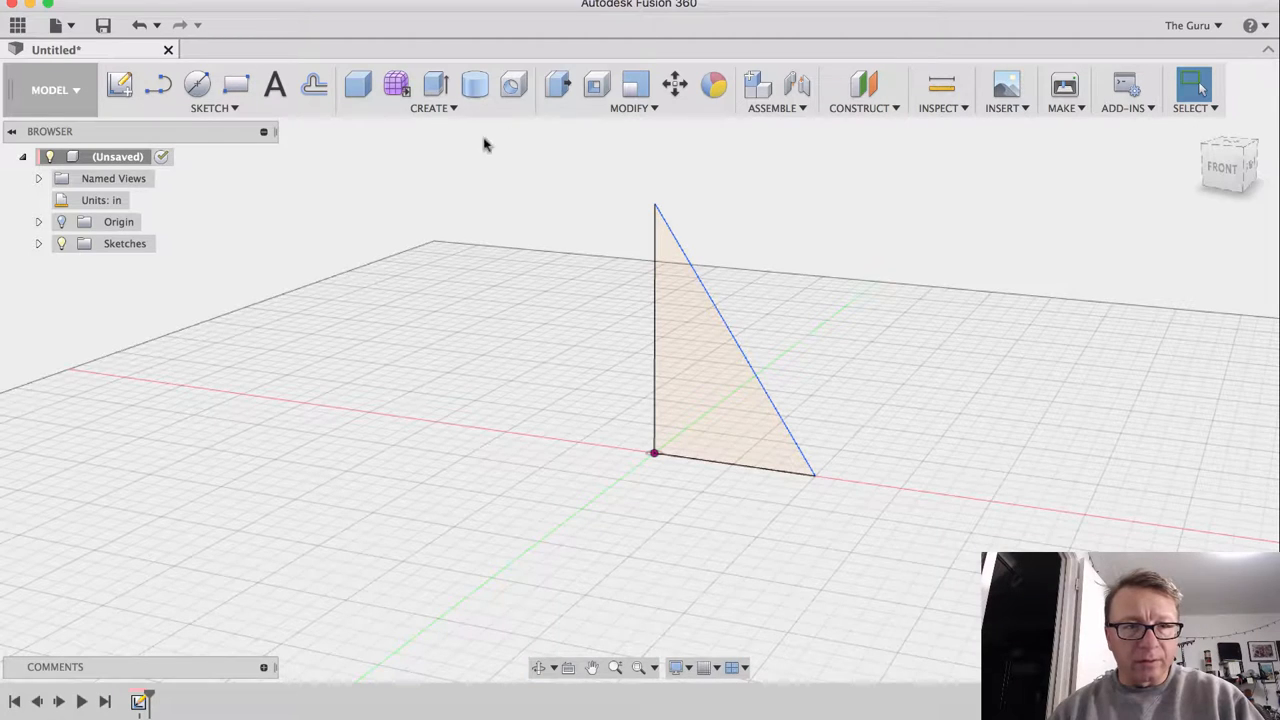
{"action": "mouse_move", "coordinate": [632, 108]}
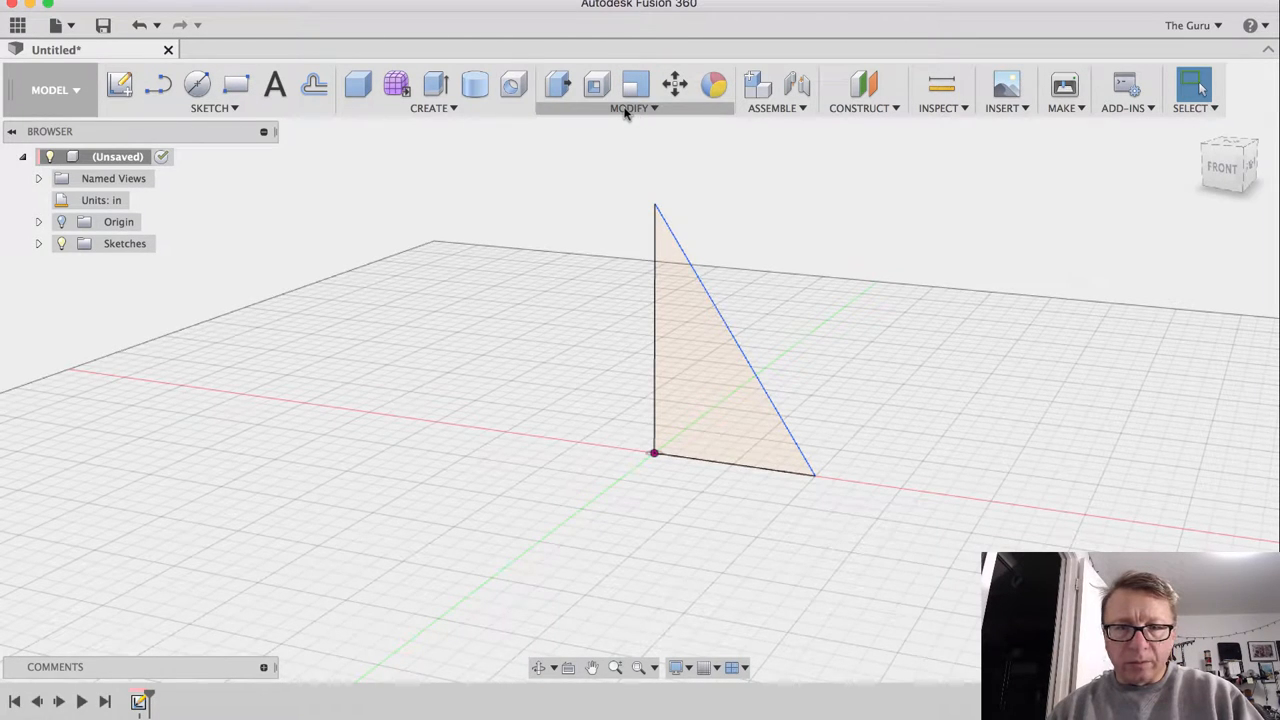
Revolve the triangle profile 360 degrees about its vertical edge into a solid cone
{"action": "left_click", "coordinate": [432, 108]}
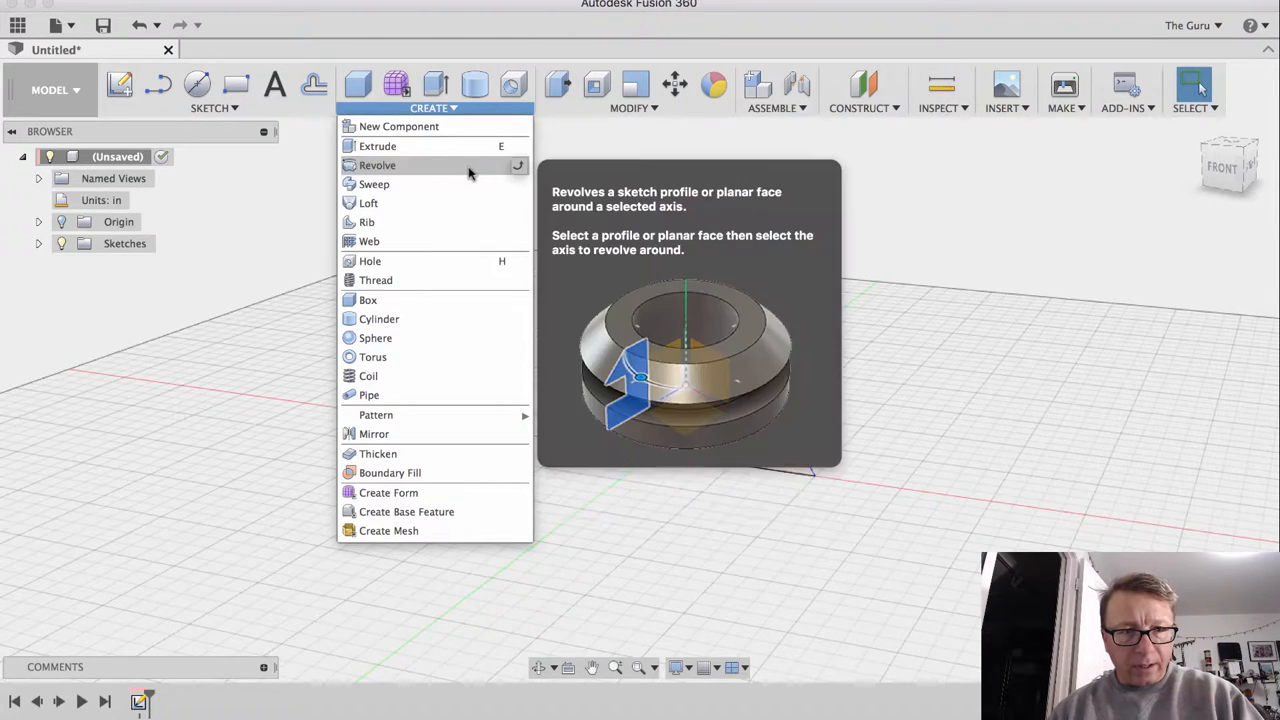
{"action": "left_click", "coordinate": [376, 164]}
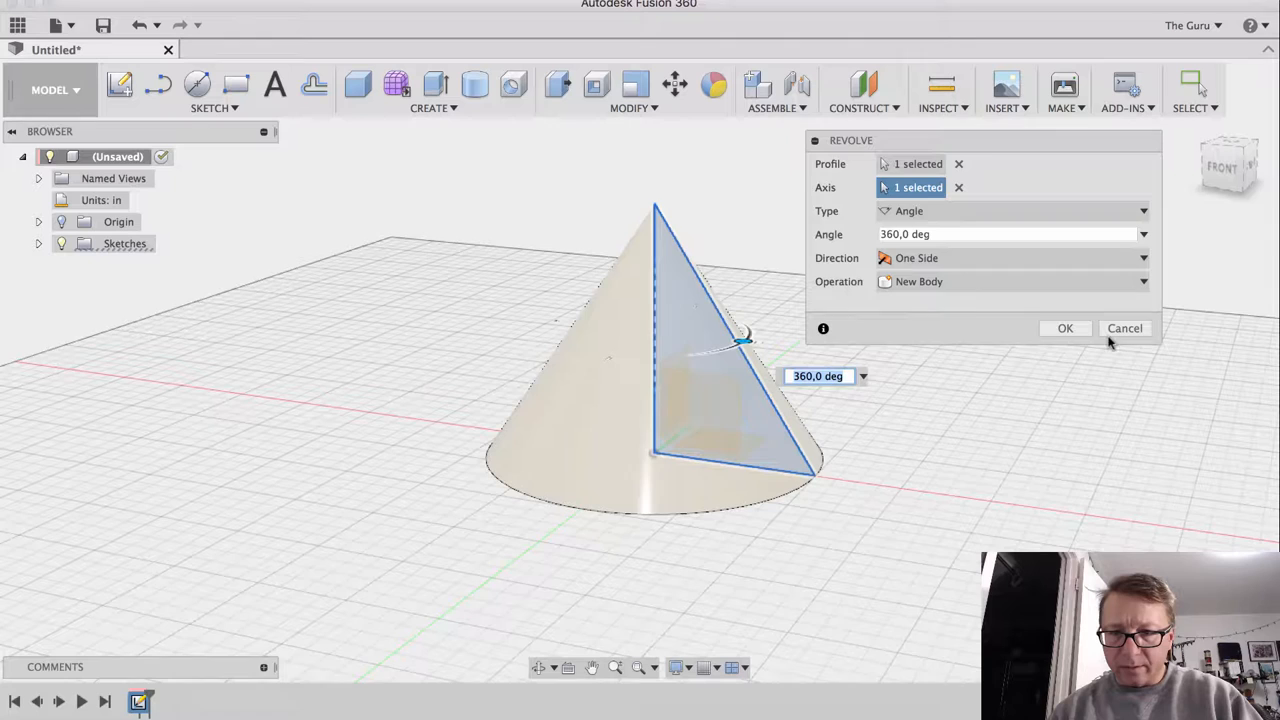
{"action": "left_click", "coordinate": [1064, 328]}
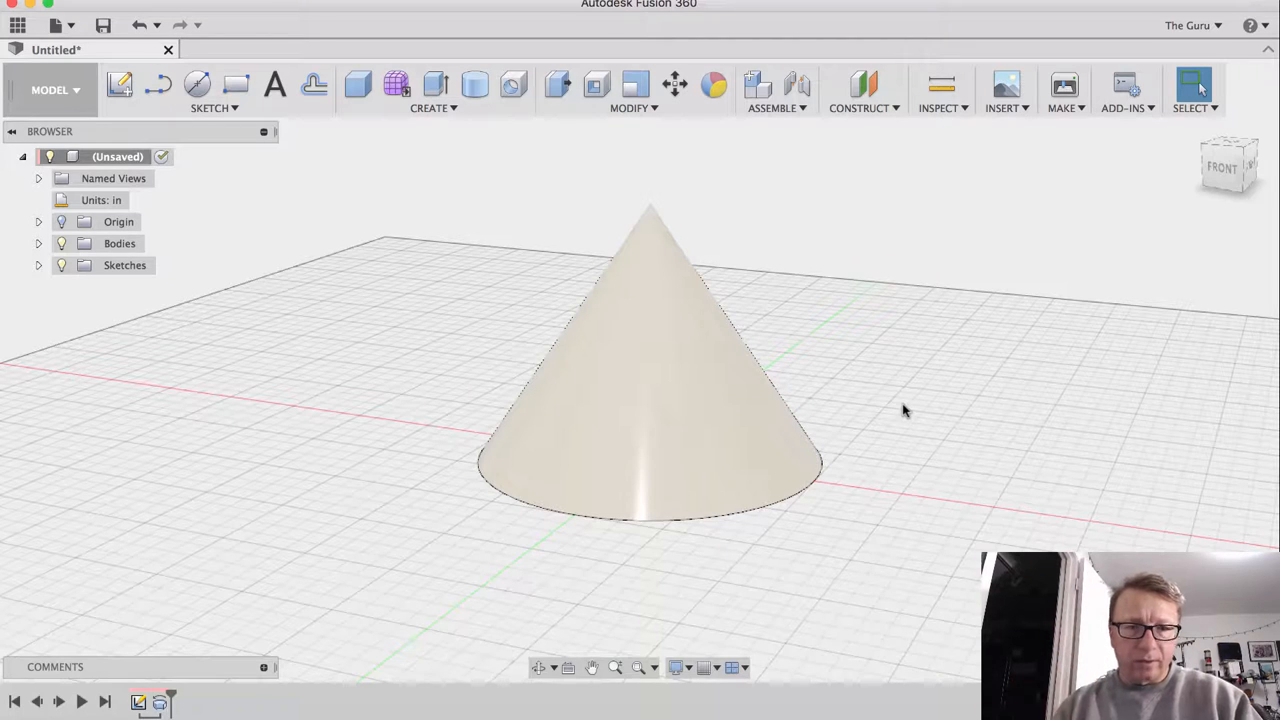
{"action": "mouse_move", "coordinate": [888, 396]}
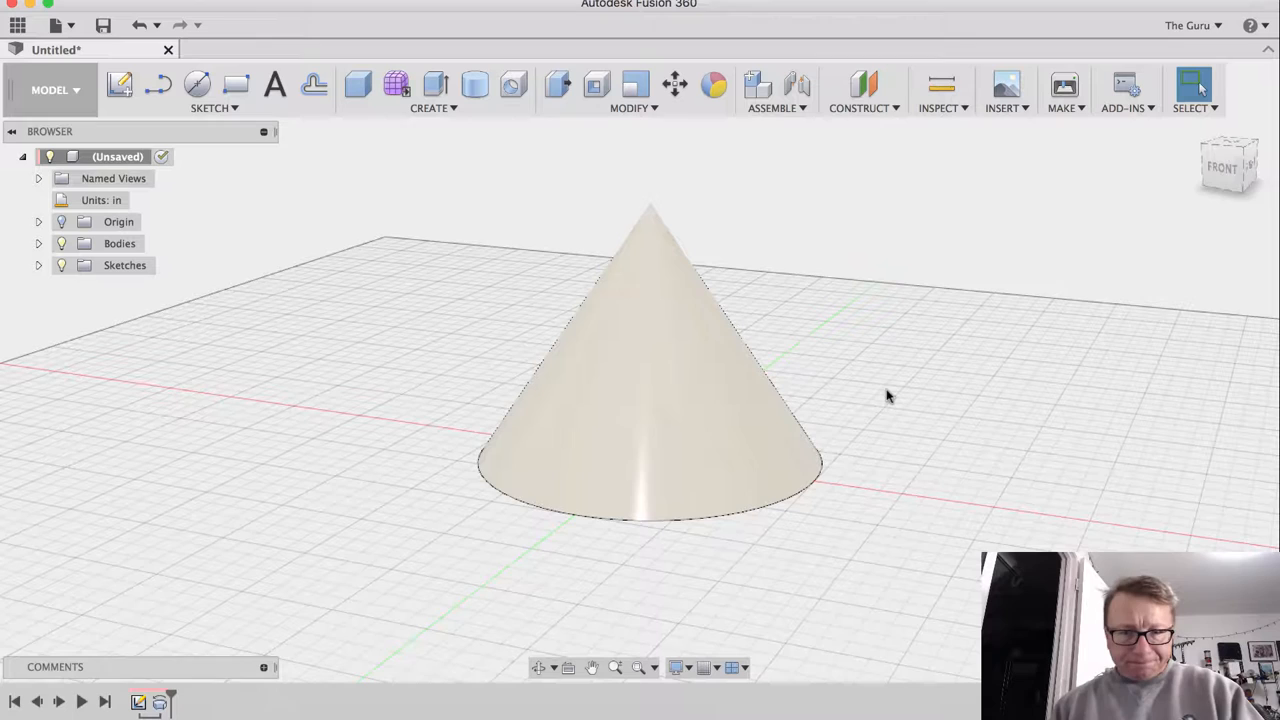
View the cone straight on from the ViewCube's FRONT face
{"action": "left_click", "coordinate": [1228, 162]}
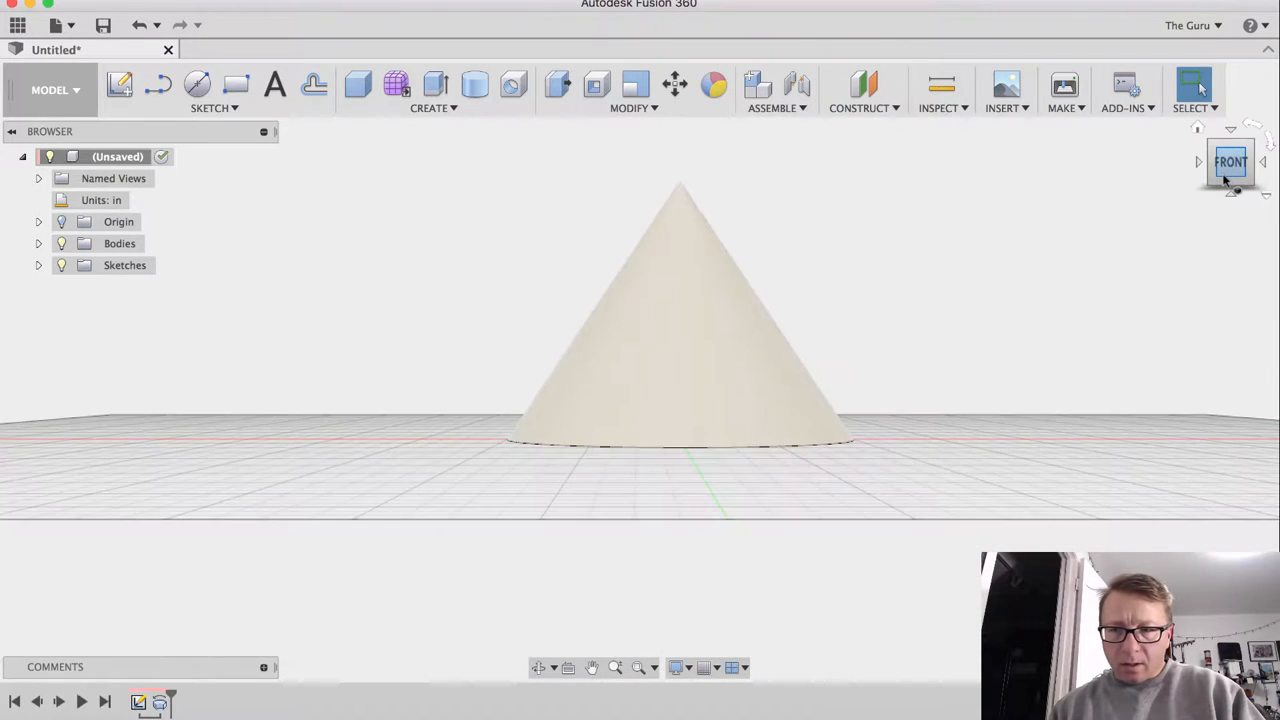
{"action": "mouse_move", "coordinate": [1040, 320]}
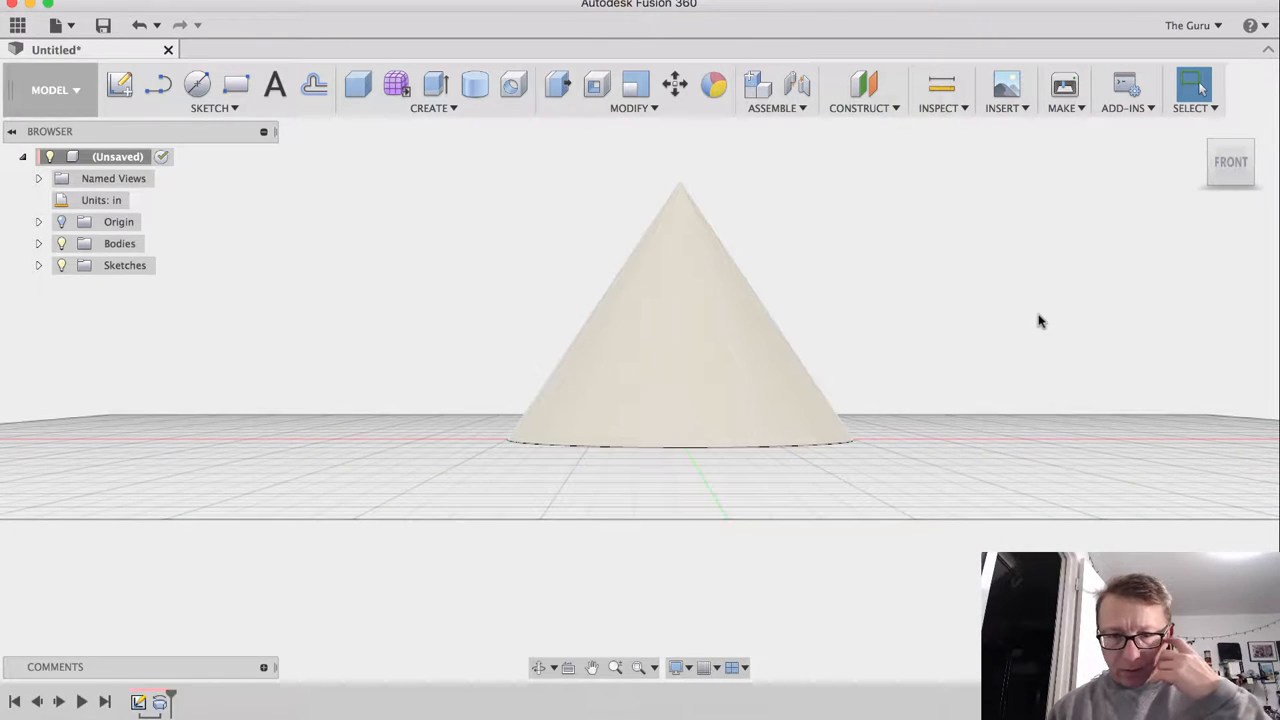
{"action": "mouse_move", "coordinate": [868, 244]}
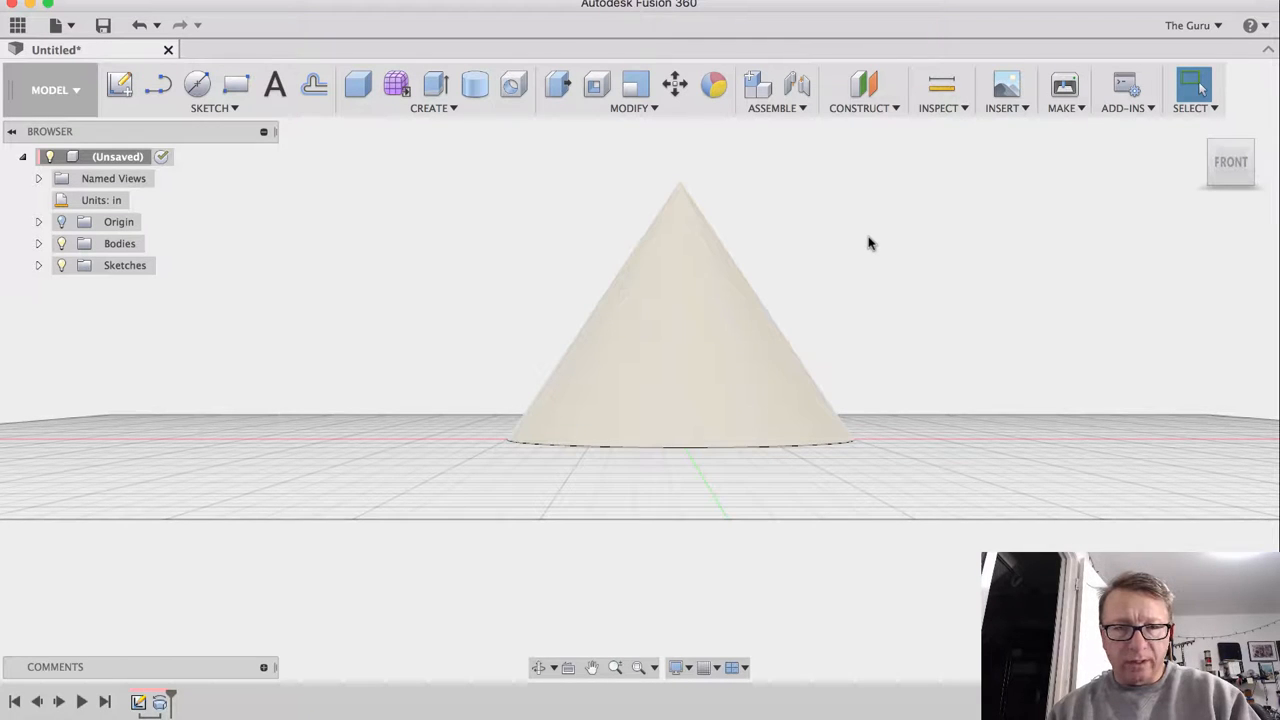
{"action": "mouse_move", "coordinate": [862, 108]}
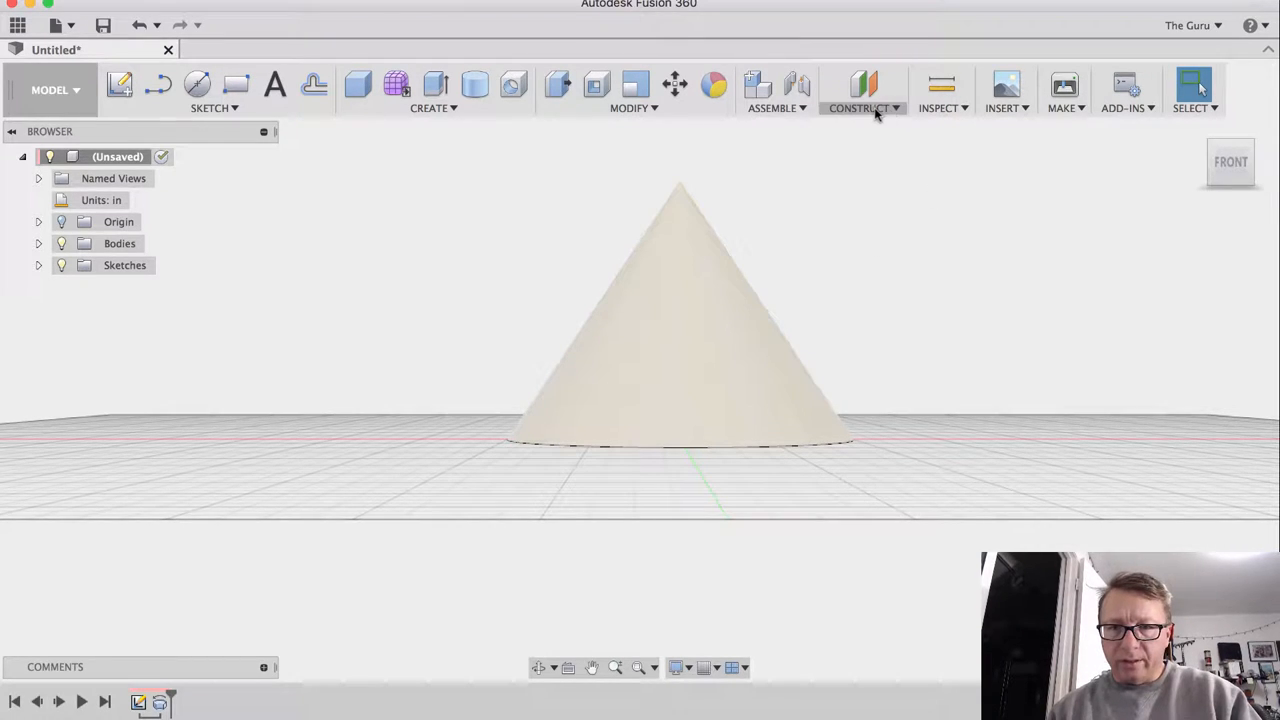
Start a Tangent Plane on the cone's sloped face and swing it around the slope
{"action": "left_click", "coordinate": [860, 108]}
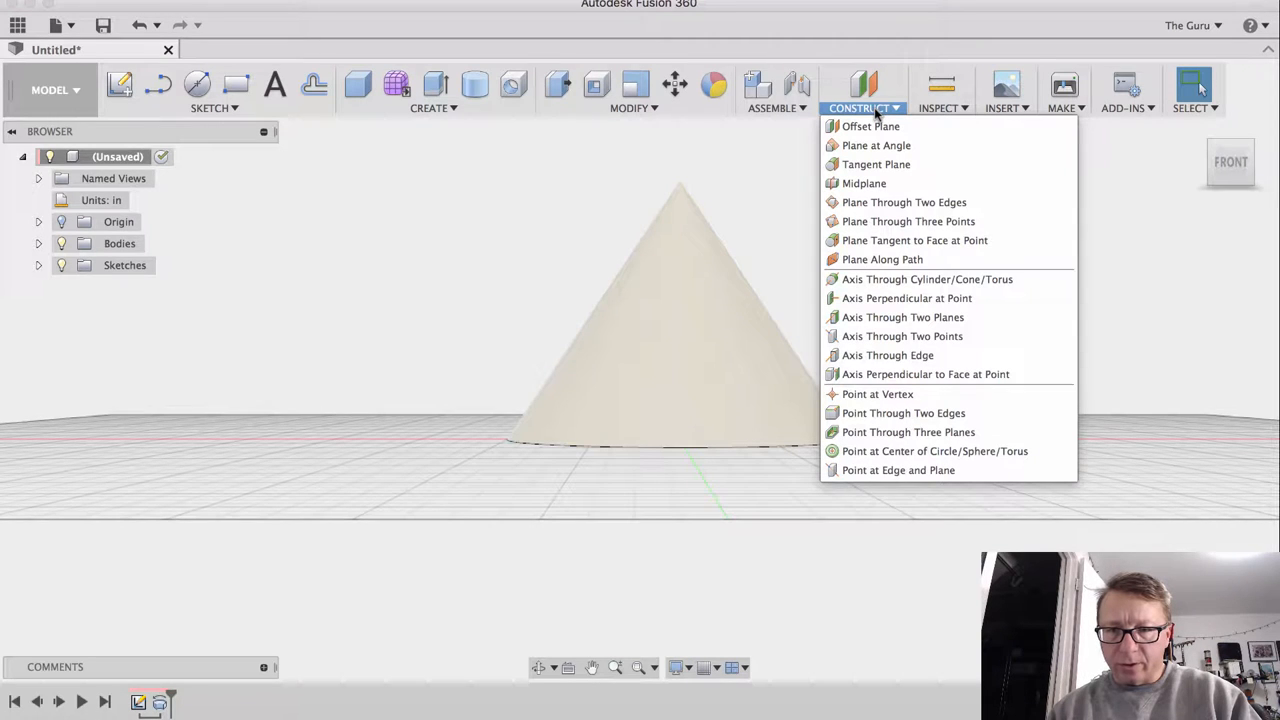
{"action": "left_click", "coordinate": [876, 164]}
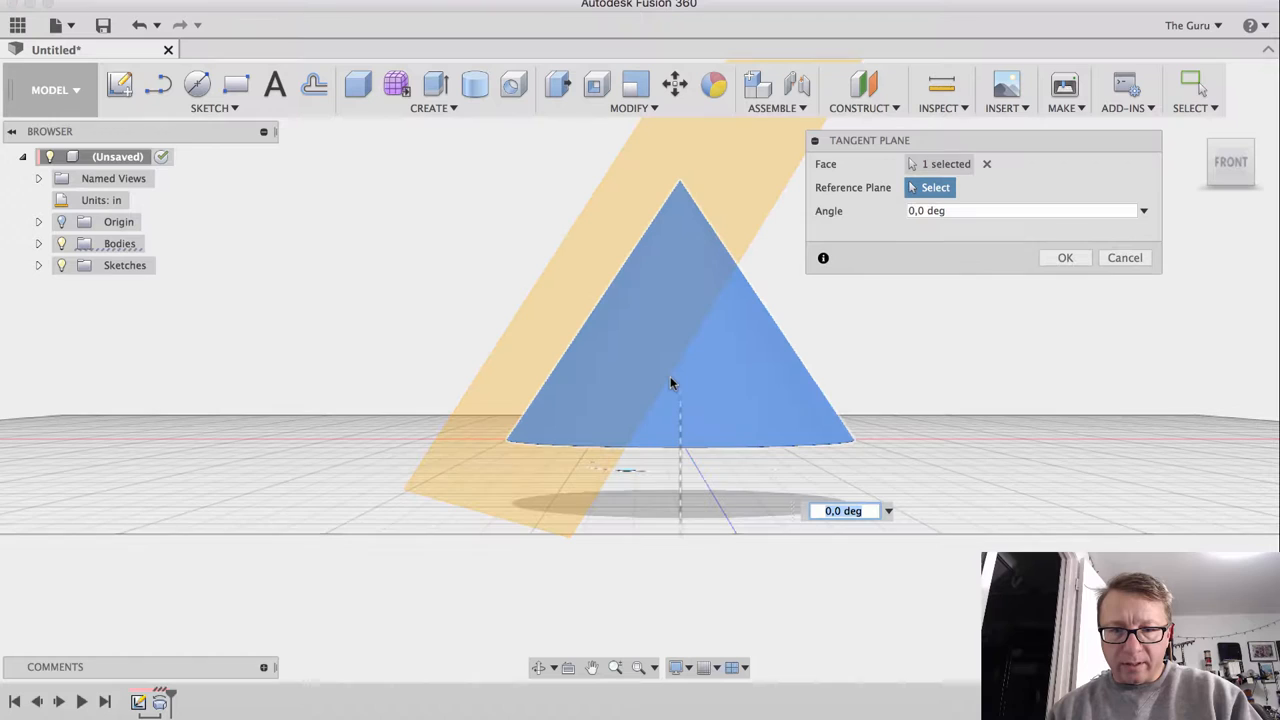
{"action": "mouse_move", "coordinate": [700, 368]}
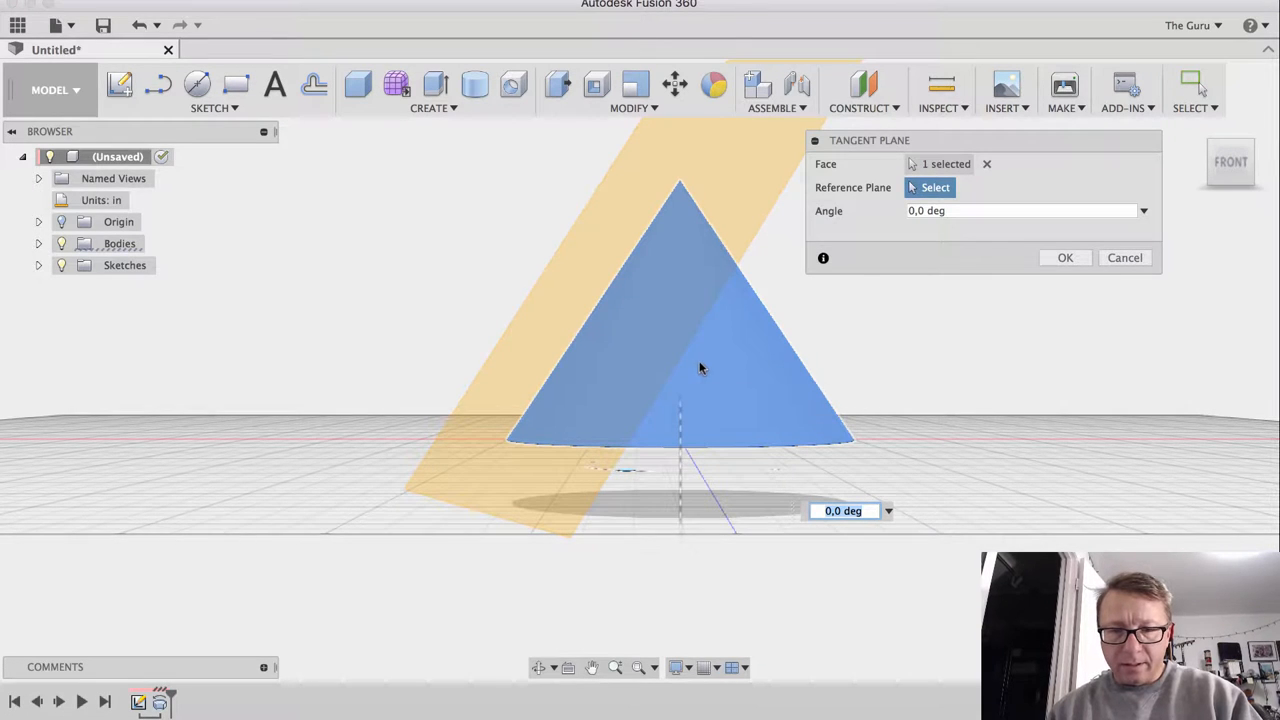
{"action": "mouse_move", "coordinate": [1196, 186]}
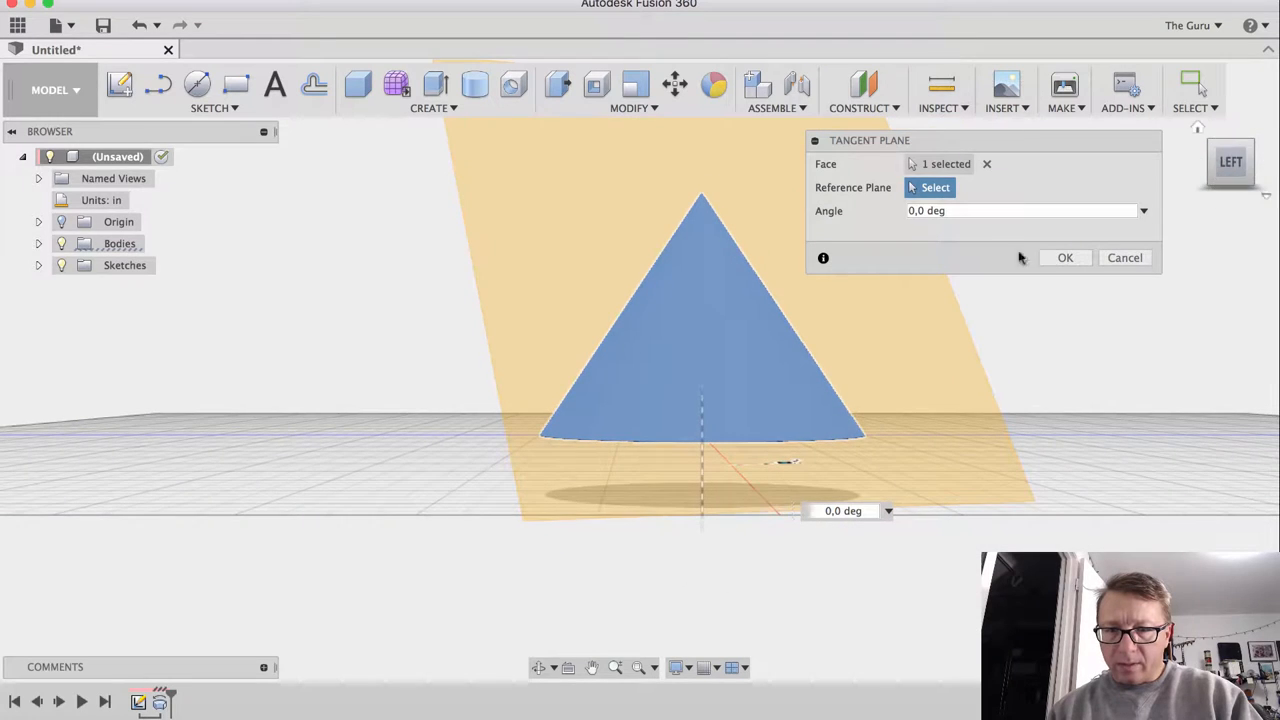
{"action": "mouse_move", "coordinate": [856, 430]}
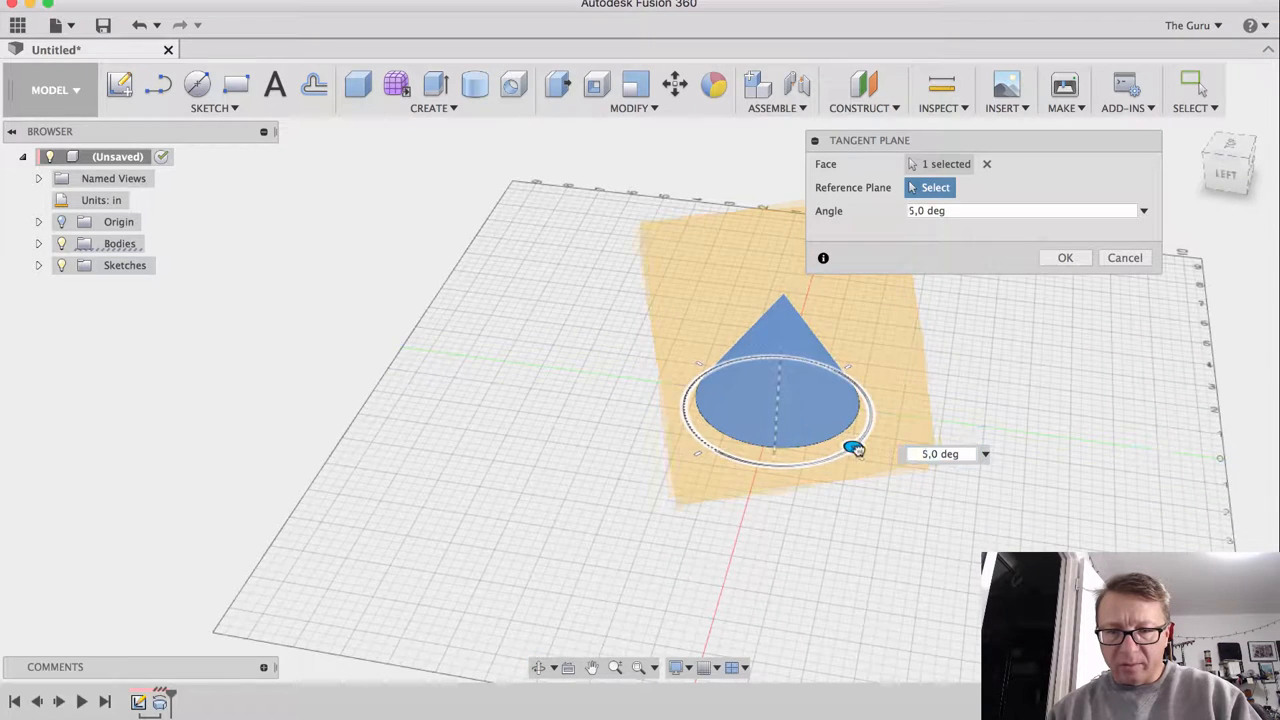
{"action": "left_click_drag", "start_coordinate": [854, 448], "coordinate": [862, 390]}
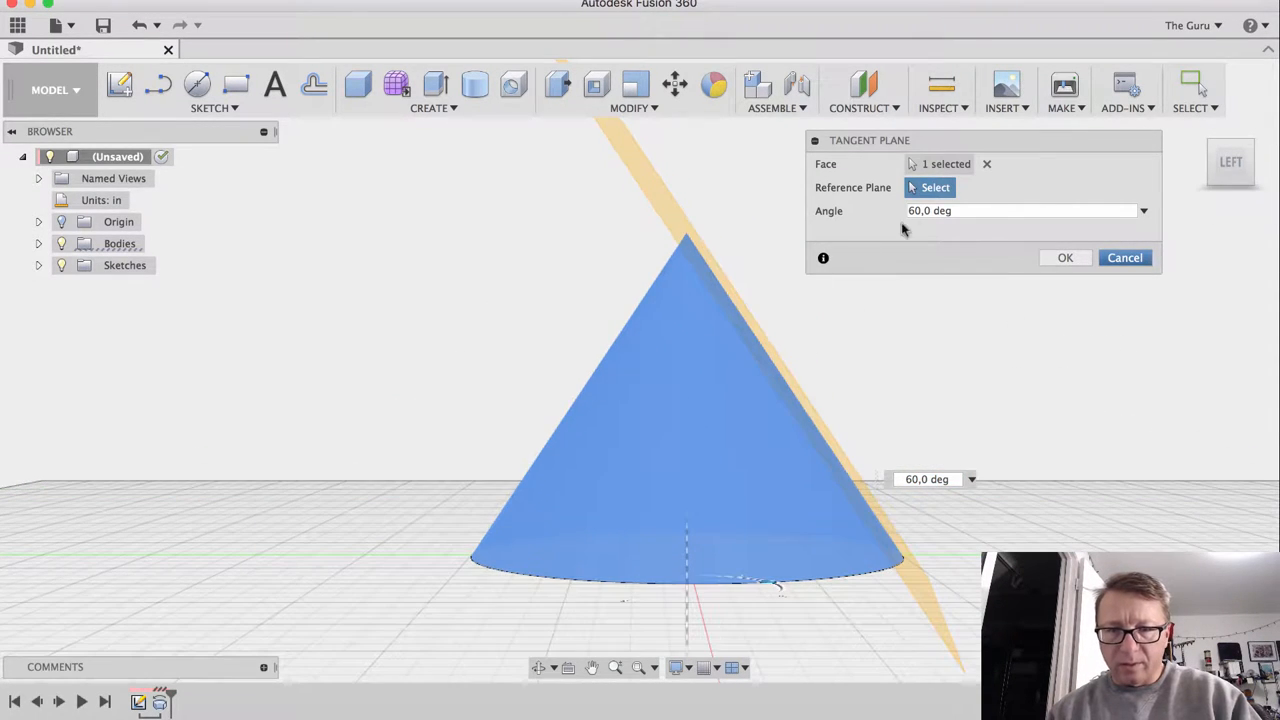
Set the tangent plane's angle to 62.5 degrees and confirm it
{"action": "left_click", "coordinate": [1020, 210]}
{"action": "type", "text": "5"}
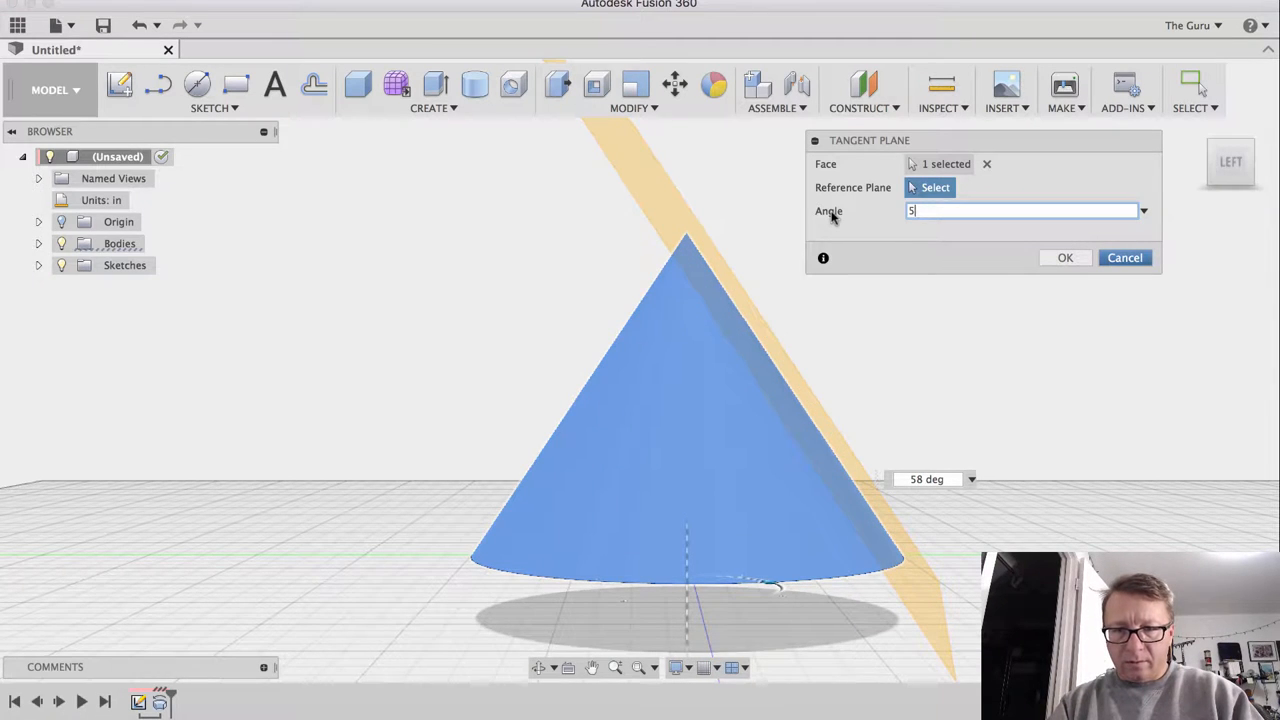
{"action": "type", "text": "62"}
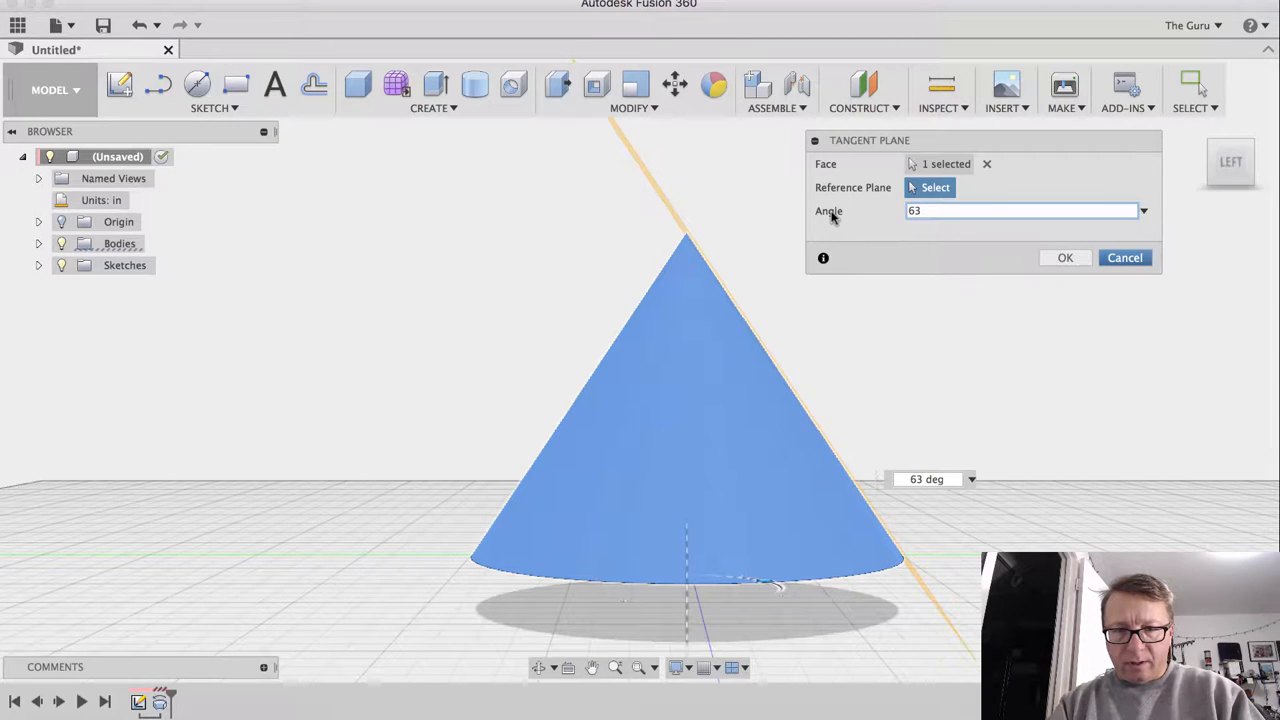
{"action": "type", "text": "61"}
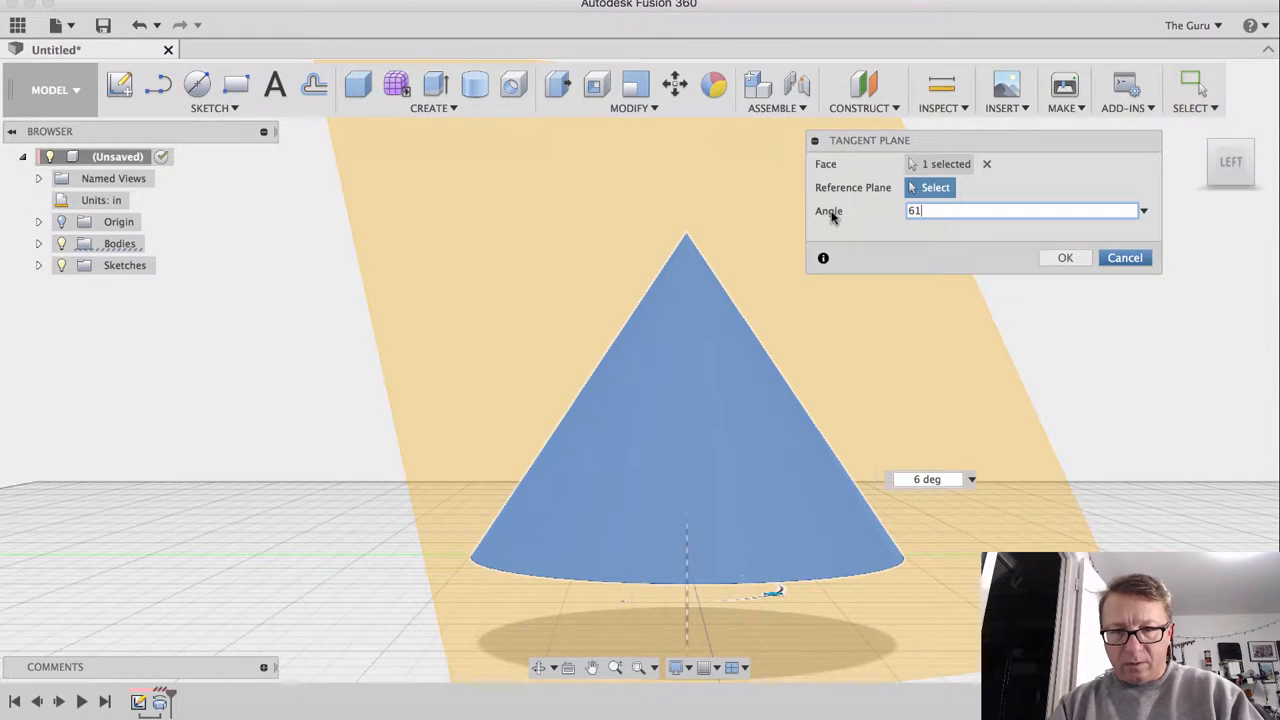
{"action": "type", "text": "2"}
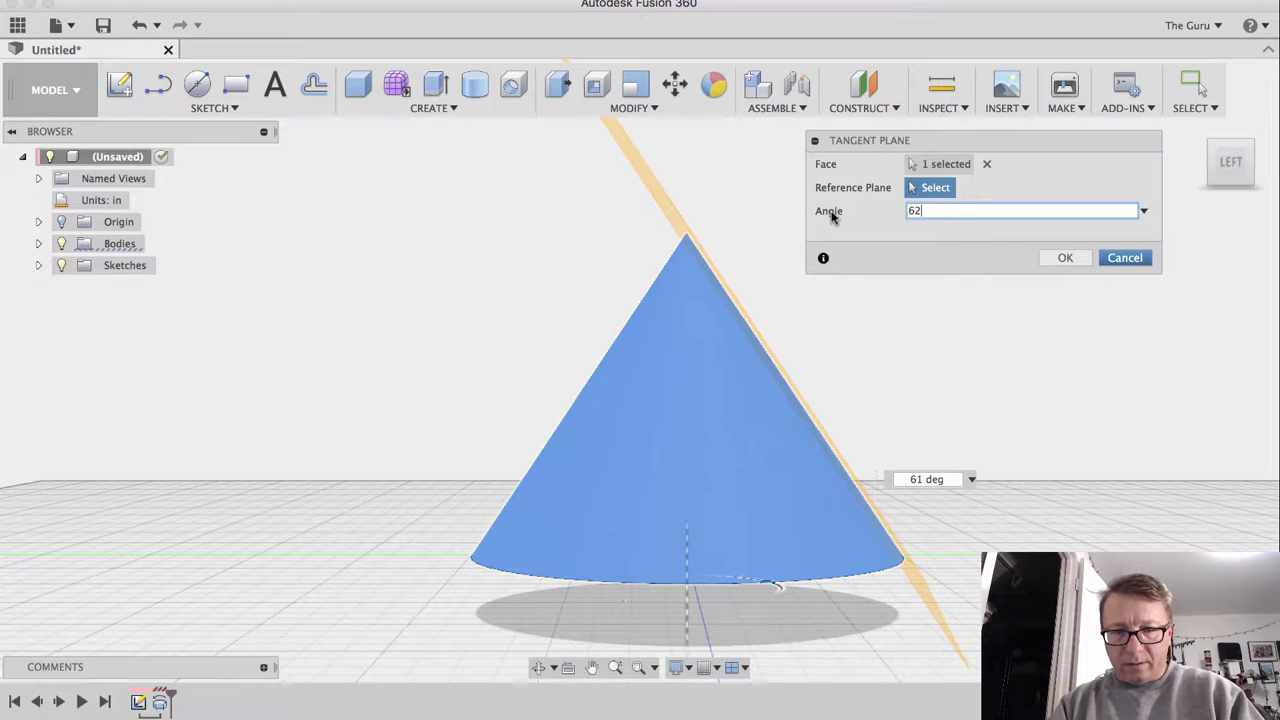
{"action": "type", "text": ".5"}
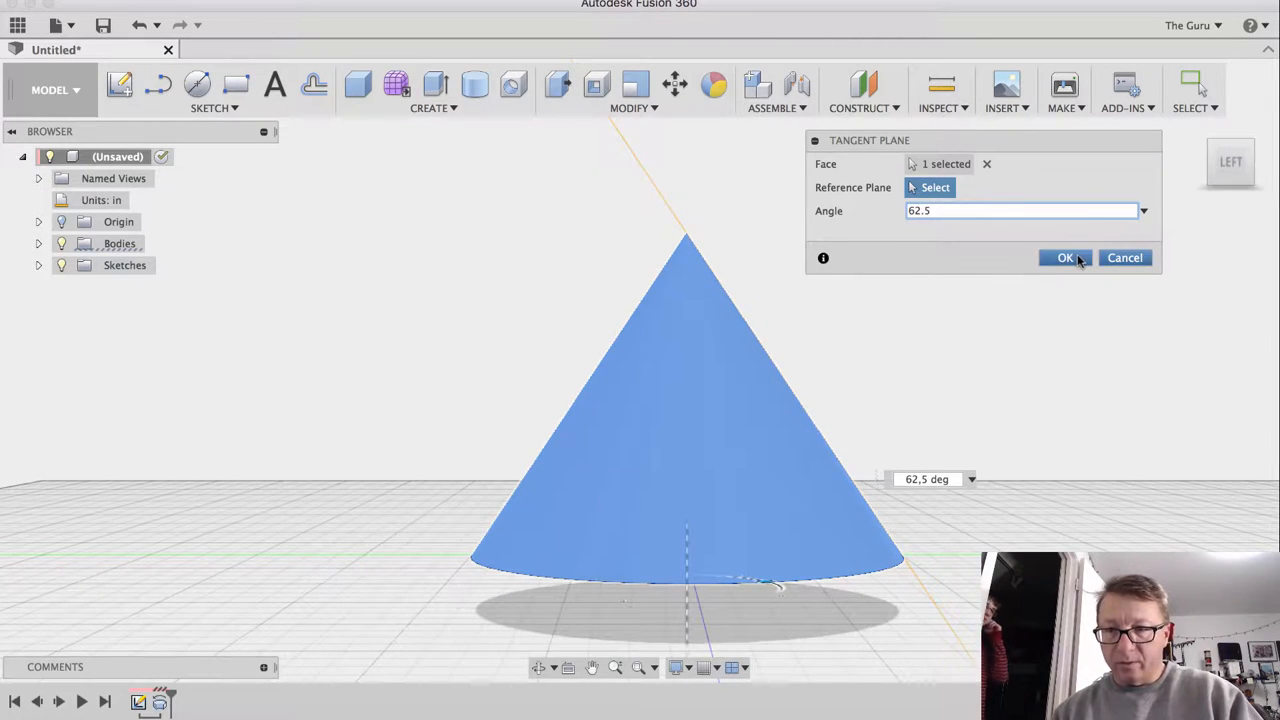
{"action": "left_click", "coordinate": [1064, 258]}
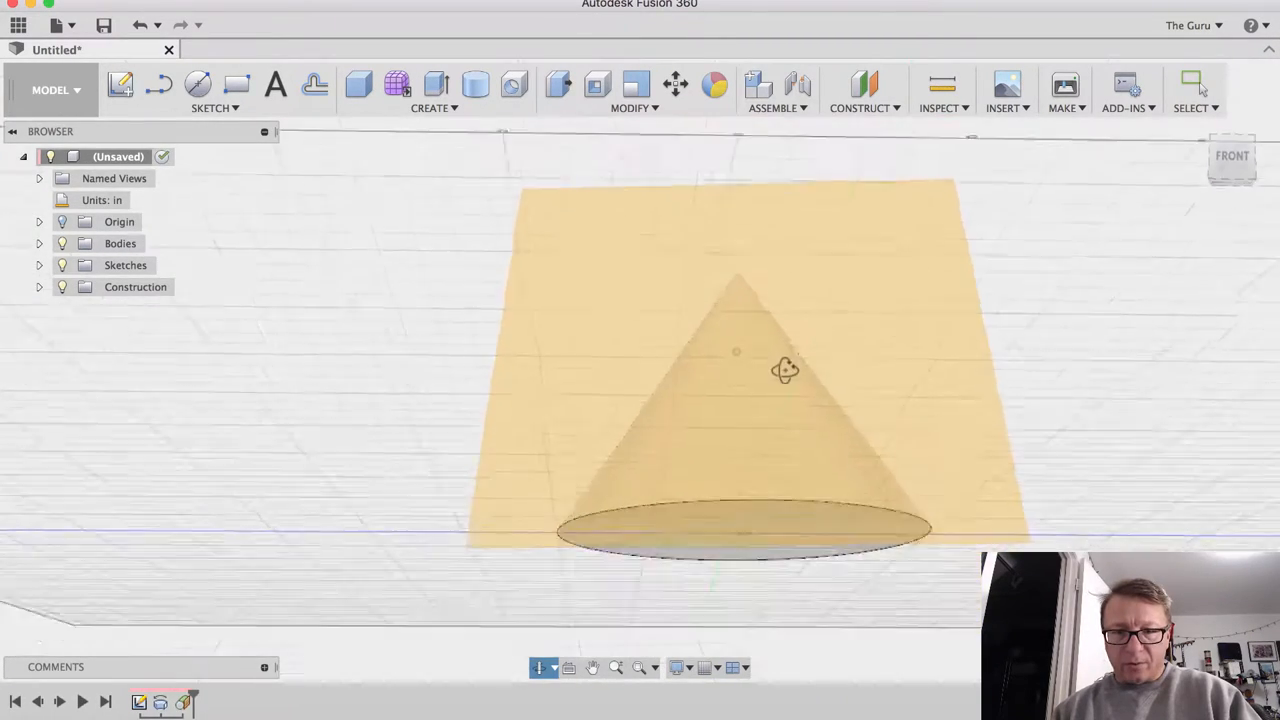
{"action": "left_click", "coordinate": [1232, 168]}
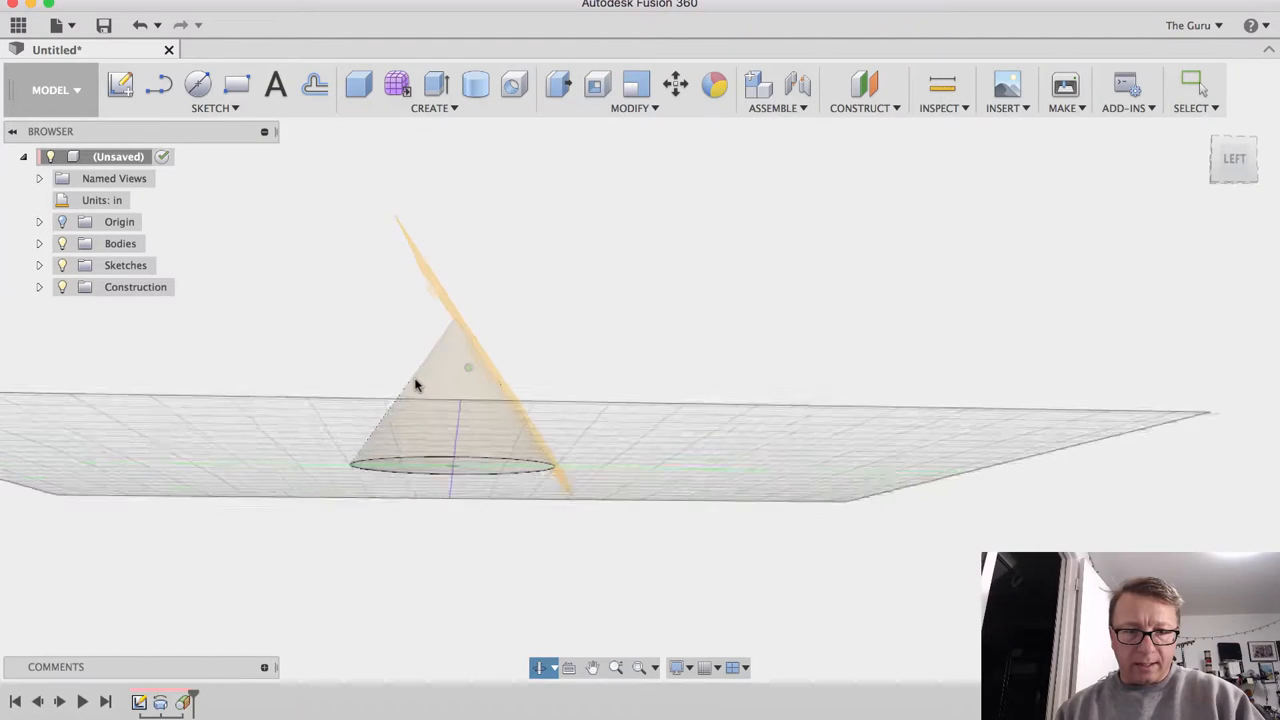
{"action": "left_click", "coordinate": [1196, 84]}
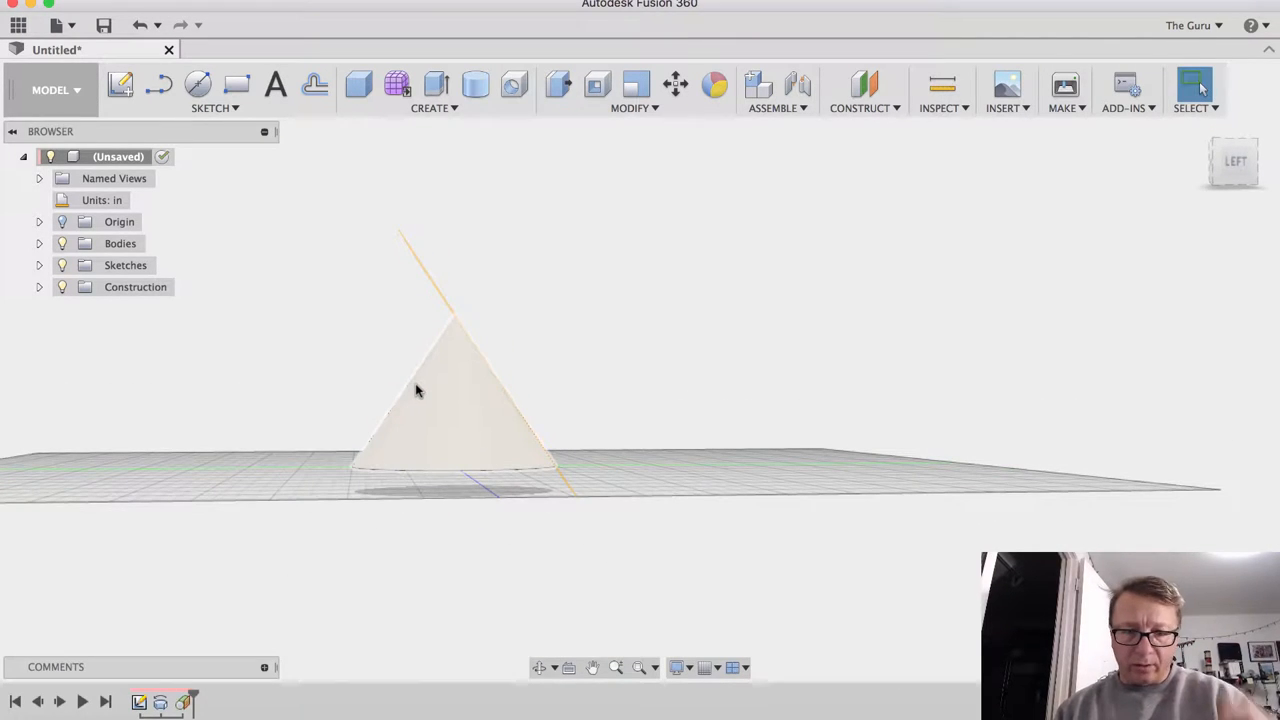
{"action": "left_click_drag", "start_coordinate": [418, 390], "coordinate": [528, 360]}
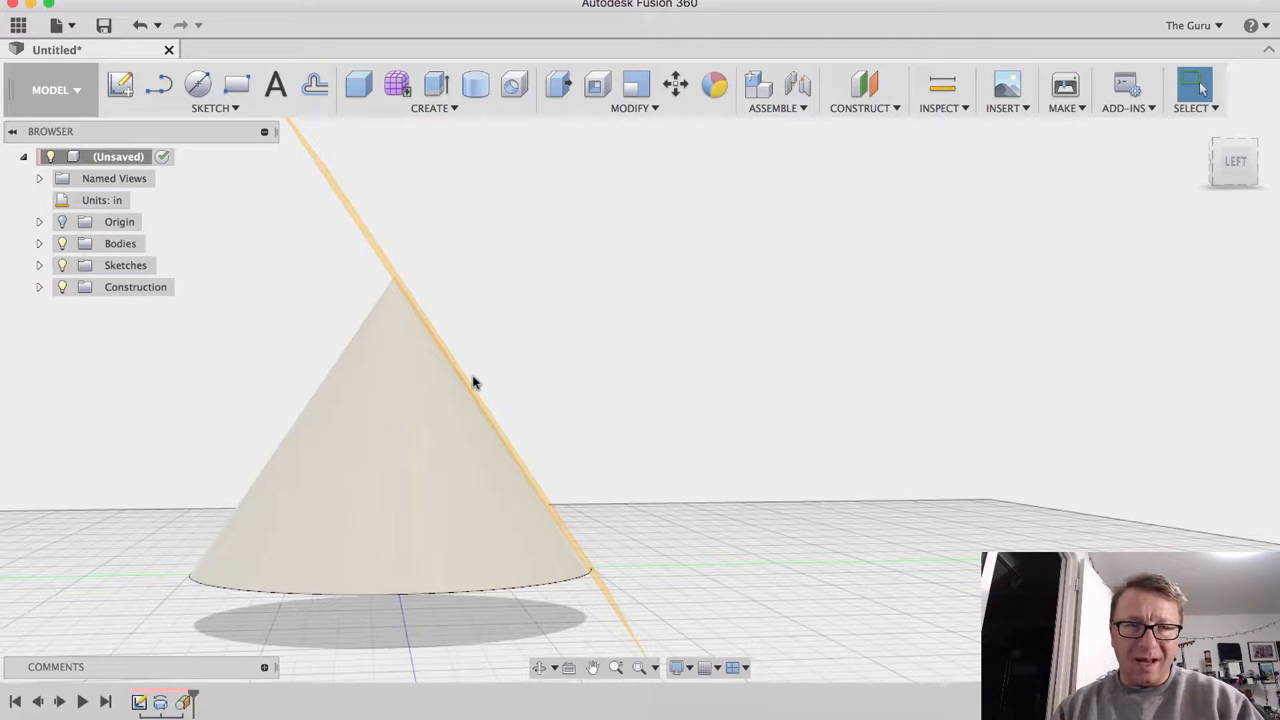
{"action": "mouse_move", "coordinate": [530, 328]}
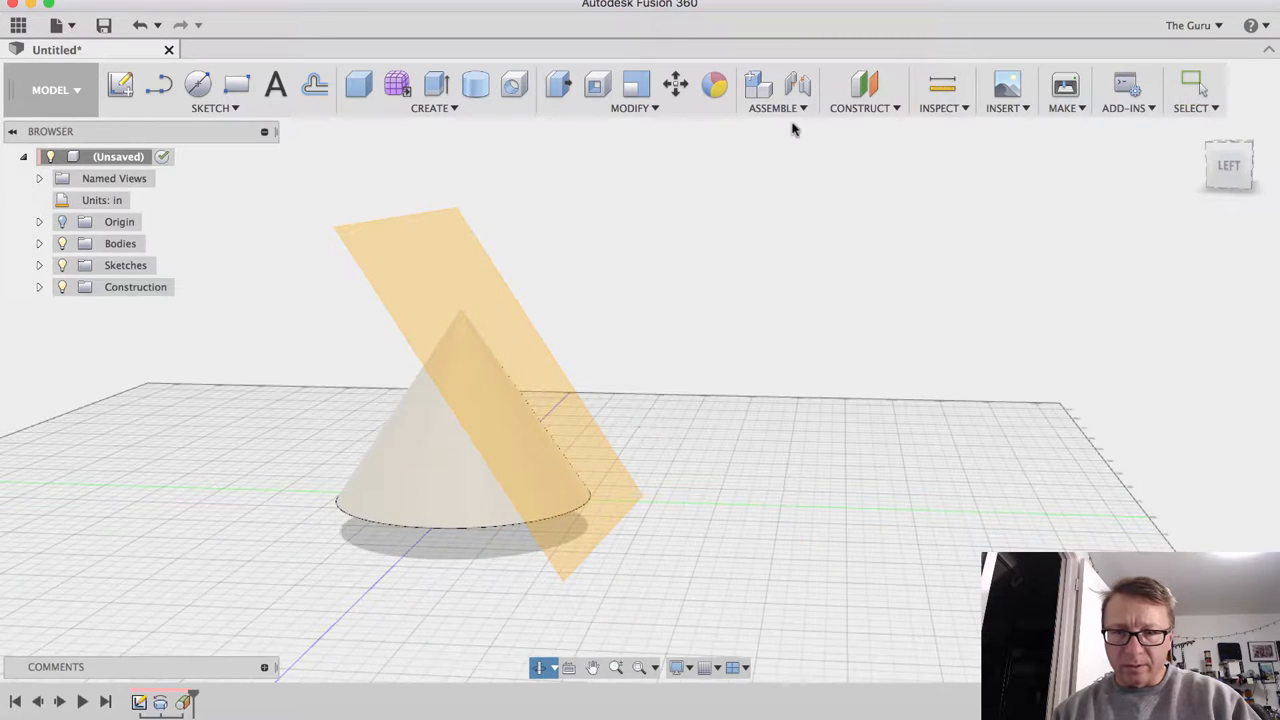
Add an offset plane 0.50 in from the tangent plane and begin a sketch on Plane2
{"action": "left_click", "coordinate": [860, 90]}
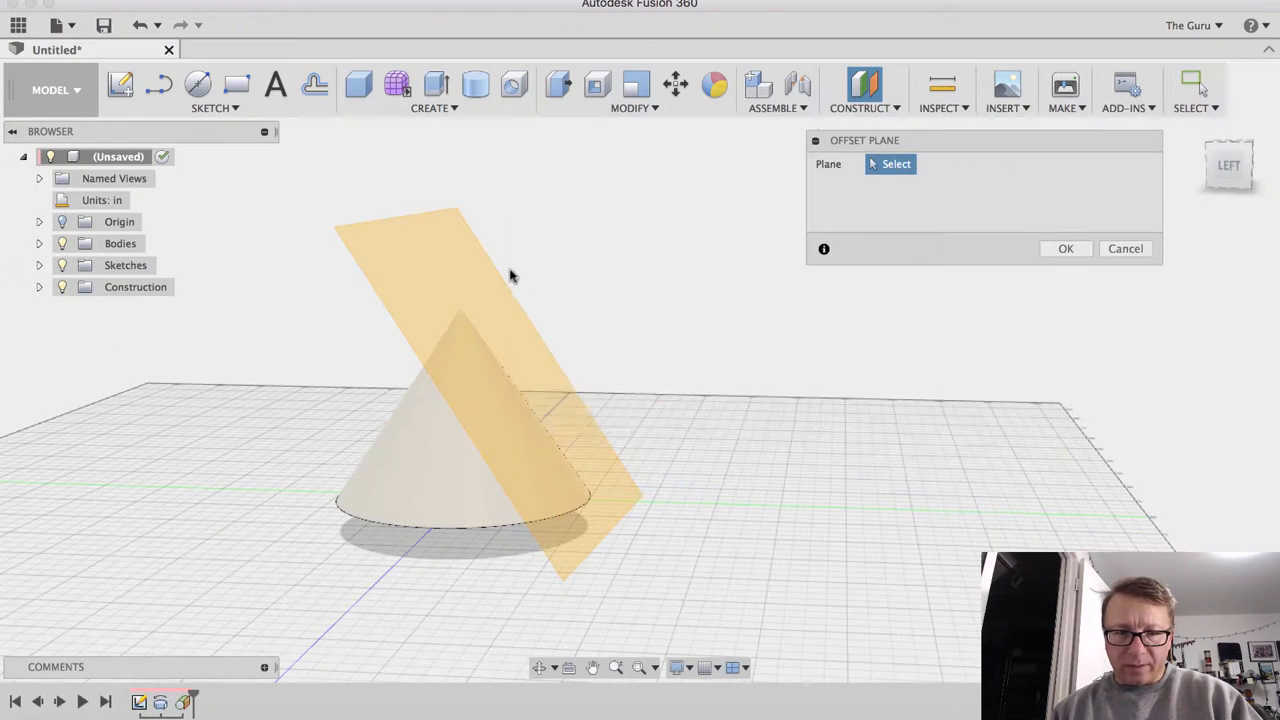
{"action": "left_click", "coordinate": [450, 300]}
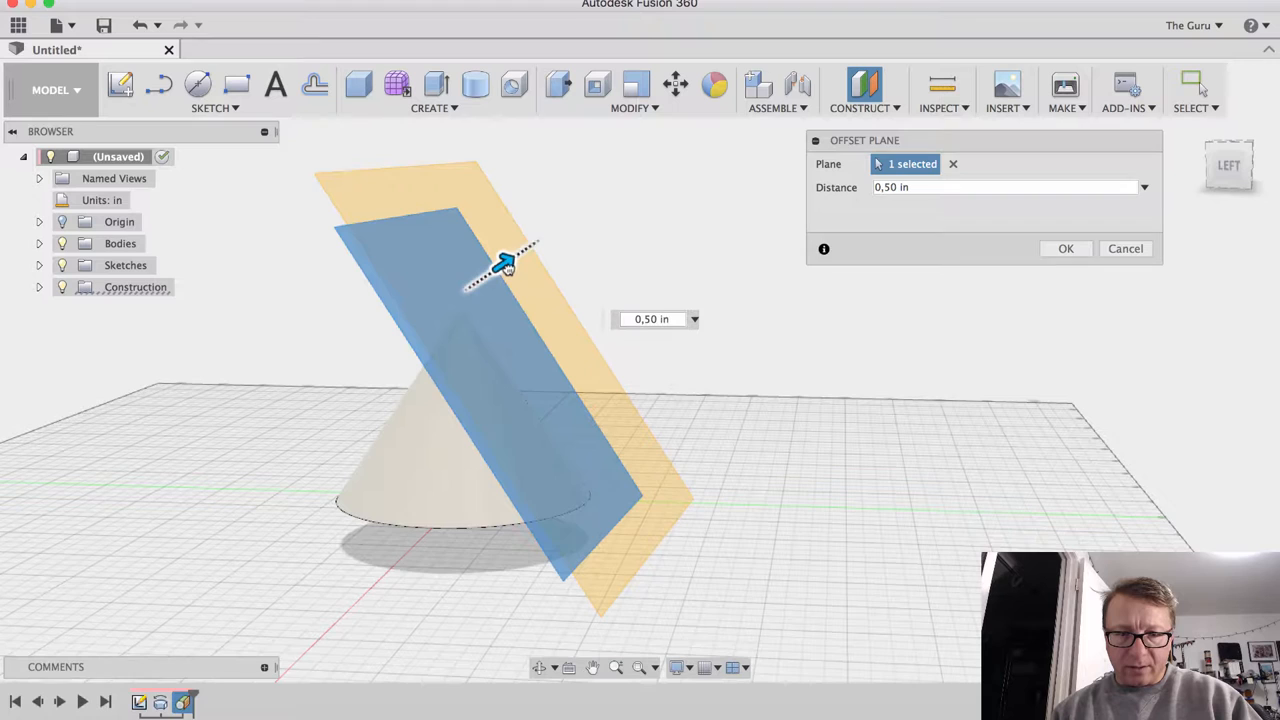
{"action": "left_click", "coordinate": [1064, 248]}
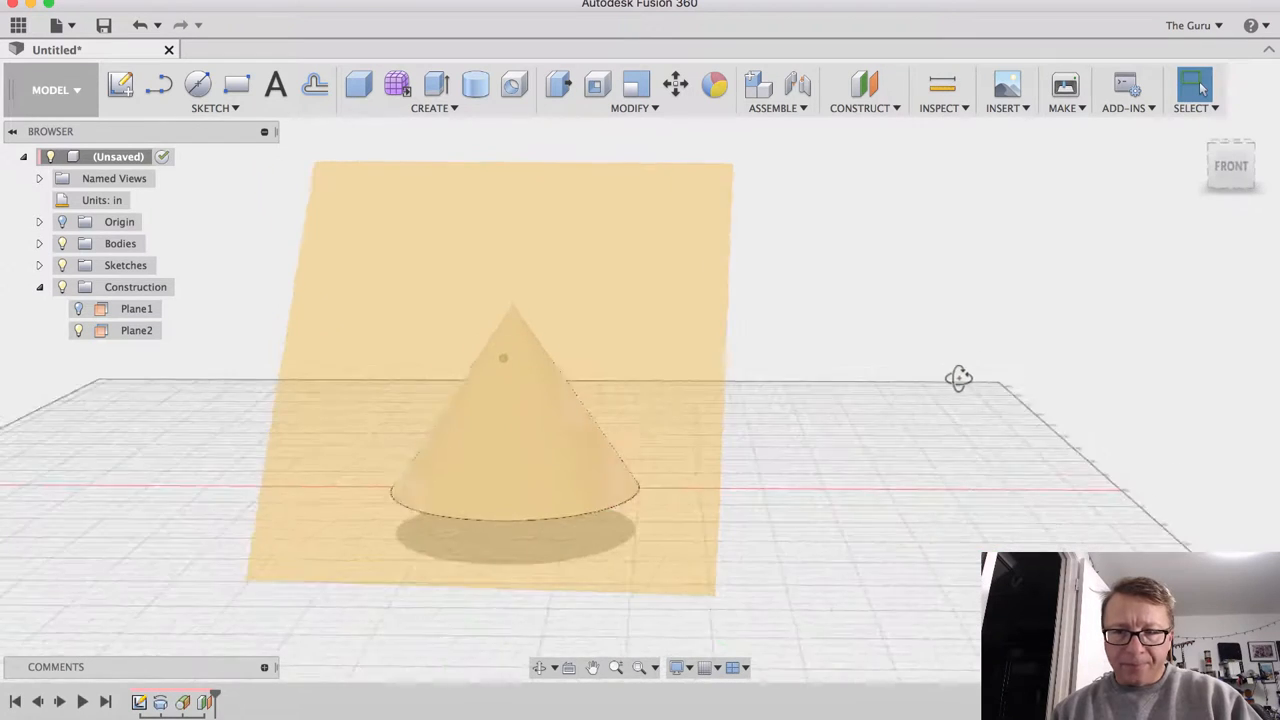
{"action": "left_click", "coordinate": [136, 330]}
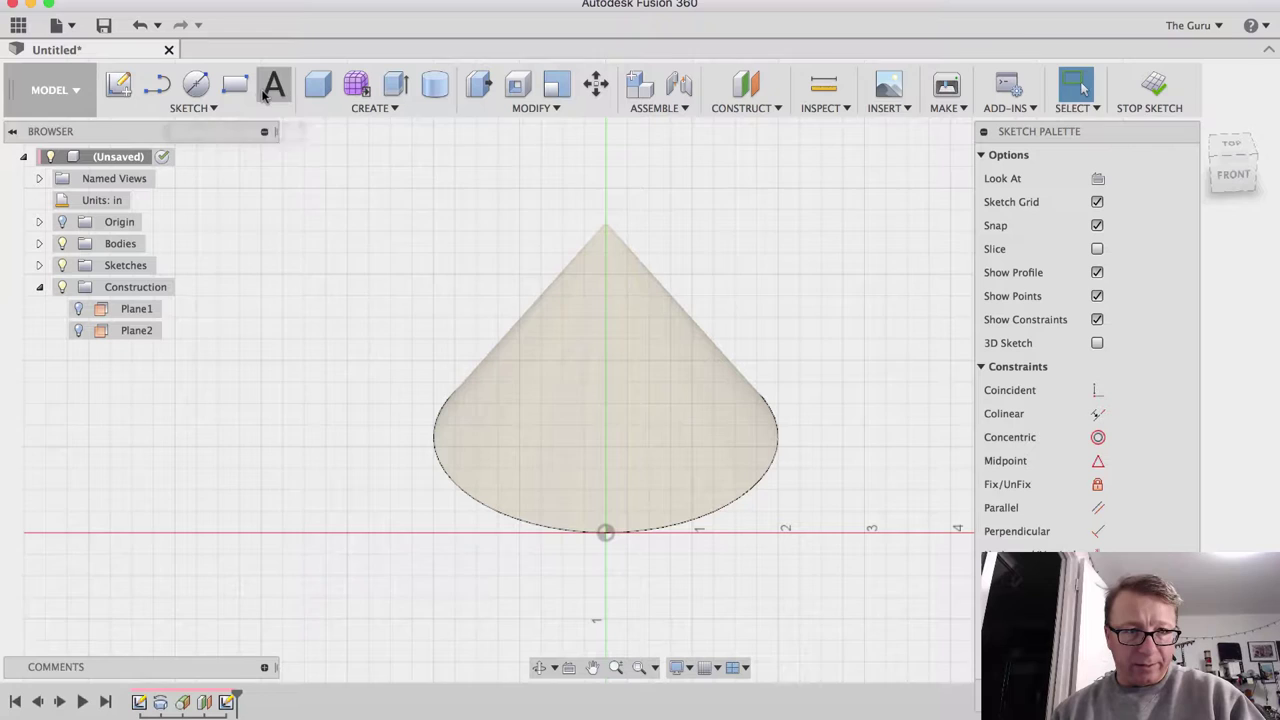
Place half-inch sketch text reading 'Test' across the middle of the cone
{"action": "left_click", "coordinate": [550, 428]}
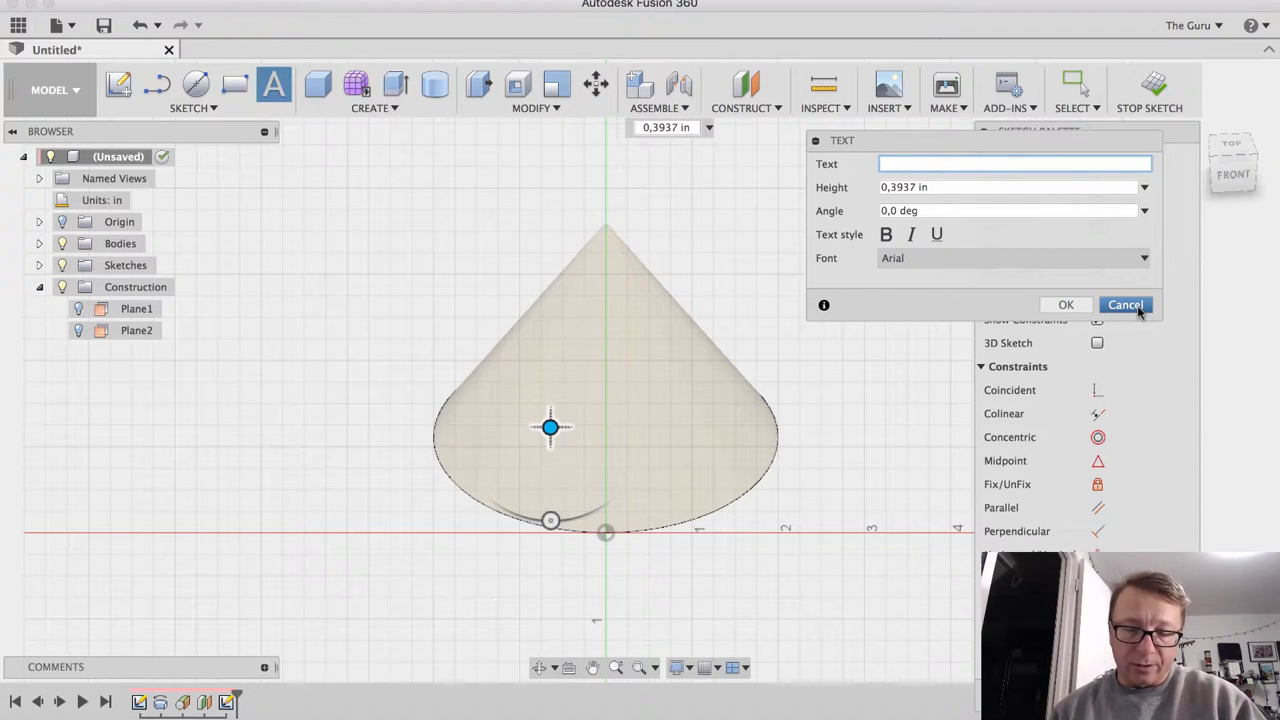
{"action": "type", "text": "T"}
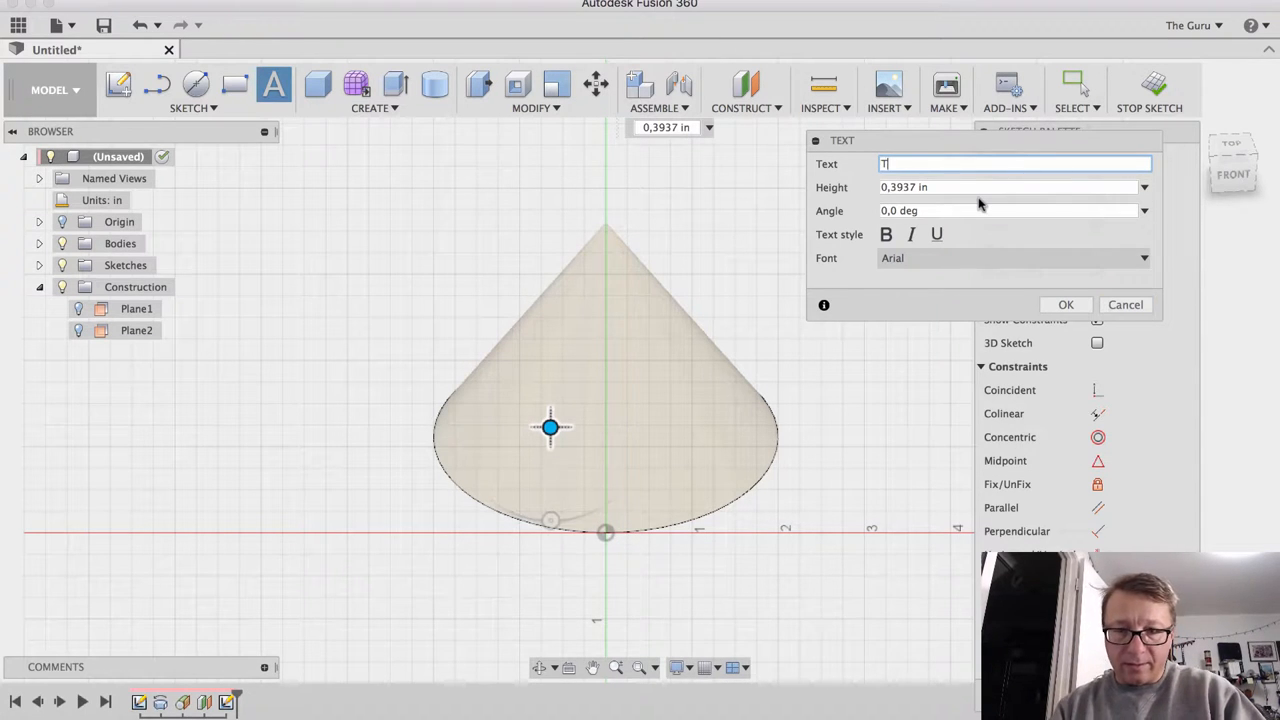
{"action": "type", "text": "est"}
{"action": "left_click", "coordinate": [1008, 186]}
{"action": "type", "text": ".5"}
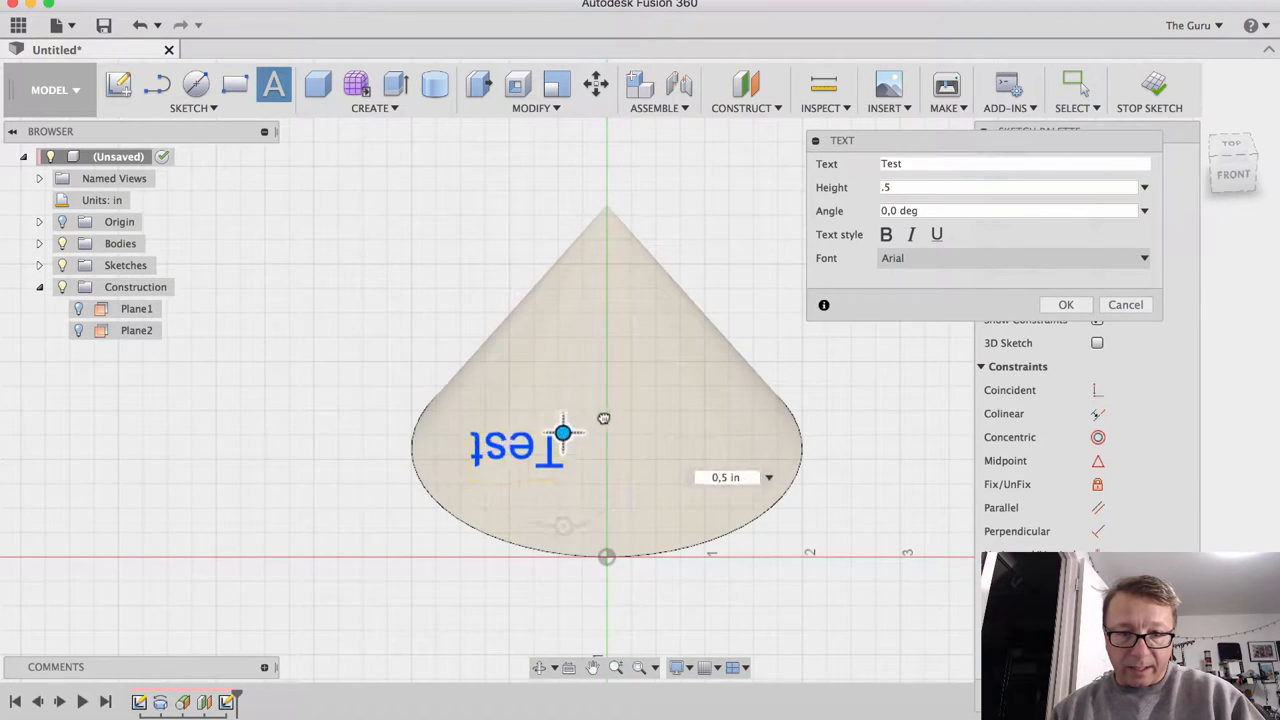
{"action": "left_click_drag", "start_coordinate": [562, 432], "coordinate": [648, 378]}
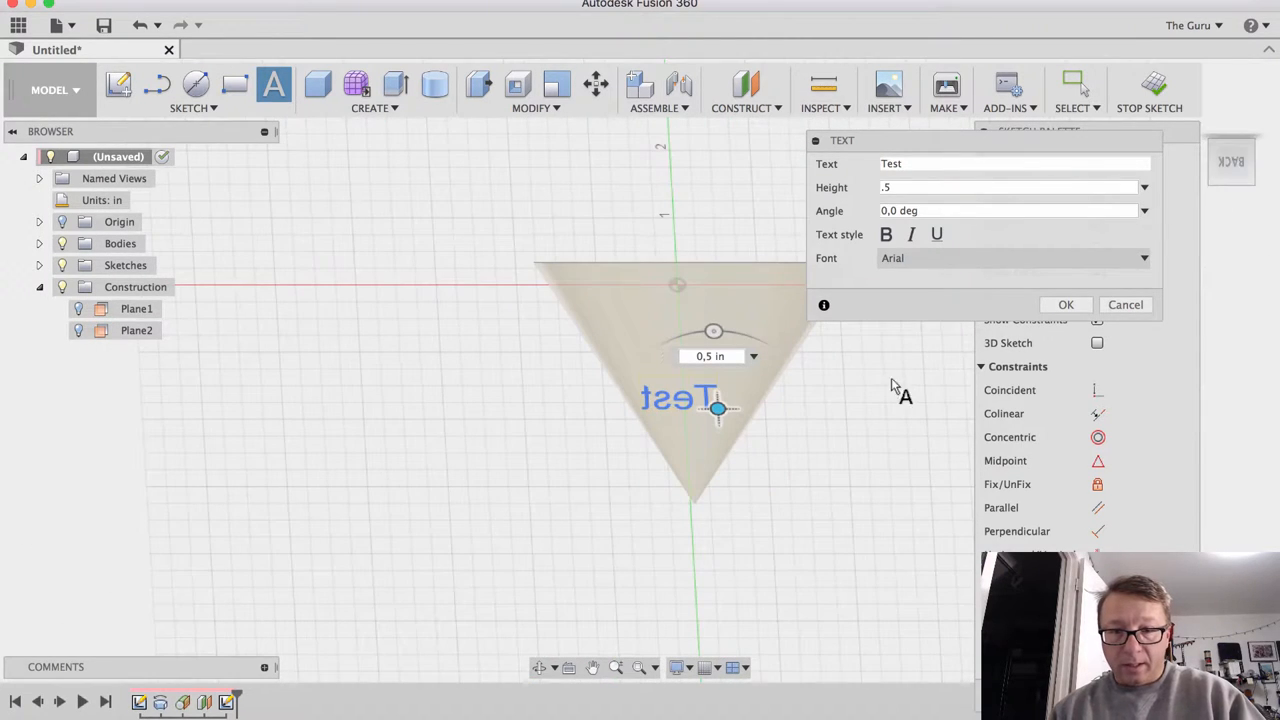
{"action": "mouse_move", "coordinate": [1264, 164]}
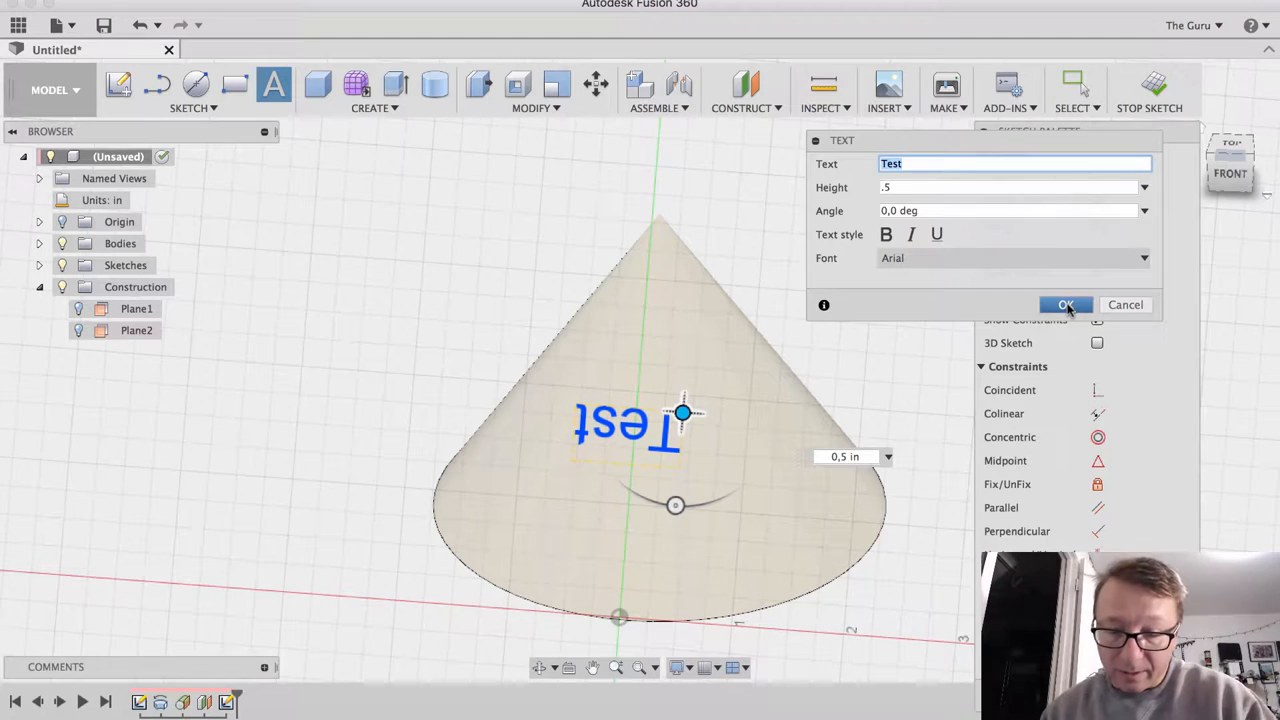
{"action": "left_click", "coordinate": [1064, 304]}
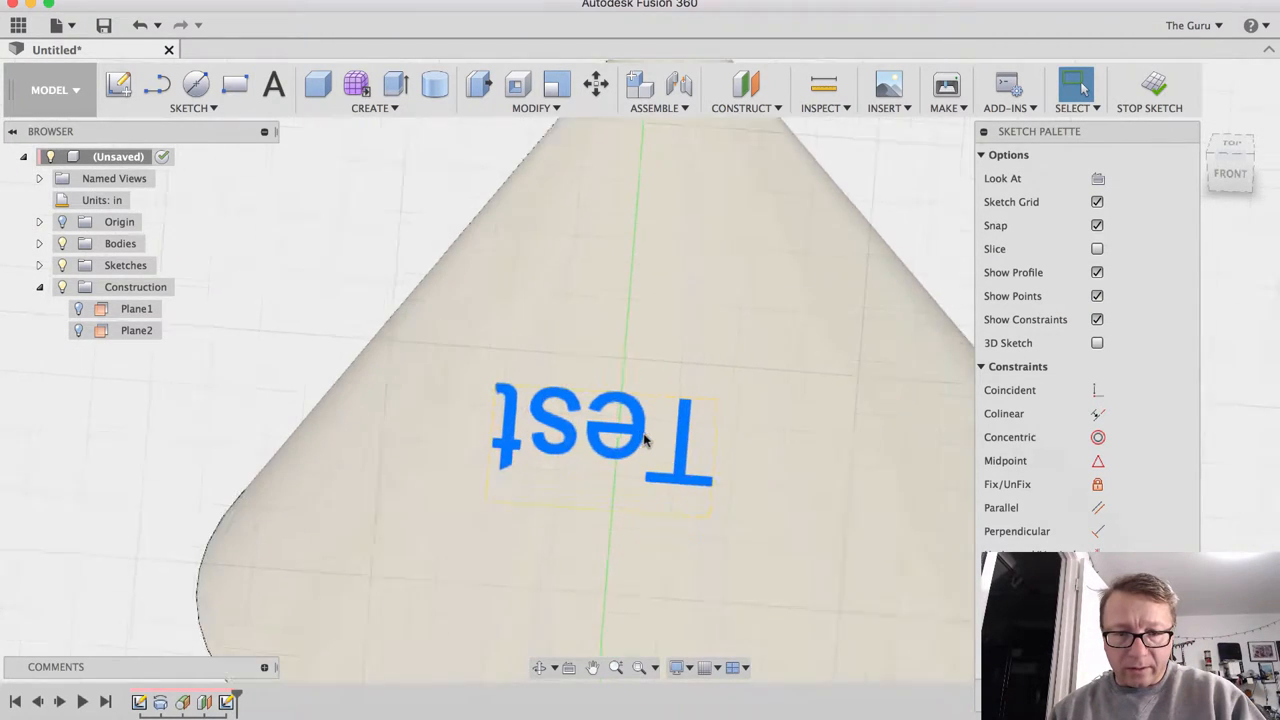
Stop the text sketch and orbit to view the Test outline beside the cone
{"action": "right_click", "coordinate": [644, 440]}
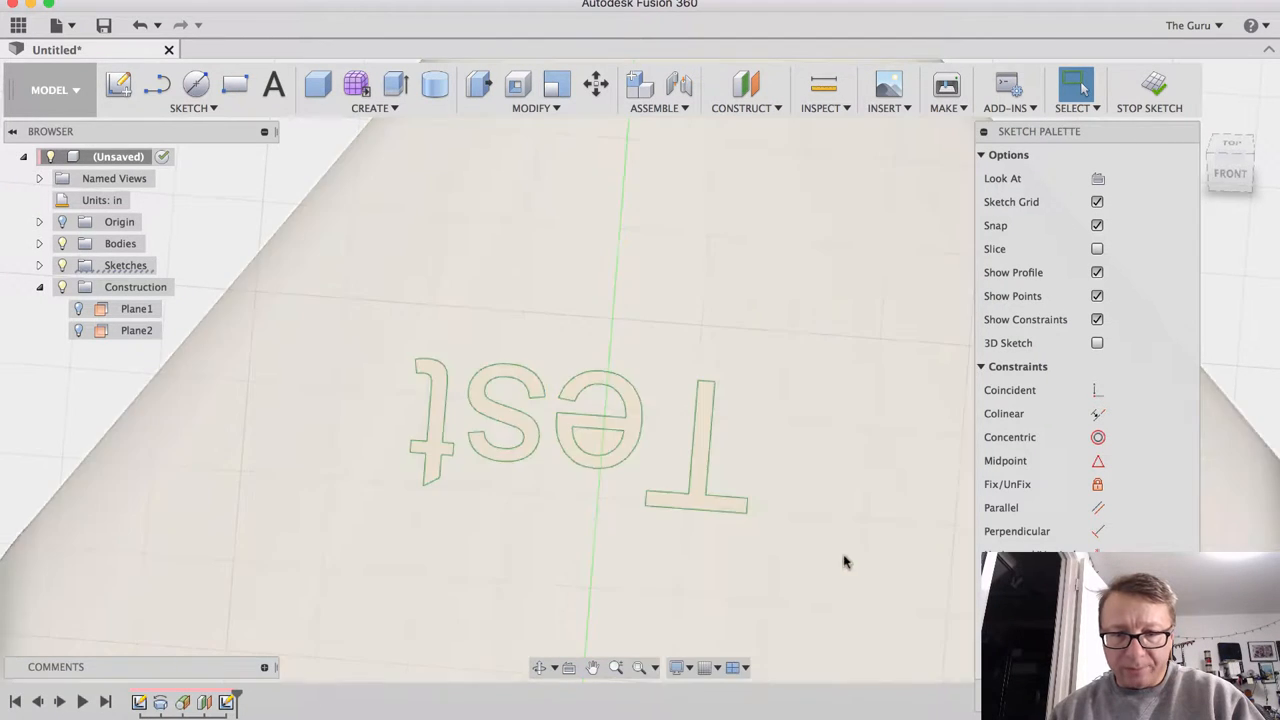
{"action": "left_click", "coordinate": [1148, 90]}
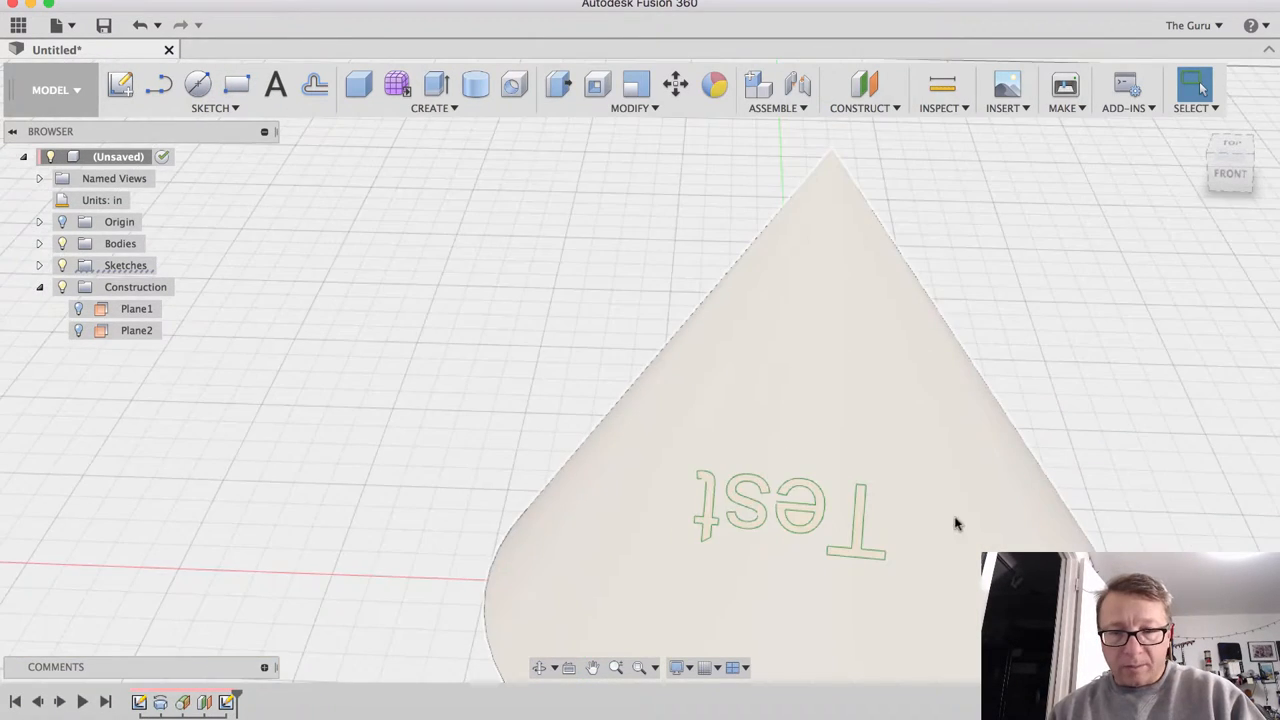
{"action": "left_click_drag", "start_coordinate": [956, 524], "coordinate": [804, 438]}
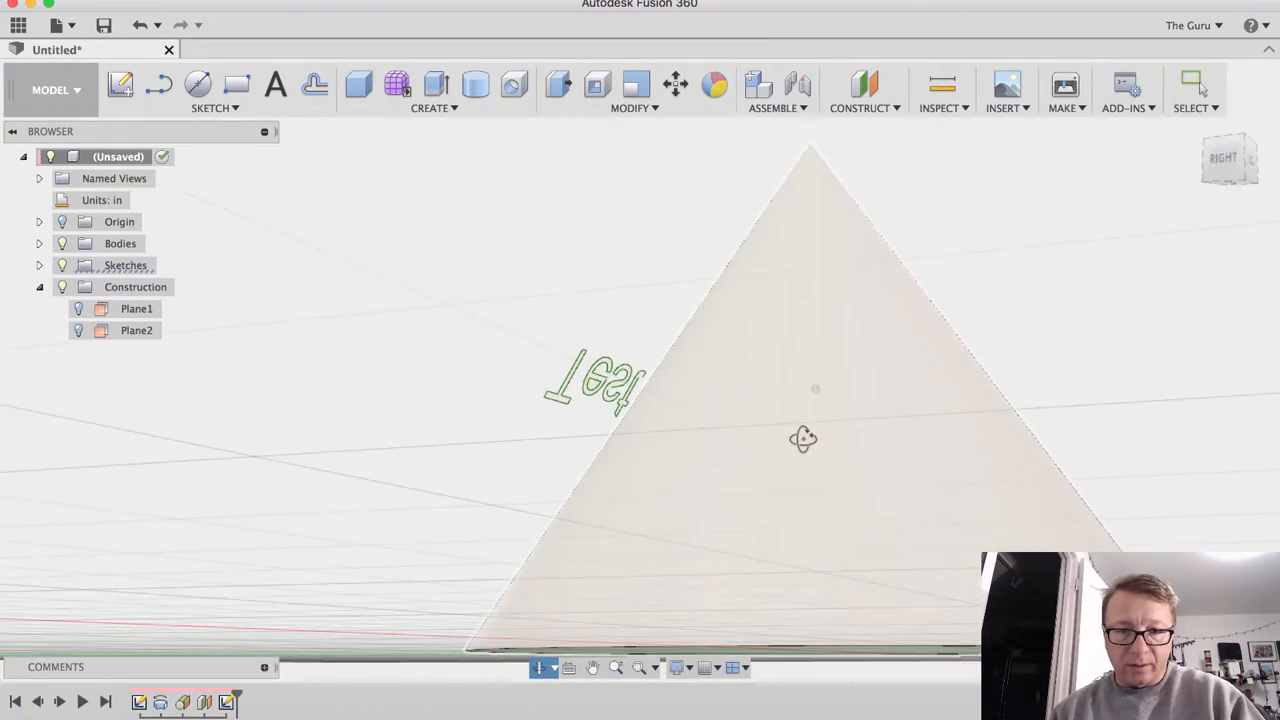
{"action": "left_click_drag", "start_coordinate": [804, 438], "coordinate": [950, 464]}
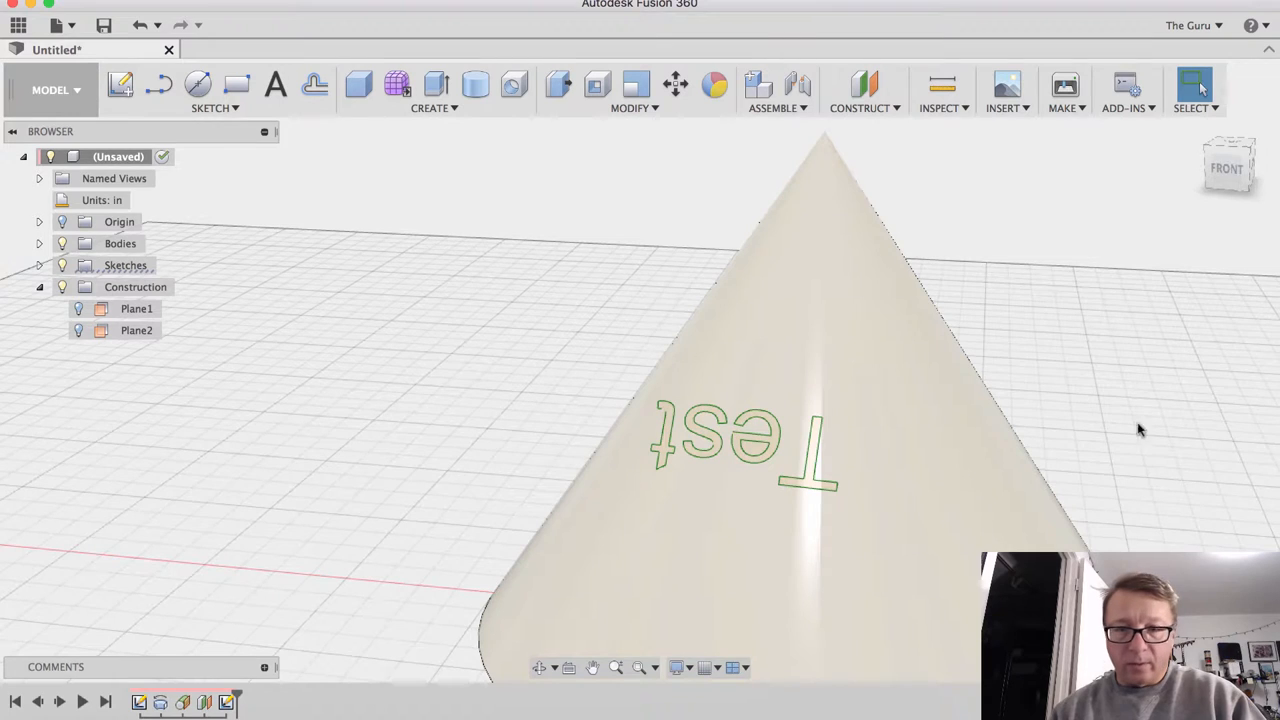
Start Split Face on the cone's sloped face with the text outline as splitting tool
{"action": "left_click", "coordinate": [634, 108]}
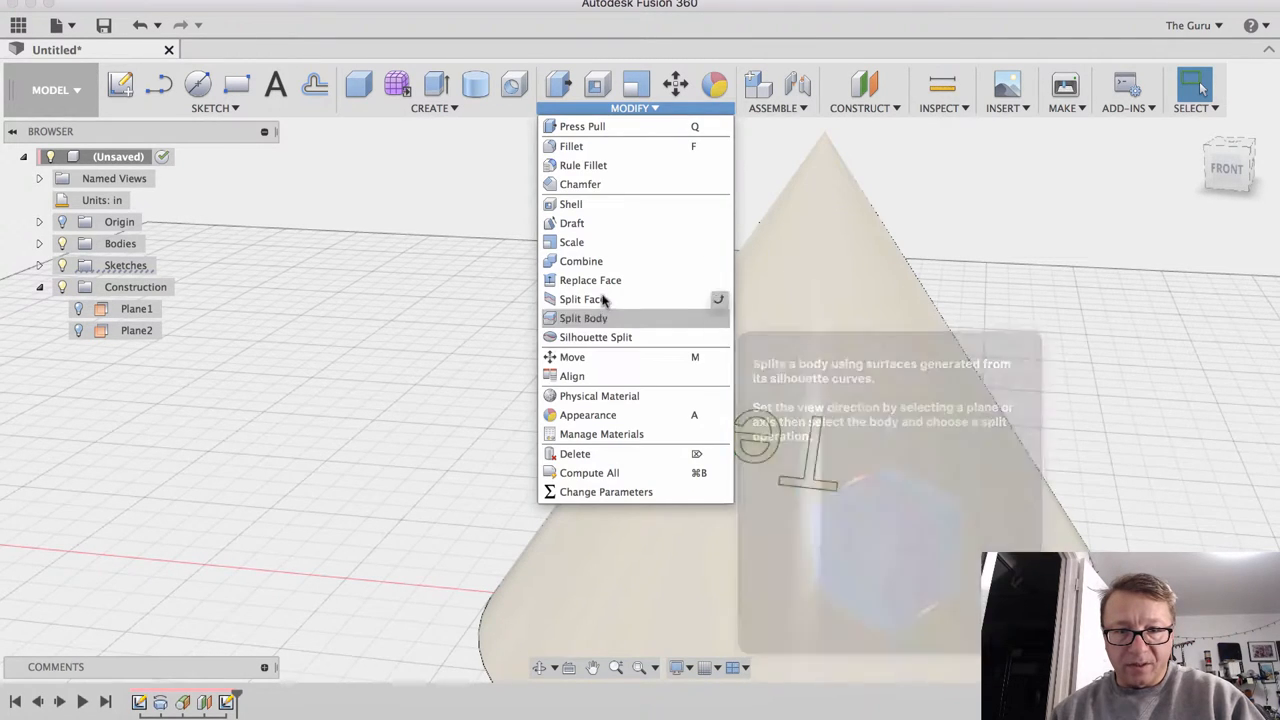
{"action": "left_click", "coordinate": [582, 300]}
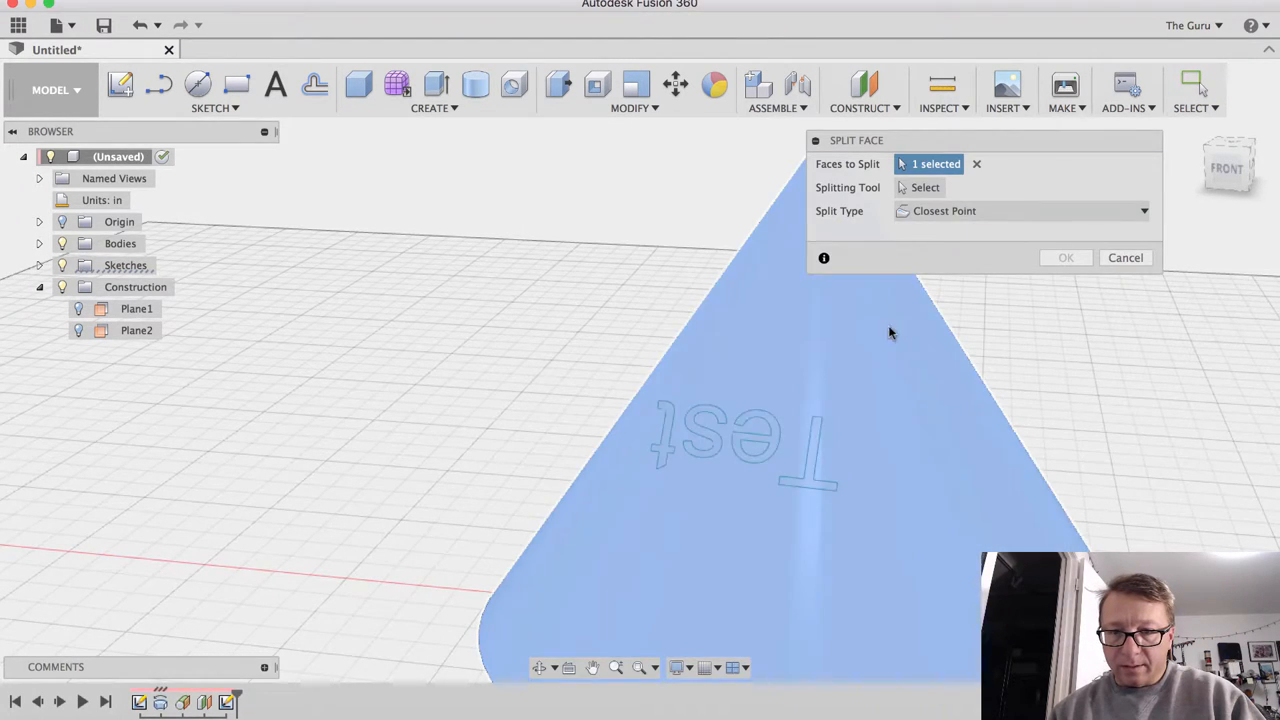
{"action": "left_click", "coordinate": [924, 188]}
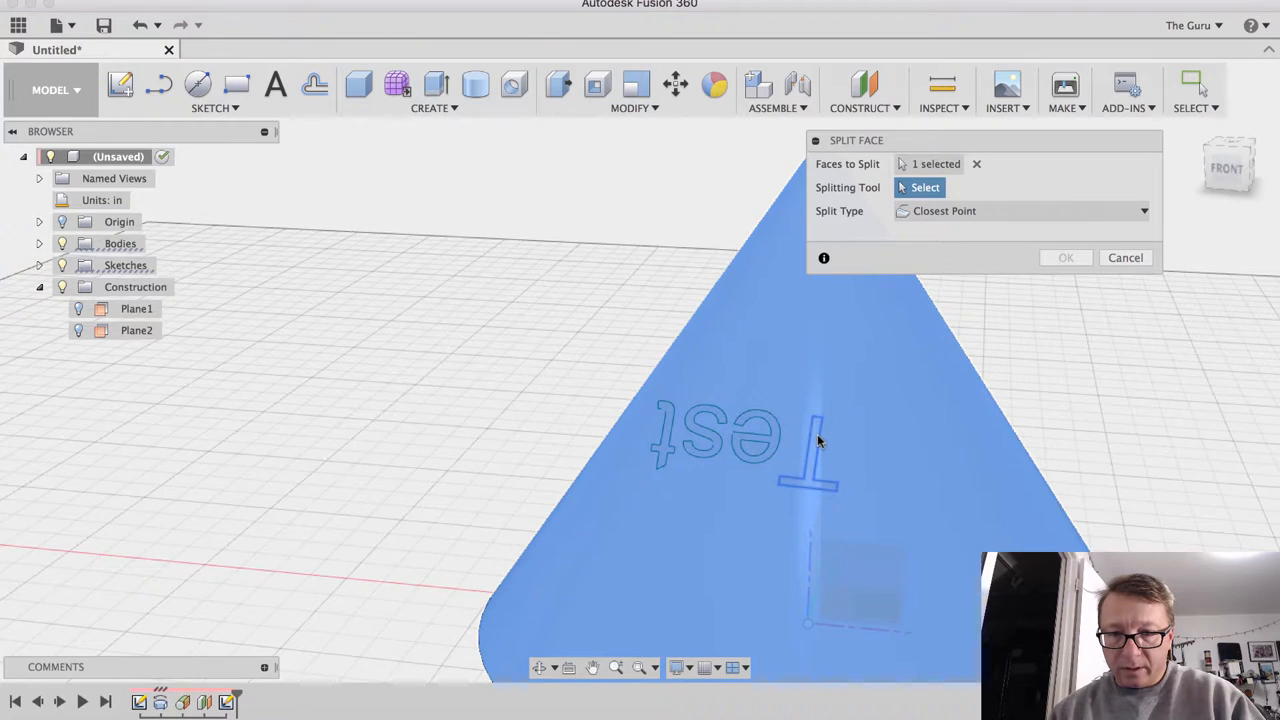
{"action": "left_click", "coordinate": [808, 450]}
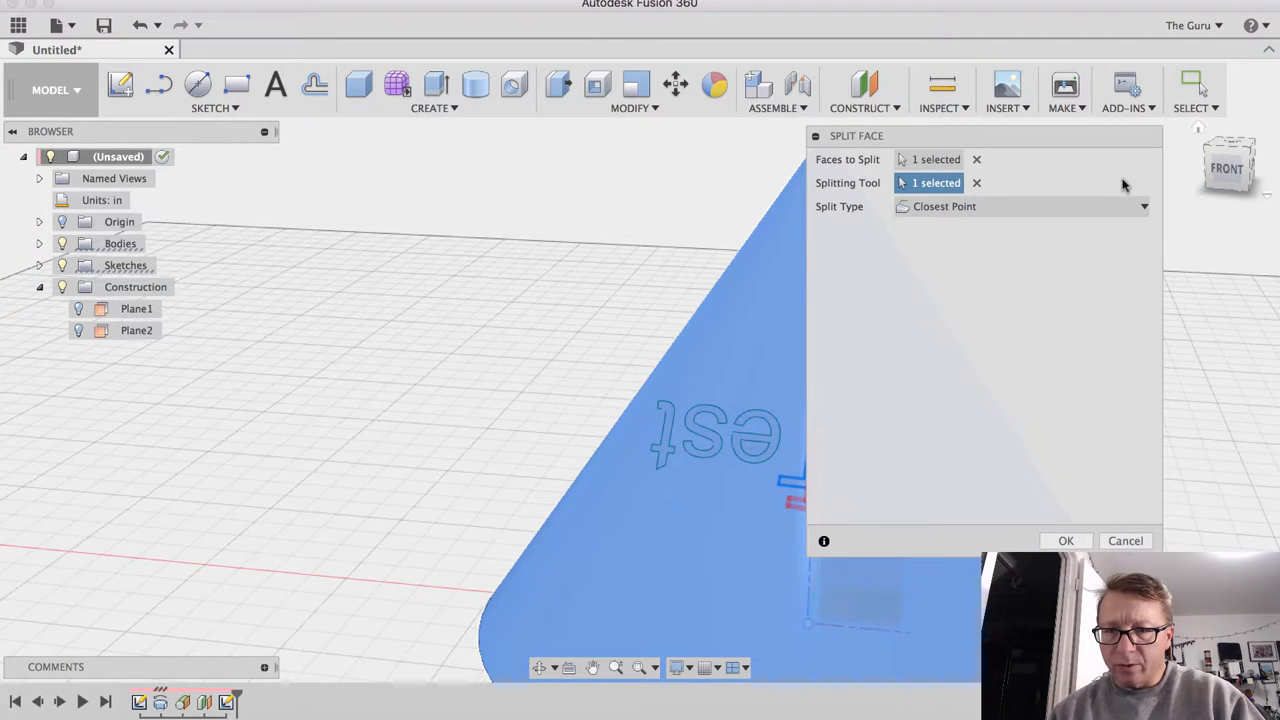
Try the surface and direction split types, keep Closest Point, and confirm the split
{"action": "left_click", "coordinate": [1020, 206]}
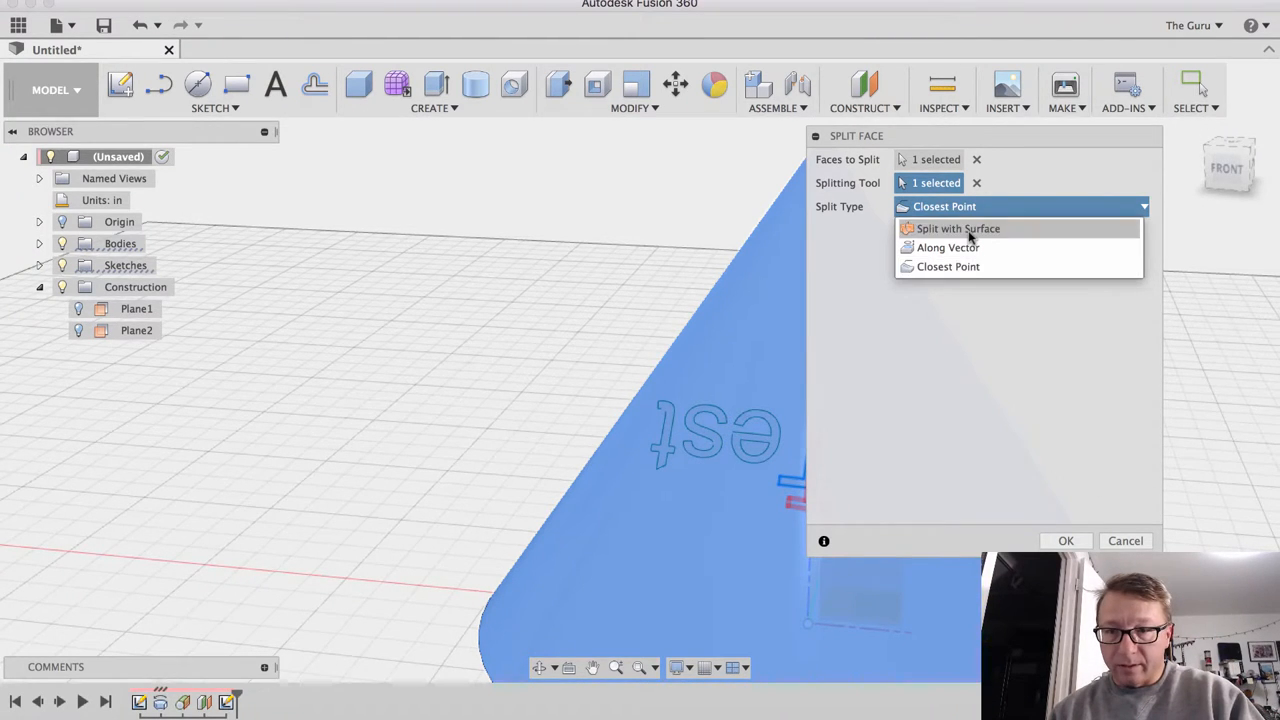
{"action": "left_click", "coordinate": [956, 228]}
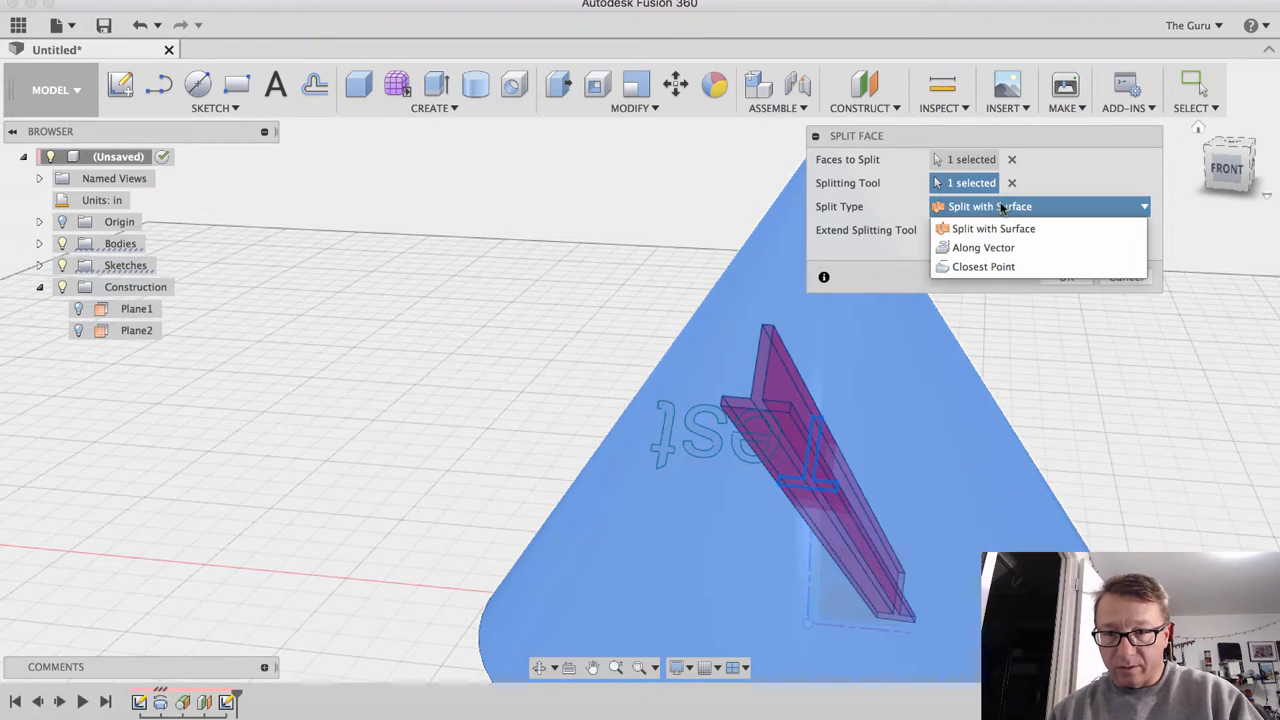
{"action": "left_click", "coordinate": [982, 248]}
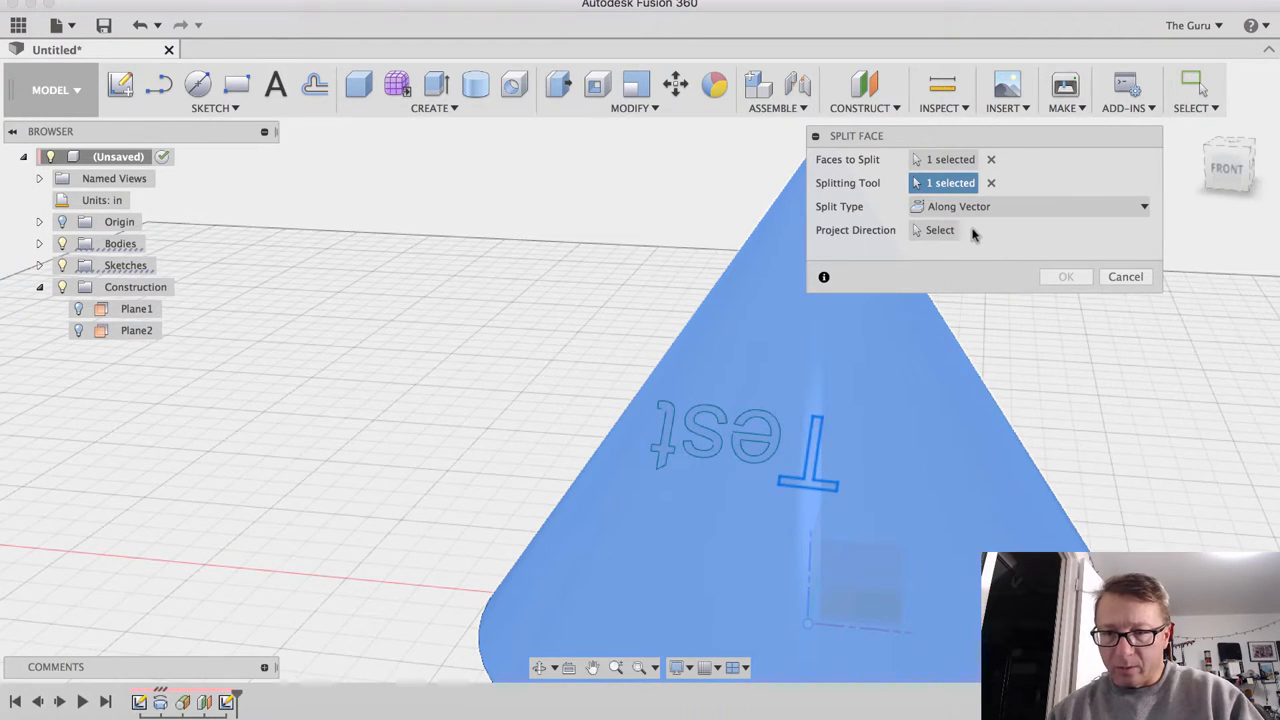
{"action": "left_click", "coordinate": [1030, 206]}
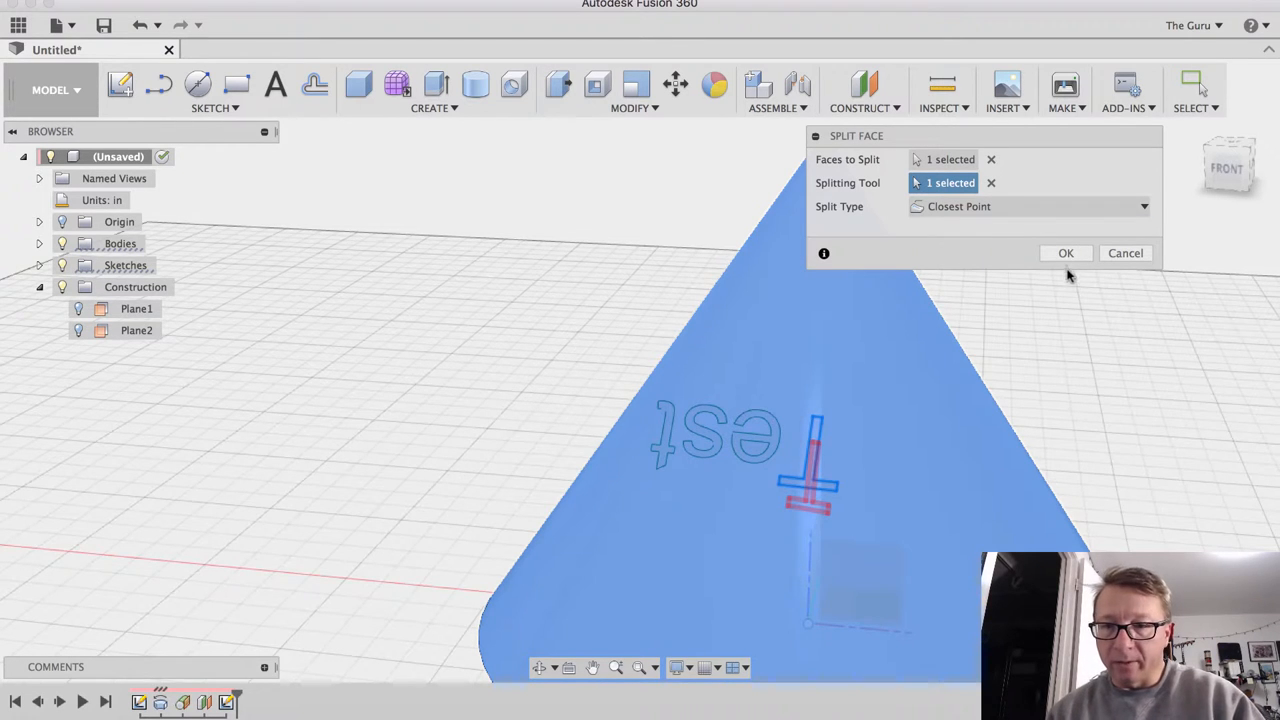
{"action": "left_click", "coordinate": [1064, 252]}
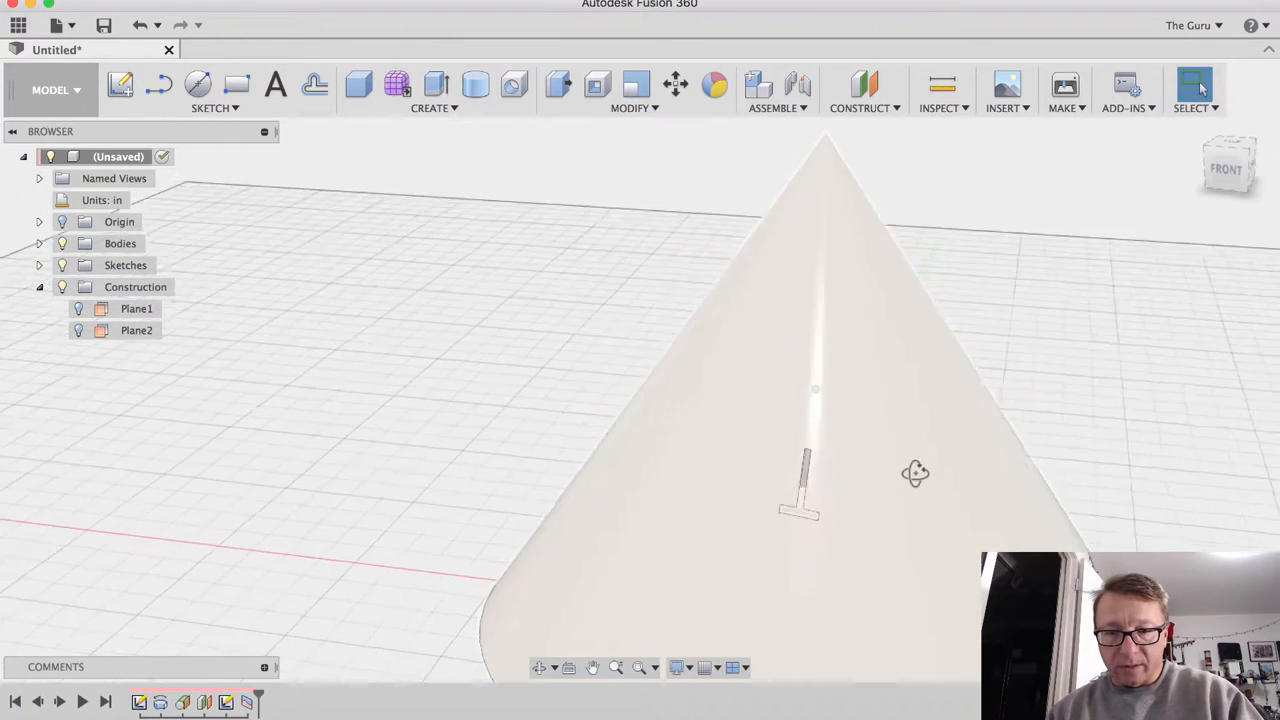
Inspect the split T by orbiting the cone, then start Modify > Scale
{"action": "left_click_drag", "start_coordinate": [900, 480], "coordinate": [864, 456]}
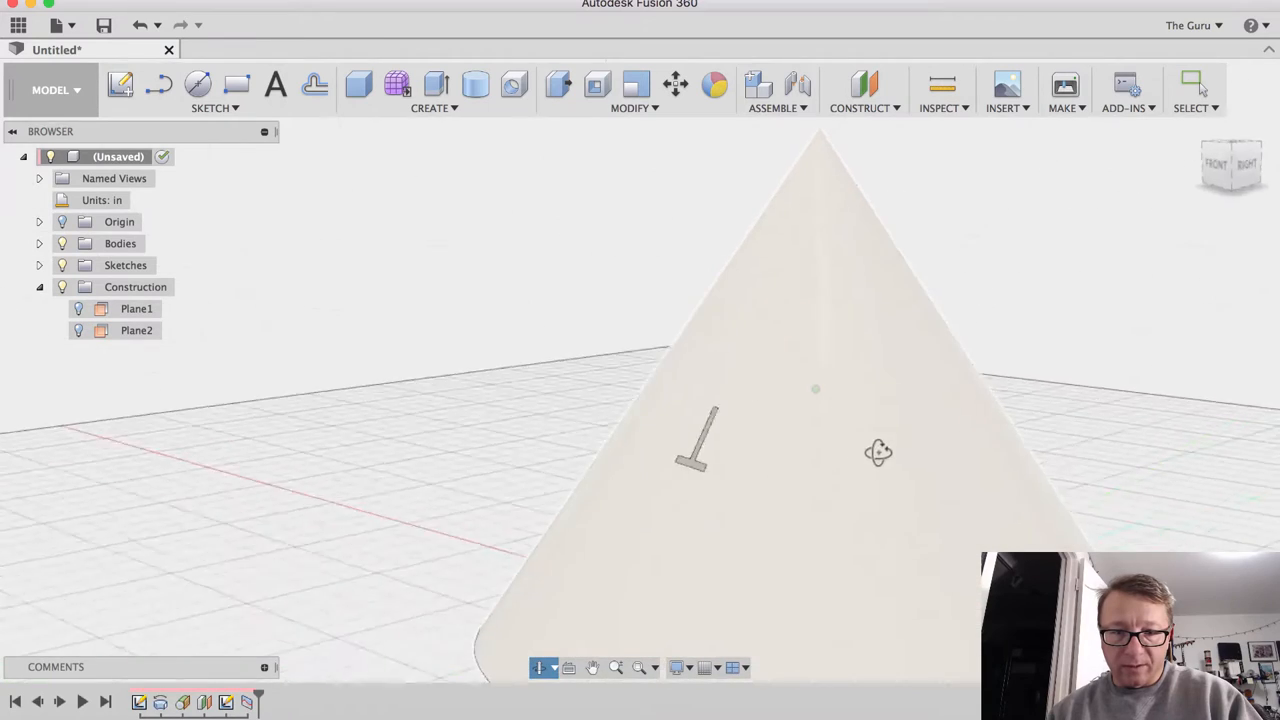
{"action": "left_click_drag", "start_coordinate": [878, 452], "coordinate": [776, 434]}
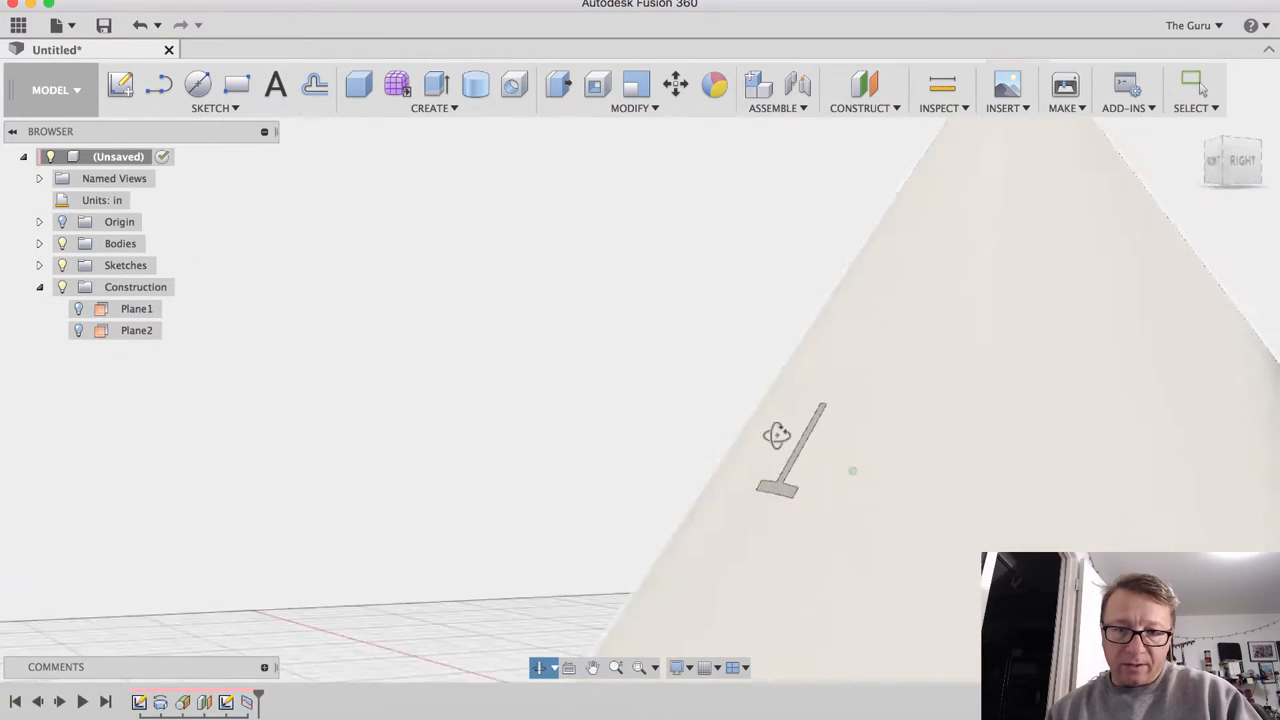
{"action": "left_click_drag", "start_coordinate": [776, 434], "coordinate": [864, 364]}
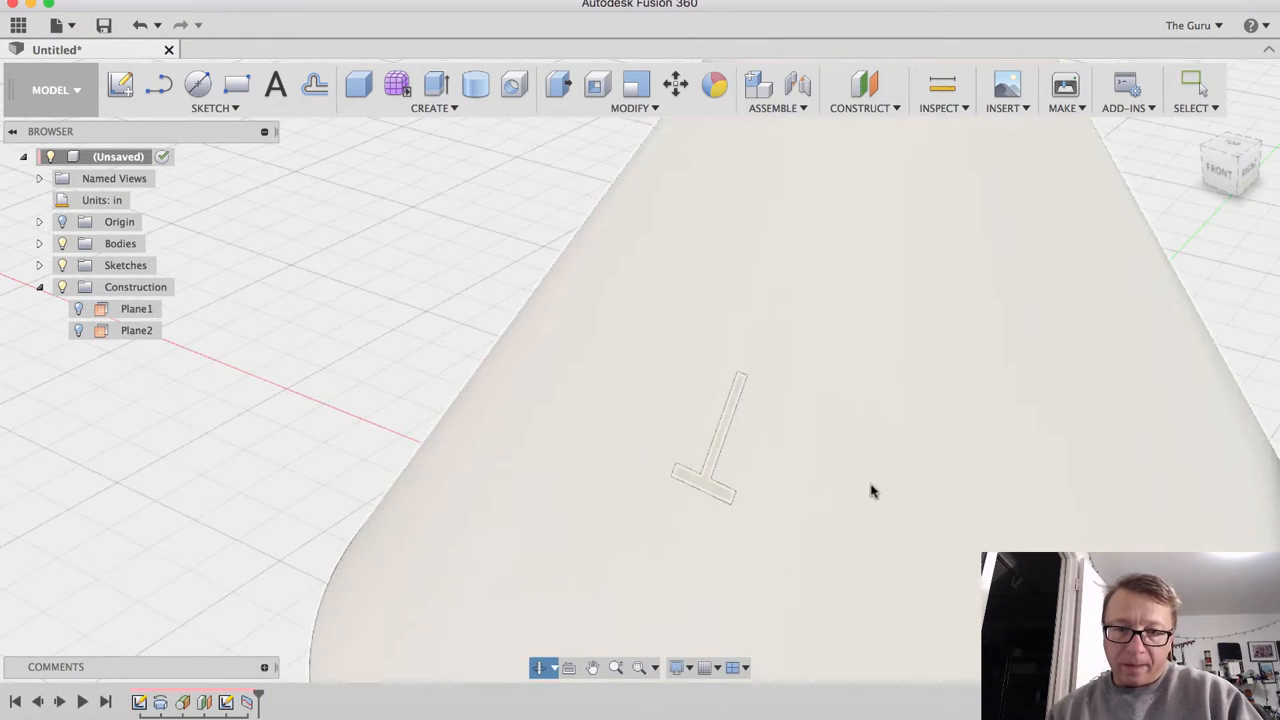
{"action": "left_click", "coordinate": [636, 84]}
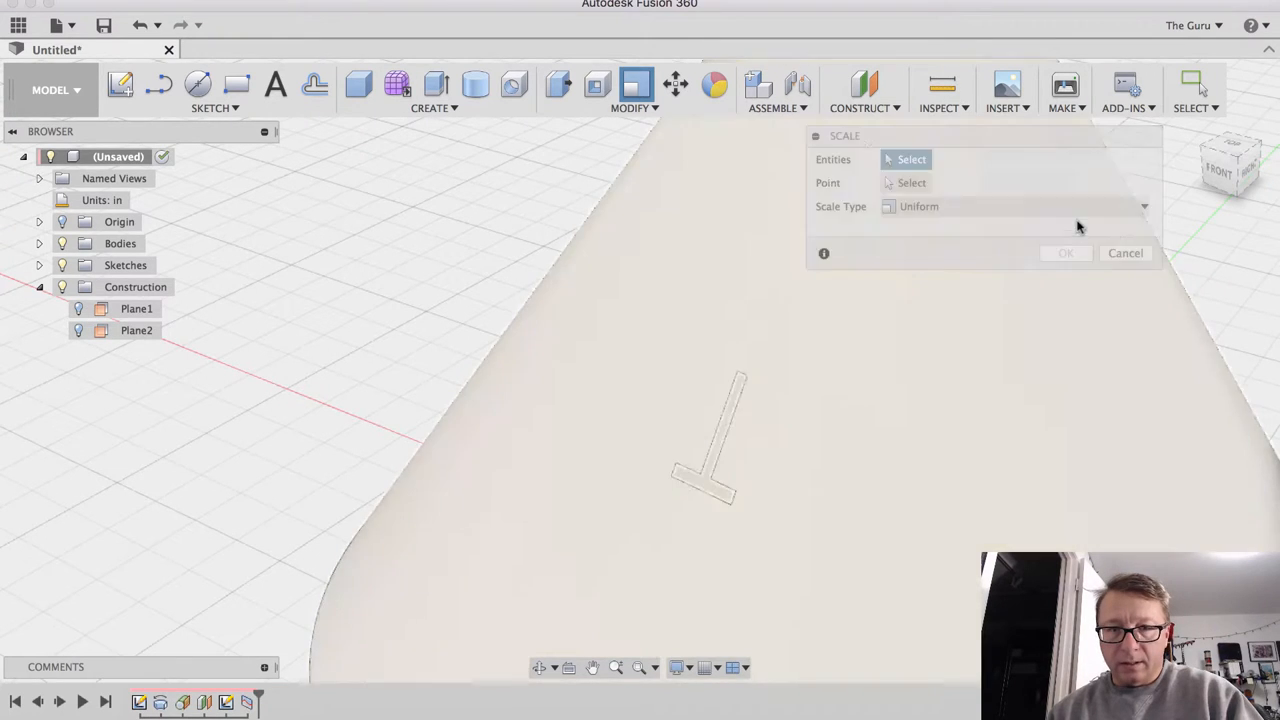
Cancel Scale and Press Pull the T-shaped face -0.10 in into the cone's slope
{"action": "left_click", "coordinate": [1124, 252]}
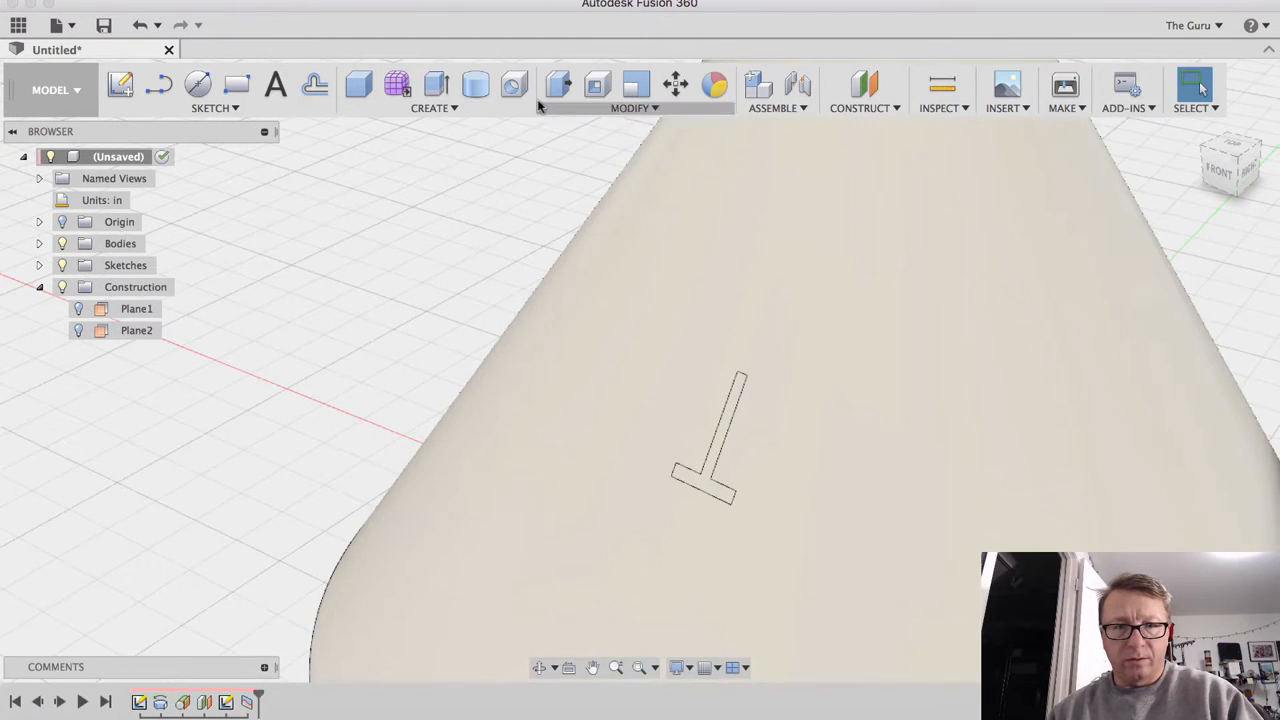
{"action": "left_click", "coordinate": [558, 84]}
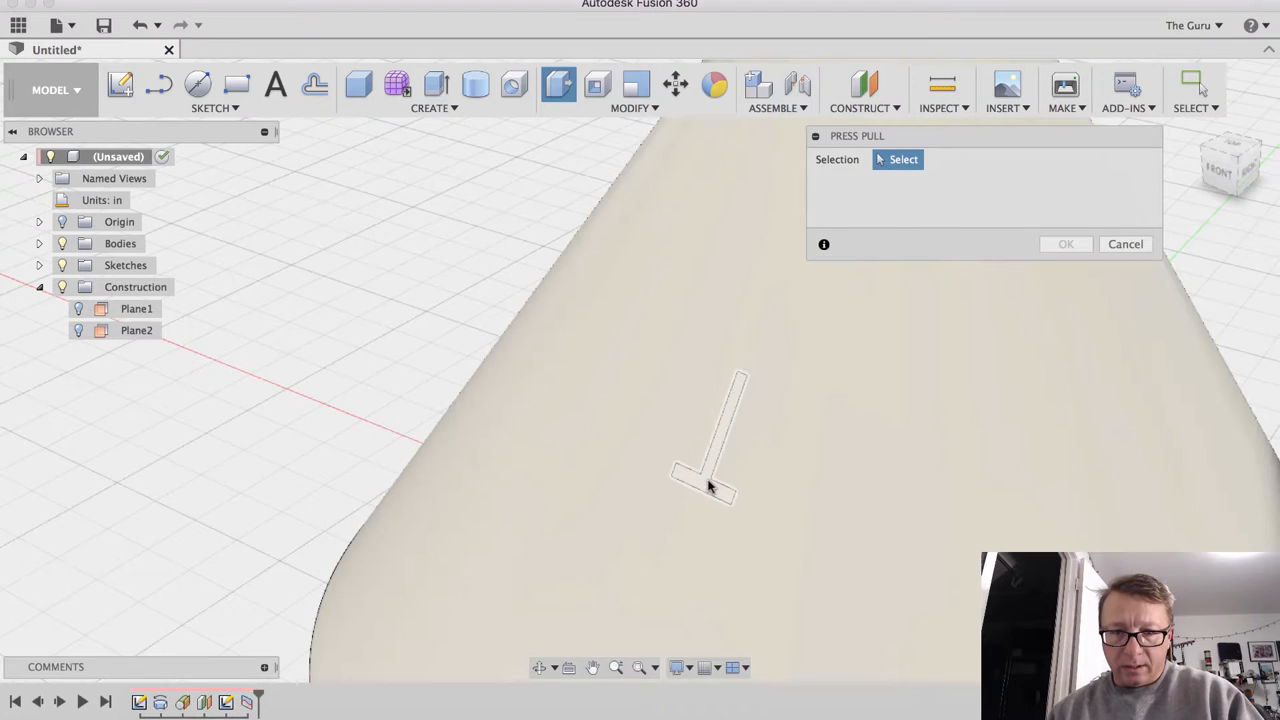
{"action": "left_click", "coordinate": [704, 480]}
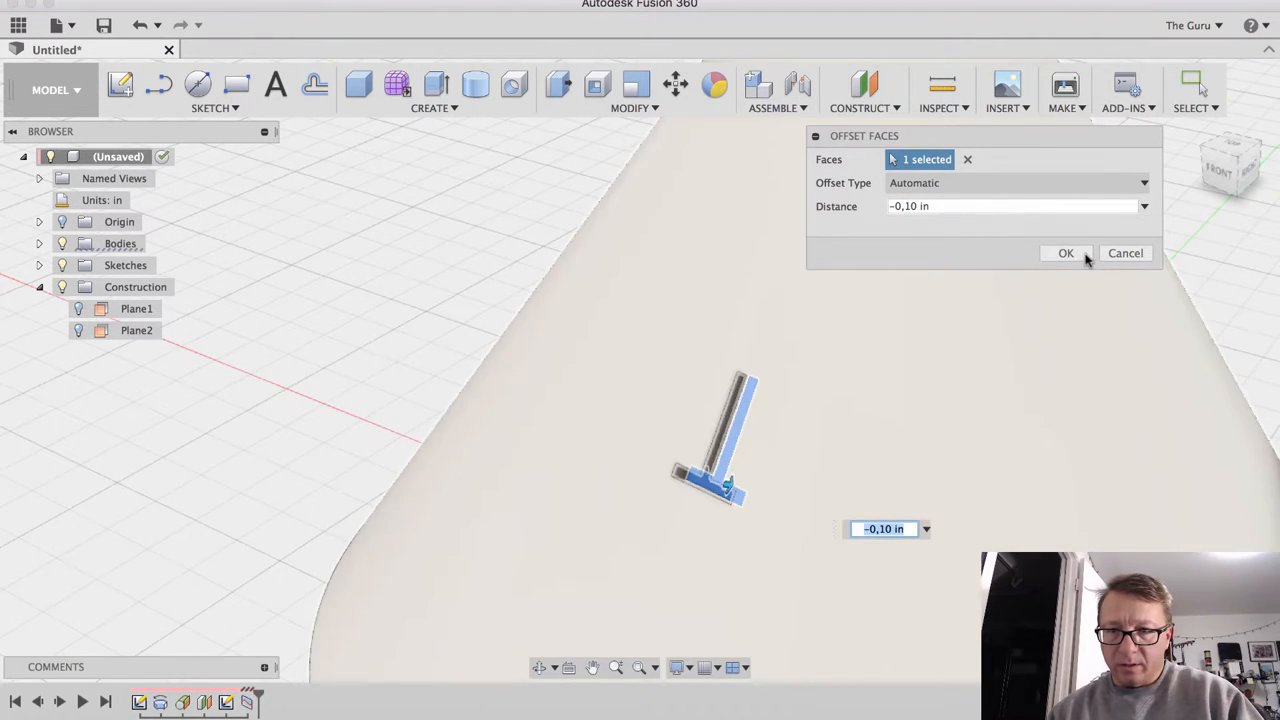
{"action": "left_click", "coordinate": [1064, 252]}
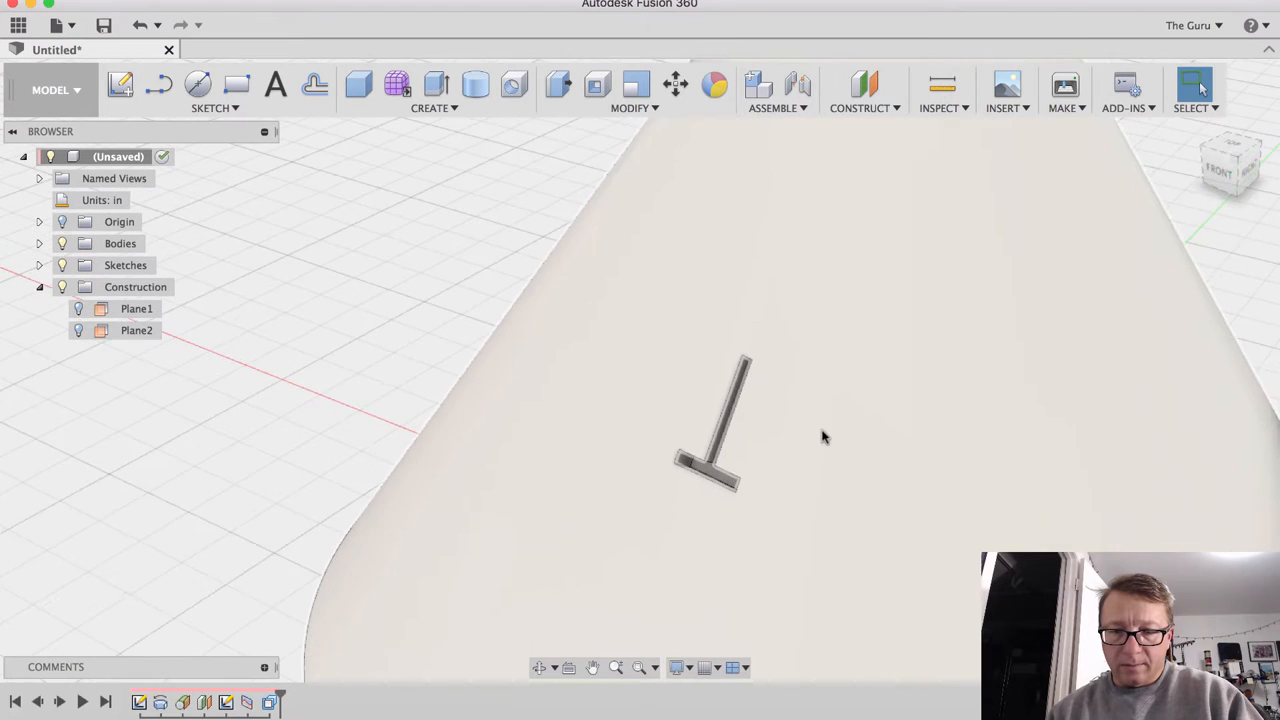
{"action": "left_click_drag", "start_coordinate": [824, 436], "coordinate": [930, 350]}
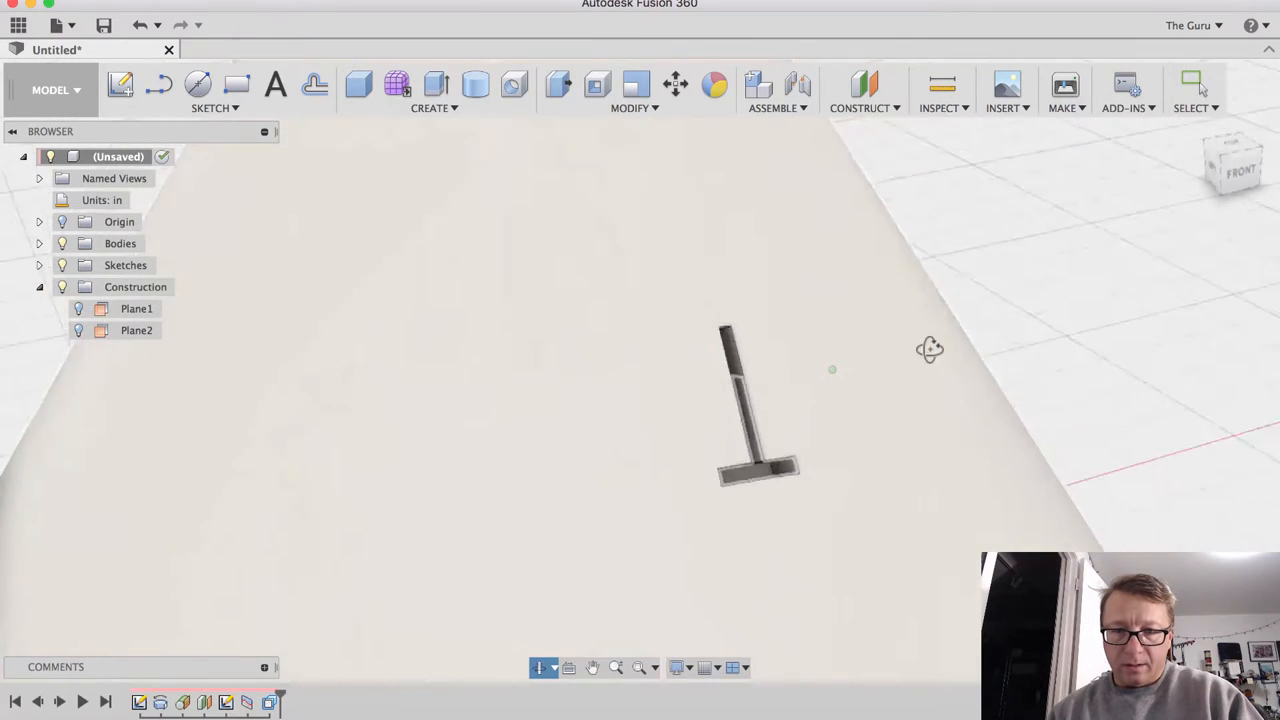
{"action": "left_click_drag", "start_coordinate": [928, 348], "coordinate": [832, 390]}
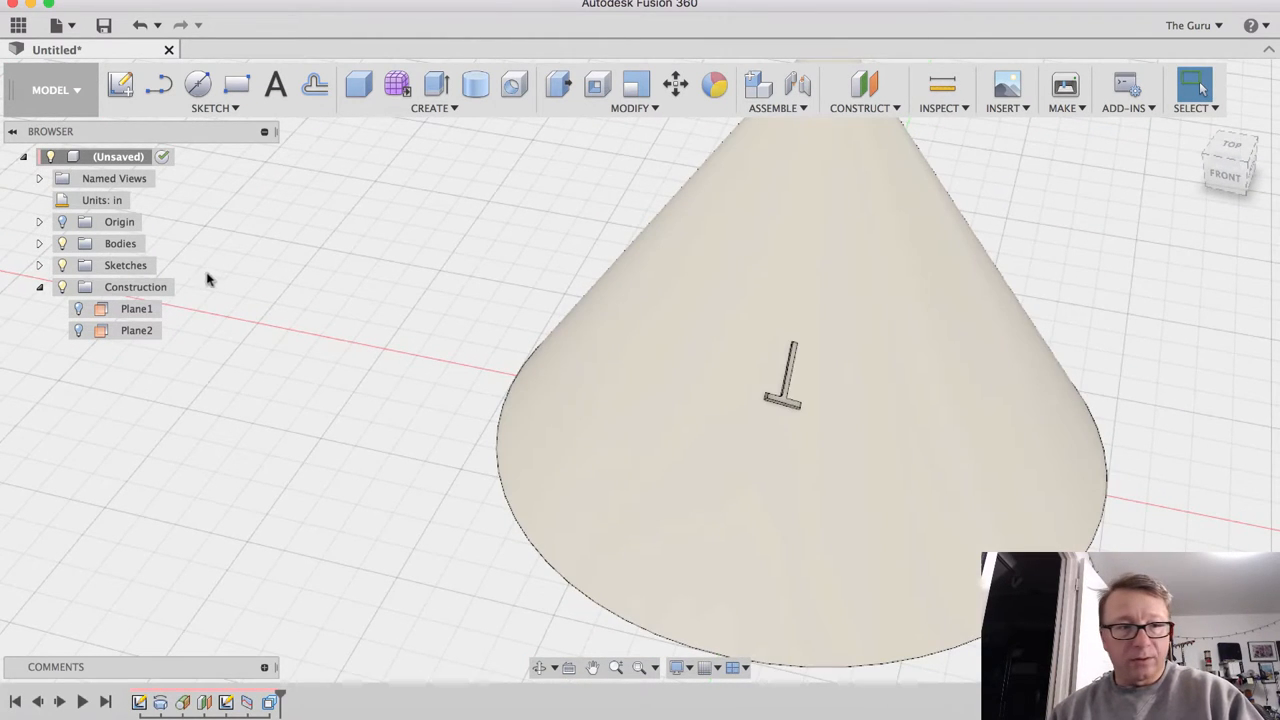
Draw a rectangle on a new Plane2 sketch spanning the cone around the engraved T
{"action": "left_click", "coordinate": [136, 330]}
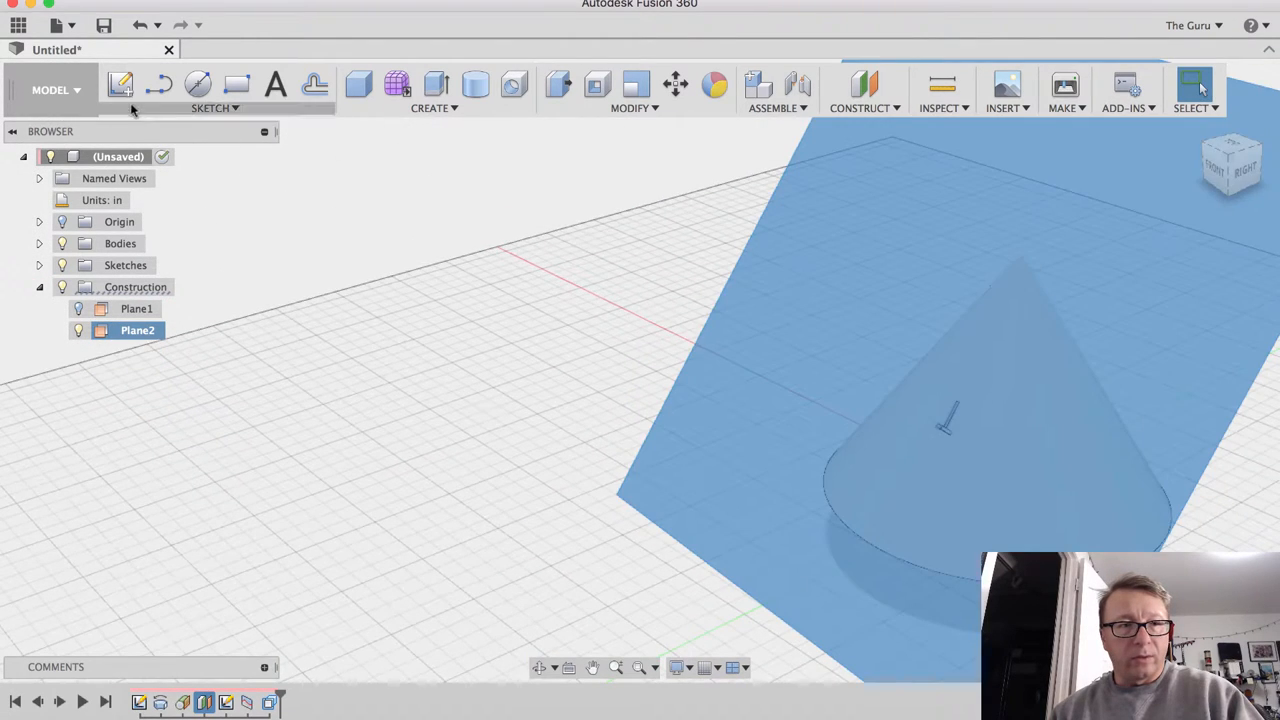
{"action": "left_click", "coordinate": [120, 84]}
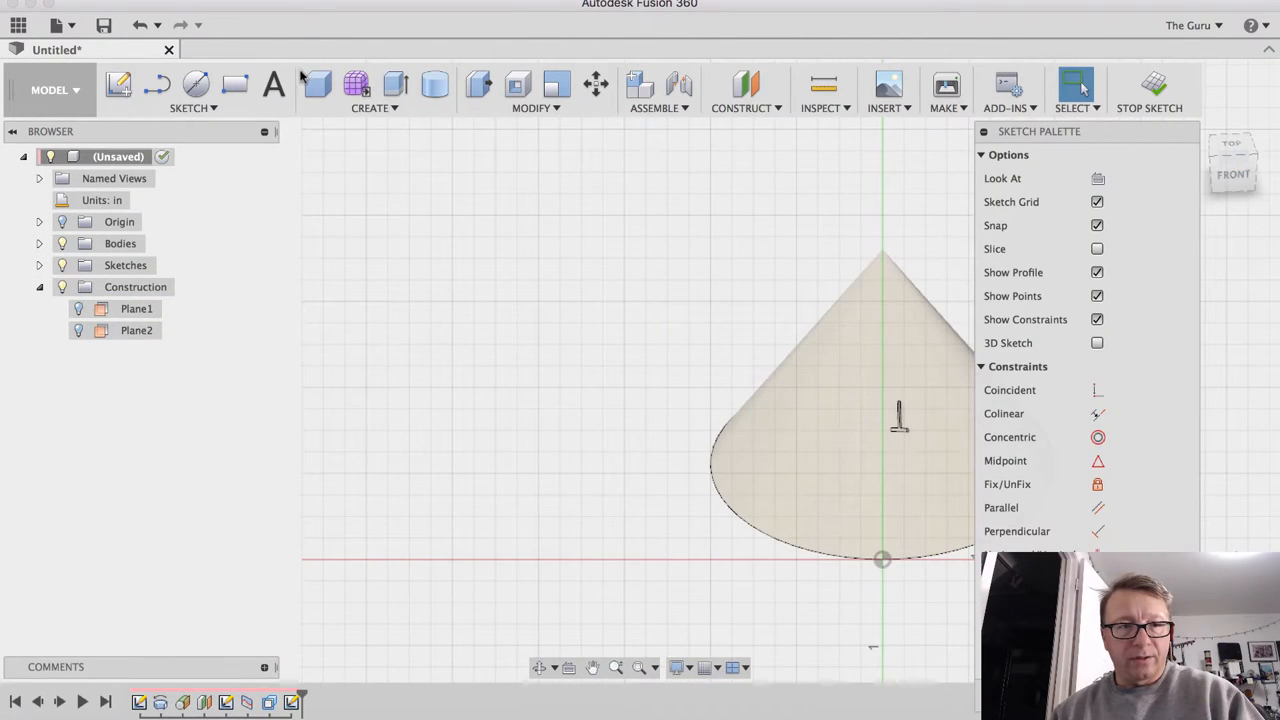
{"action": "left_click", "coordinate": [234, 84]}
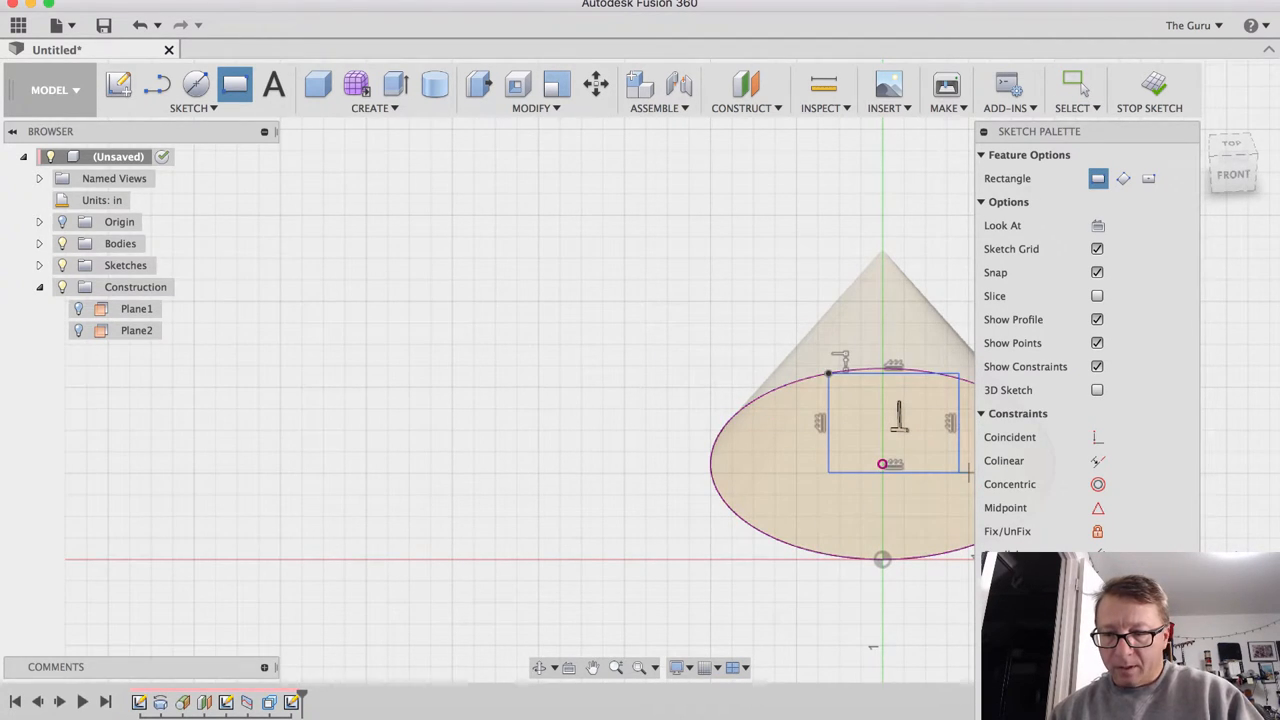
{"action": "left_click", "coordinate": [1148, 90]}
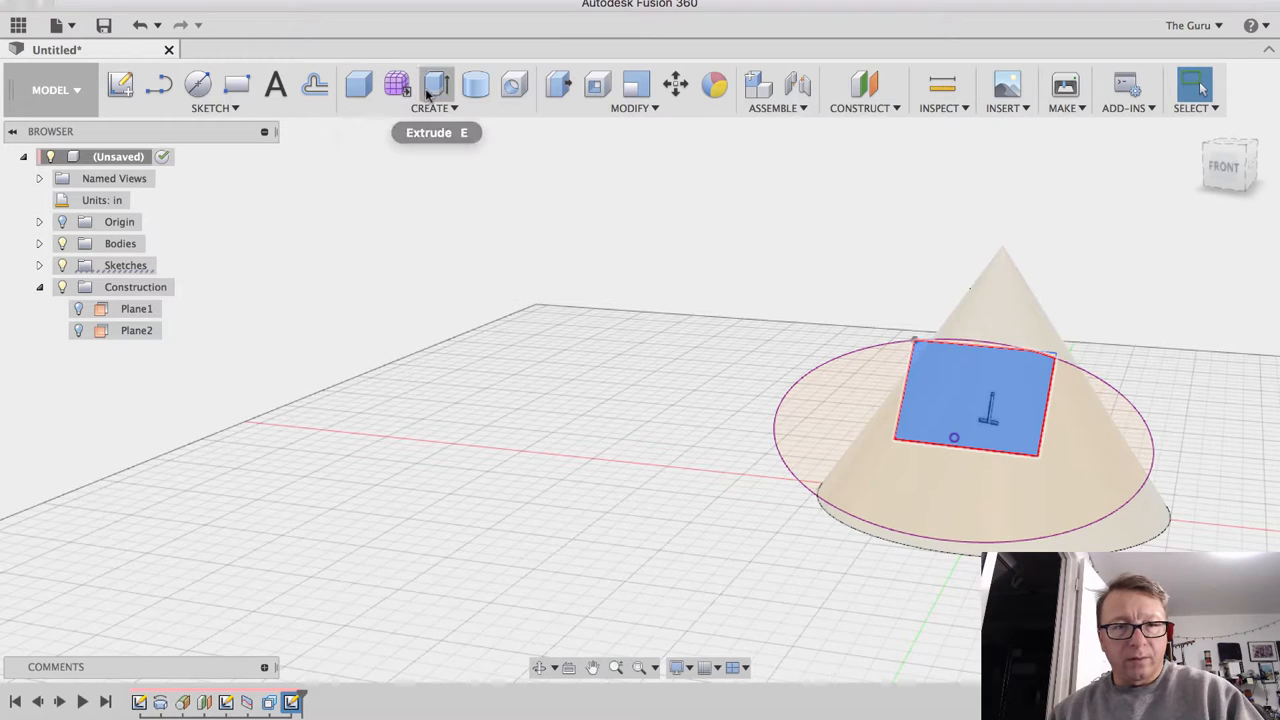
Extrude the rectangle 0.30 in as a new block body over the cone
{"action": "left_click", "coordinate": [436, 84]}
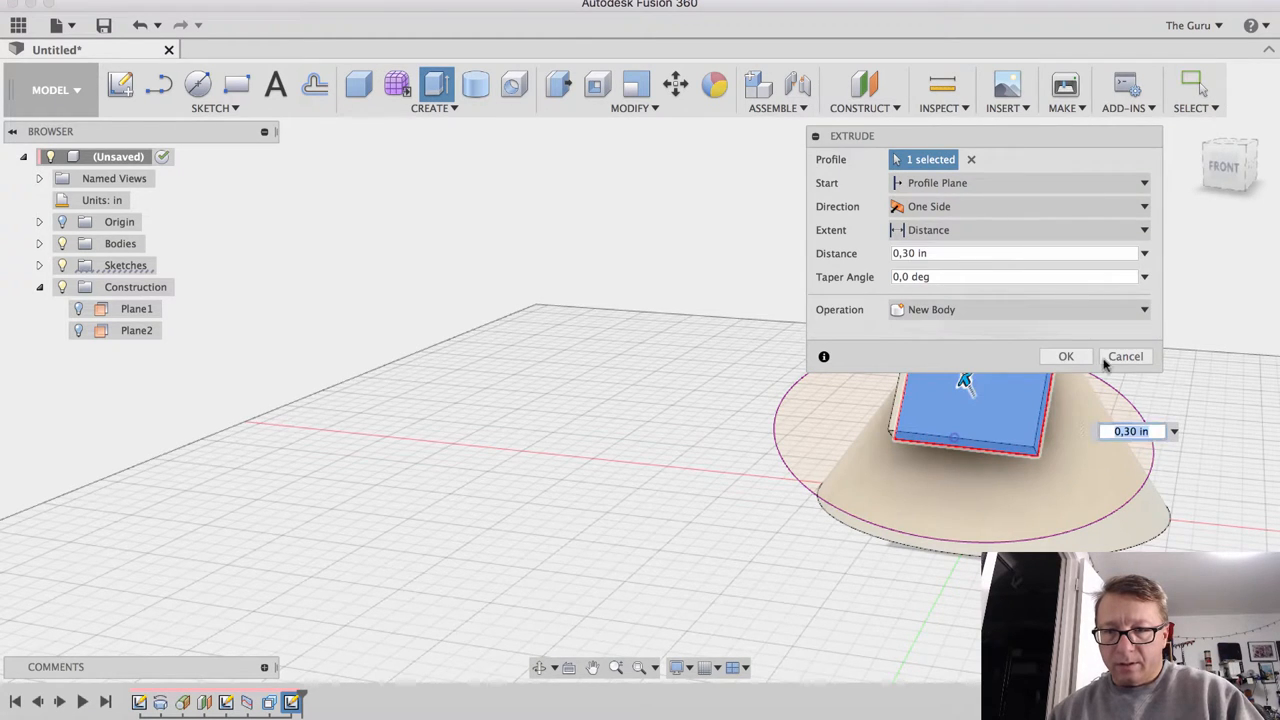
{"action": "left_click", "coordinate": [1066, 356]}
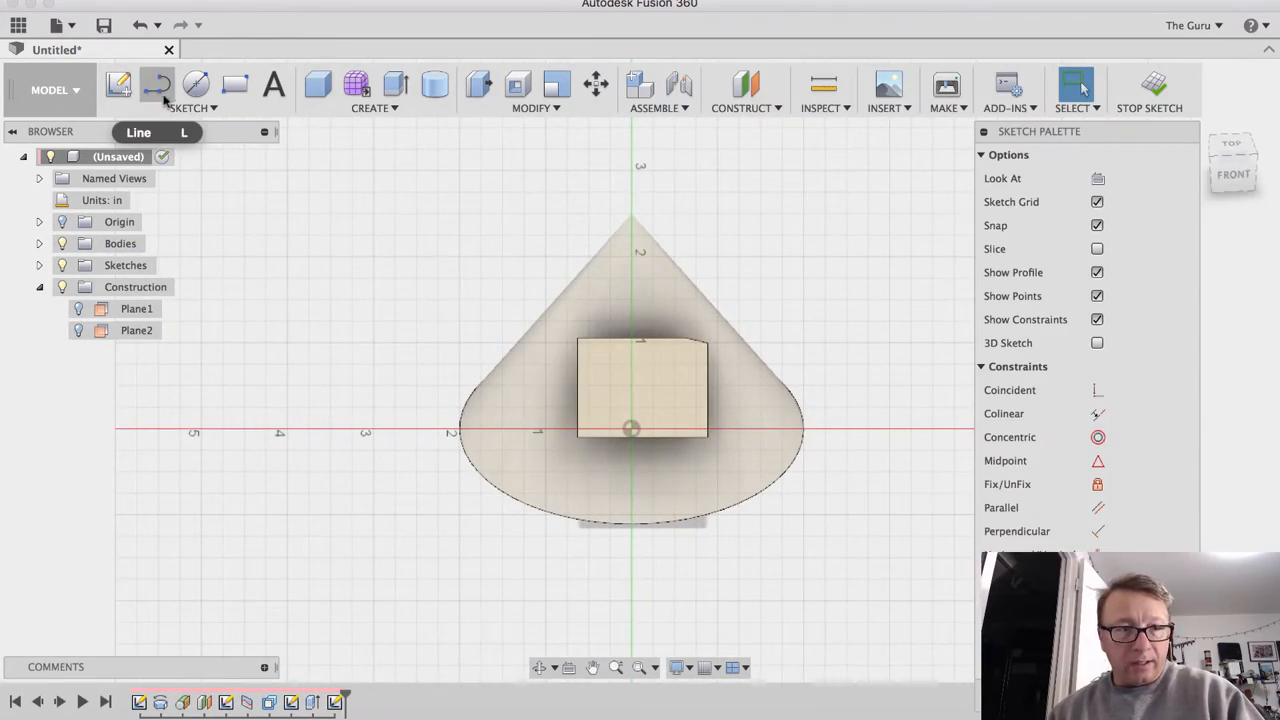
{"action": "mouse_move", "coordinate": [196, 84]}
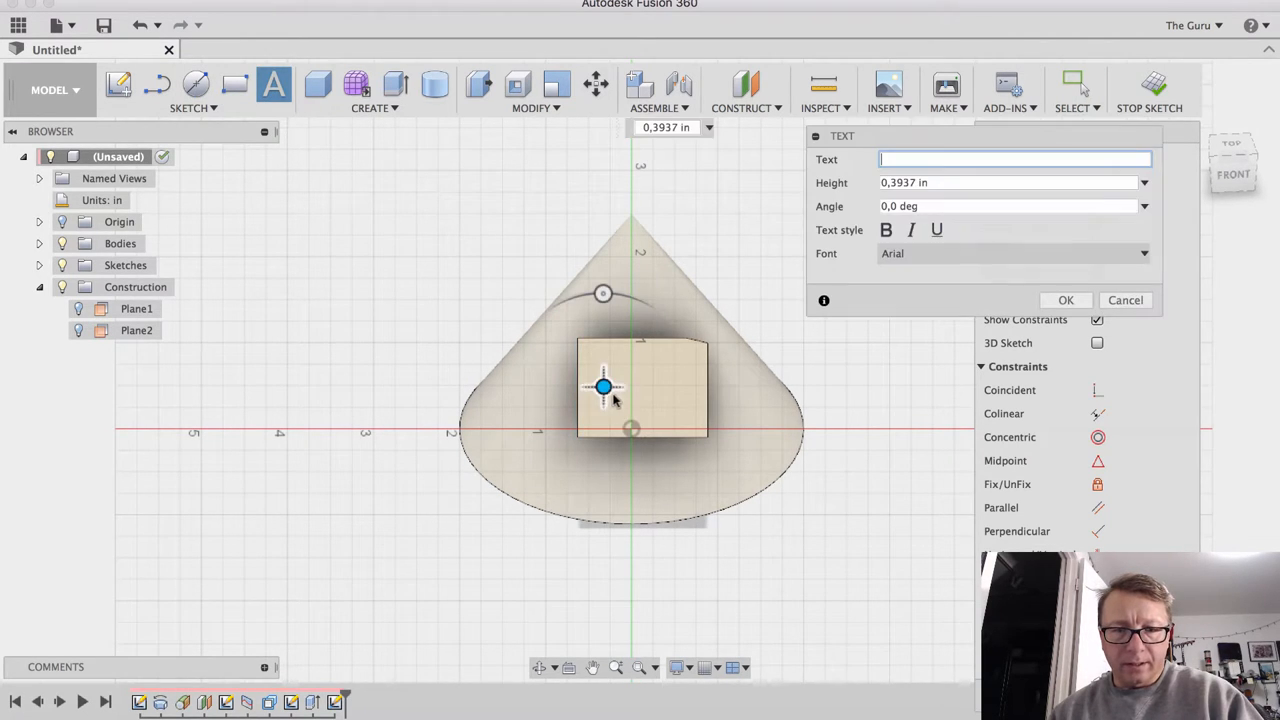
Place sketch text reading 'Test' on the block face and finish the sketch
{"action": "type", "text": "Test"}
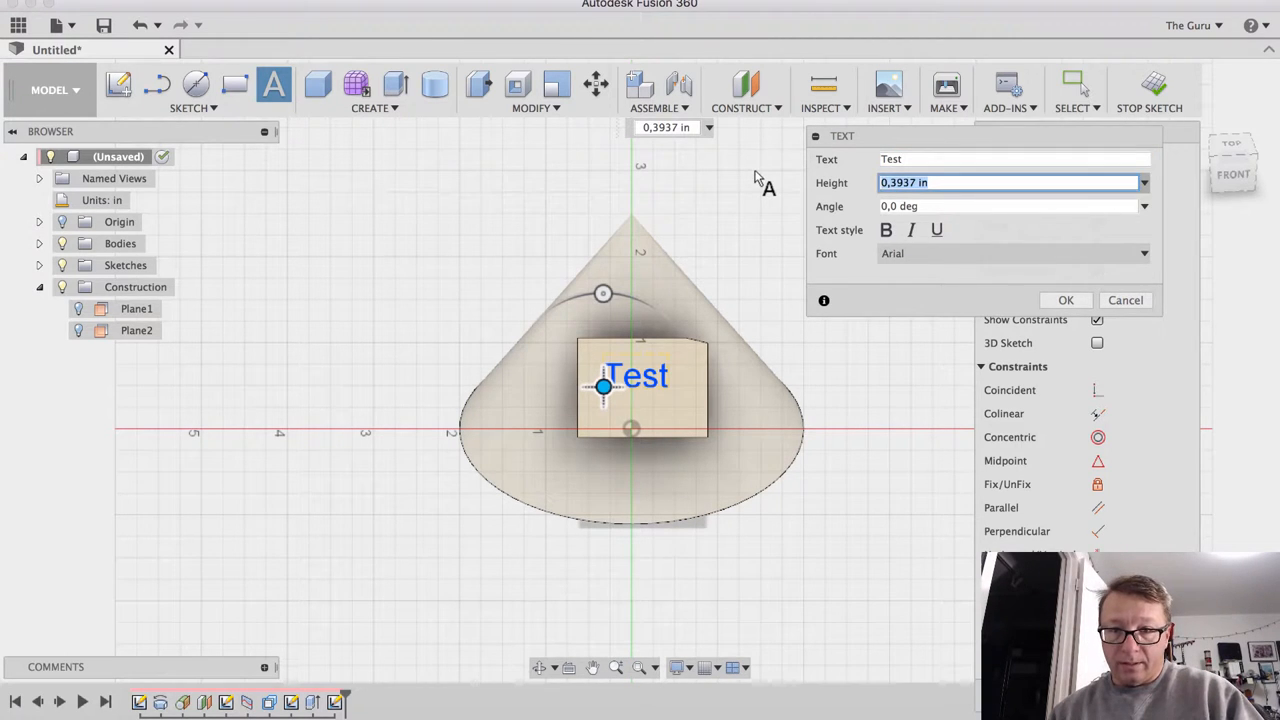
{"action": "left_click", "coordinate": [1064, 300]}
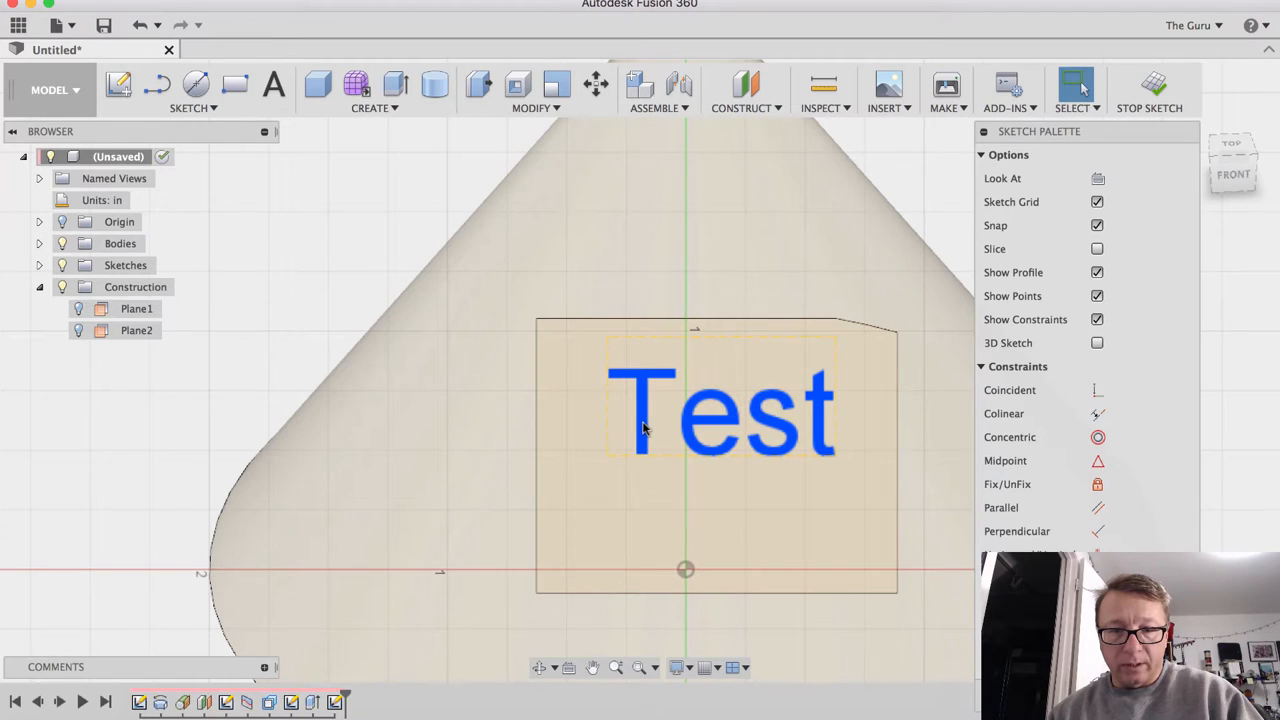
{"action": "mouse_move", "coordinate": [738, 430]}
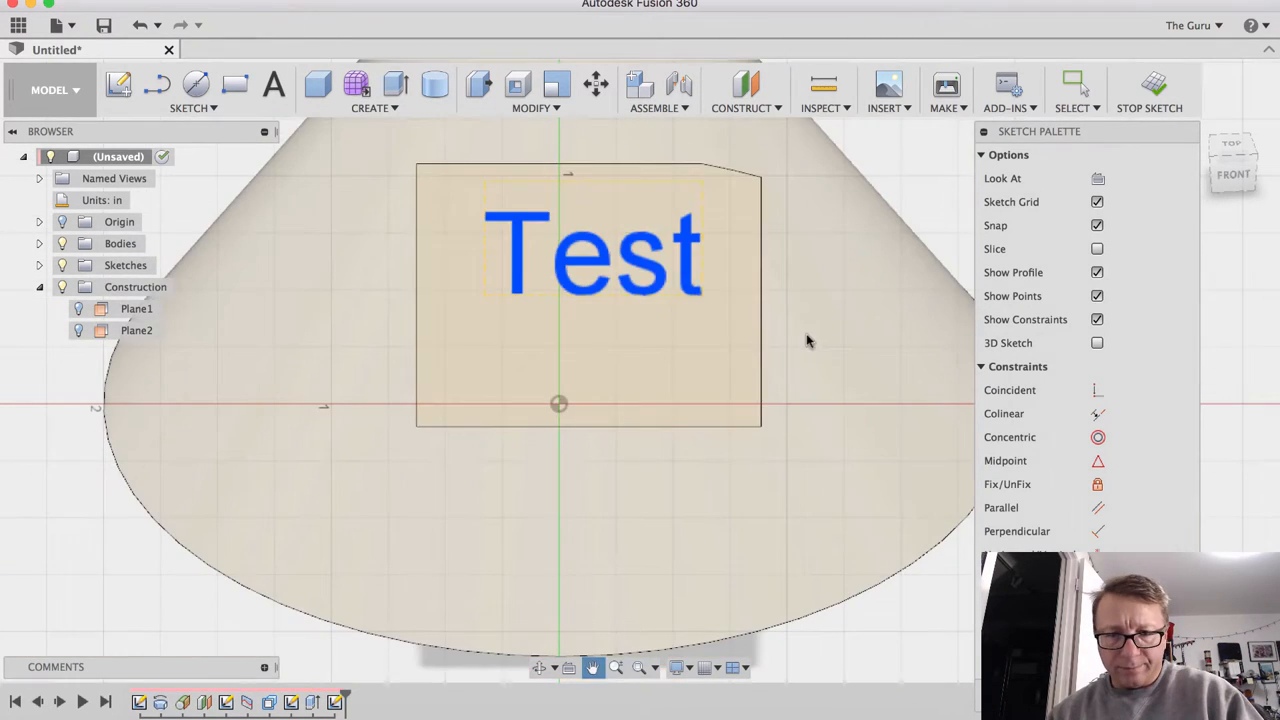
{"action": "right_click", "coordinate": [590, 250]}
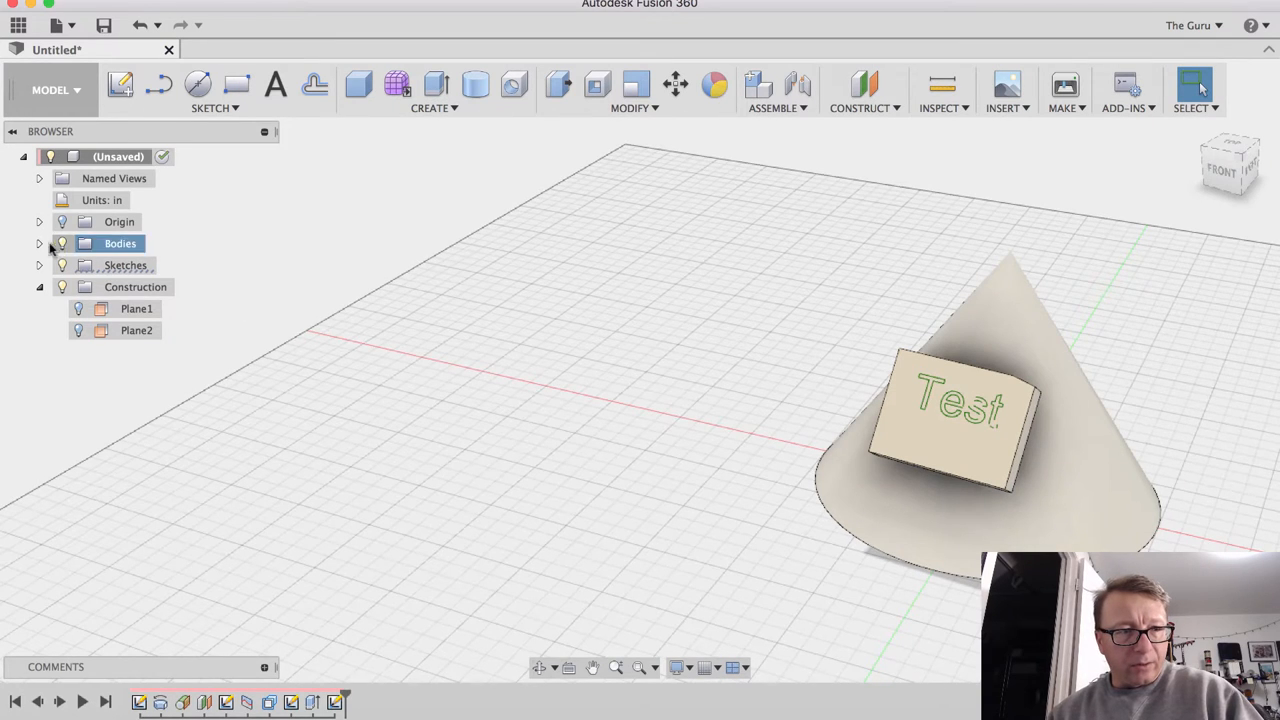
Remove the block body so only the Test sketch remains floating over the cone
{"action": "right_click", "coordinate": [136, 288]}
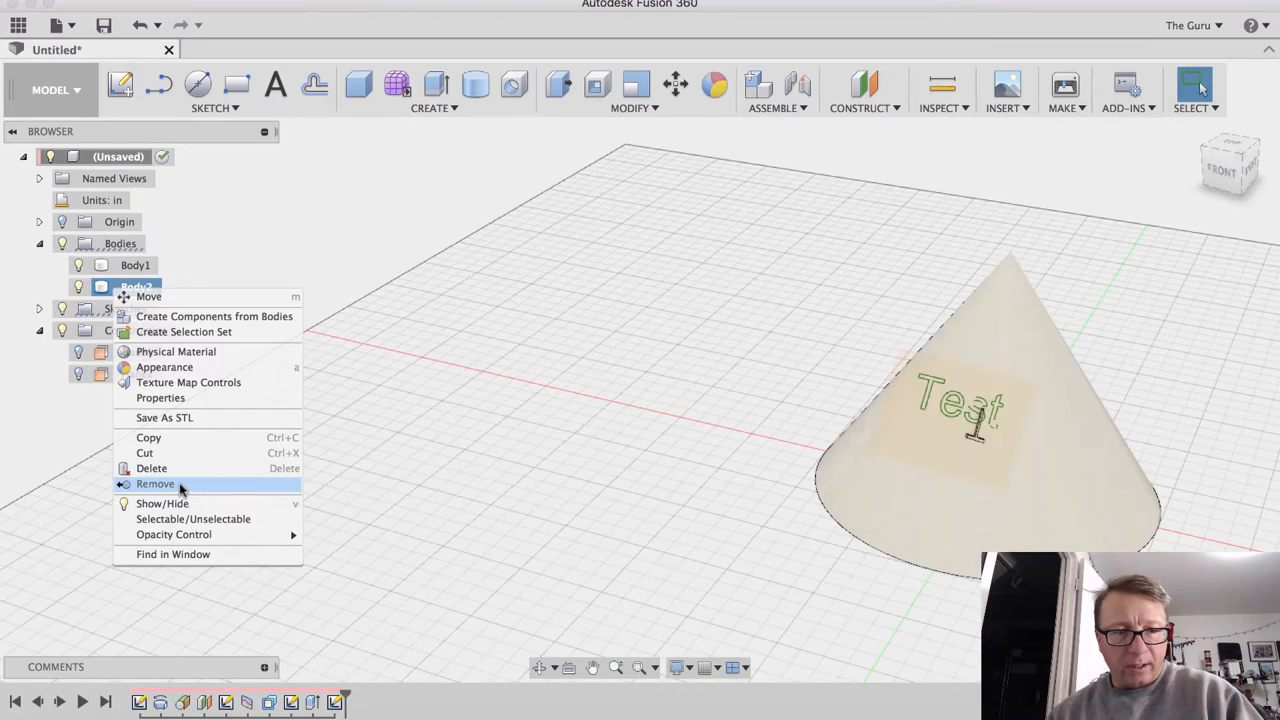
{"action": "left_click", "coordinate": [156, 482]}
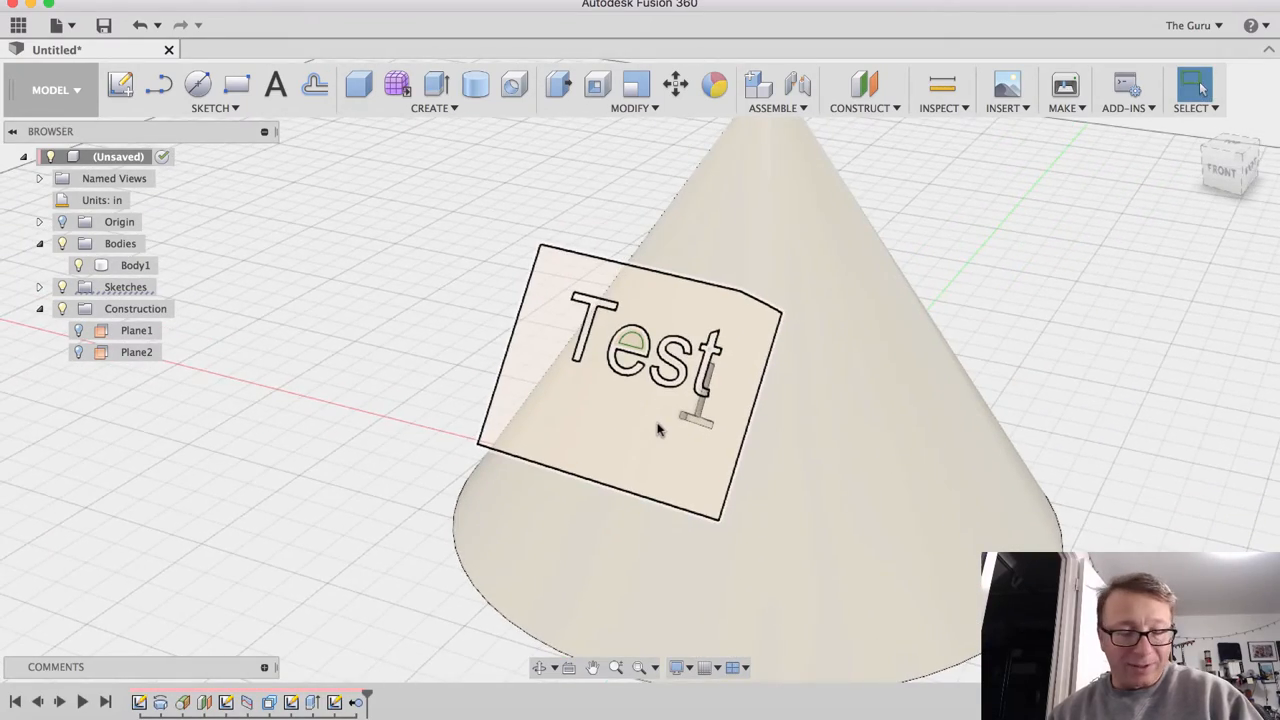
{"action": "left_click_drag", "start_coordinate": [660, 420], "coordinate": [700, 414]}
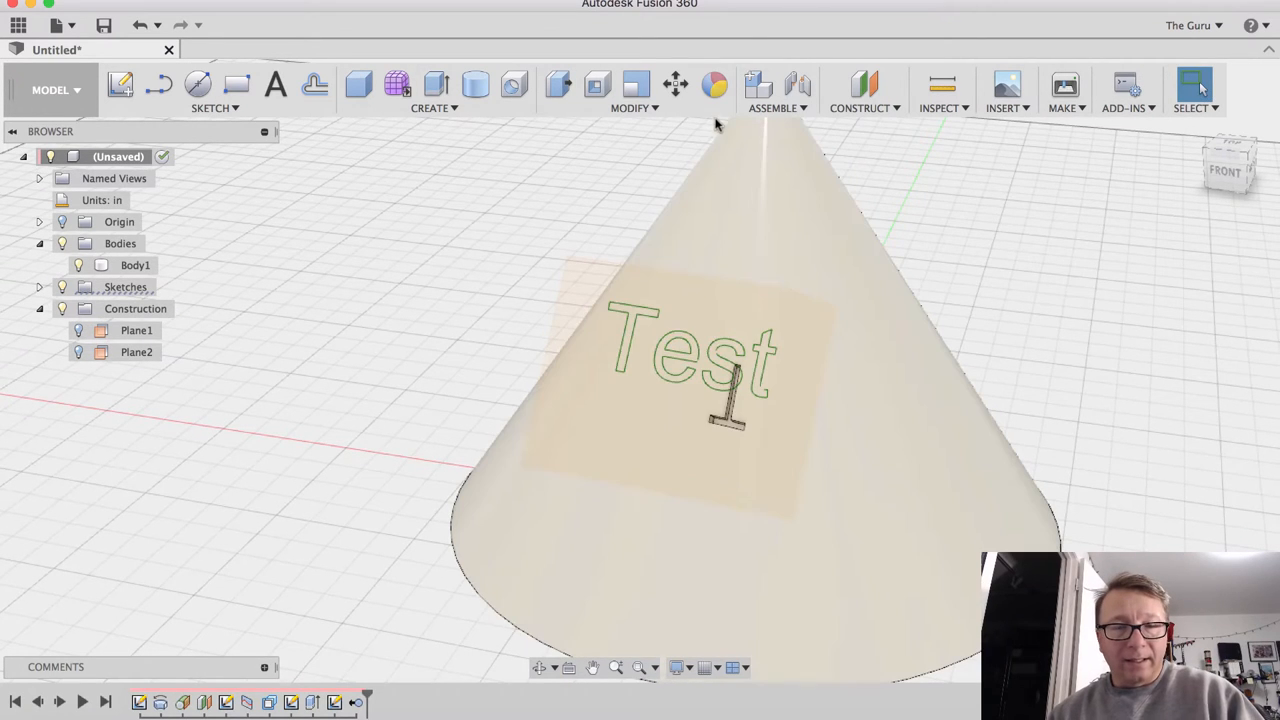
{"action": "mouse_move", "coordinate": [630, 108]}
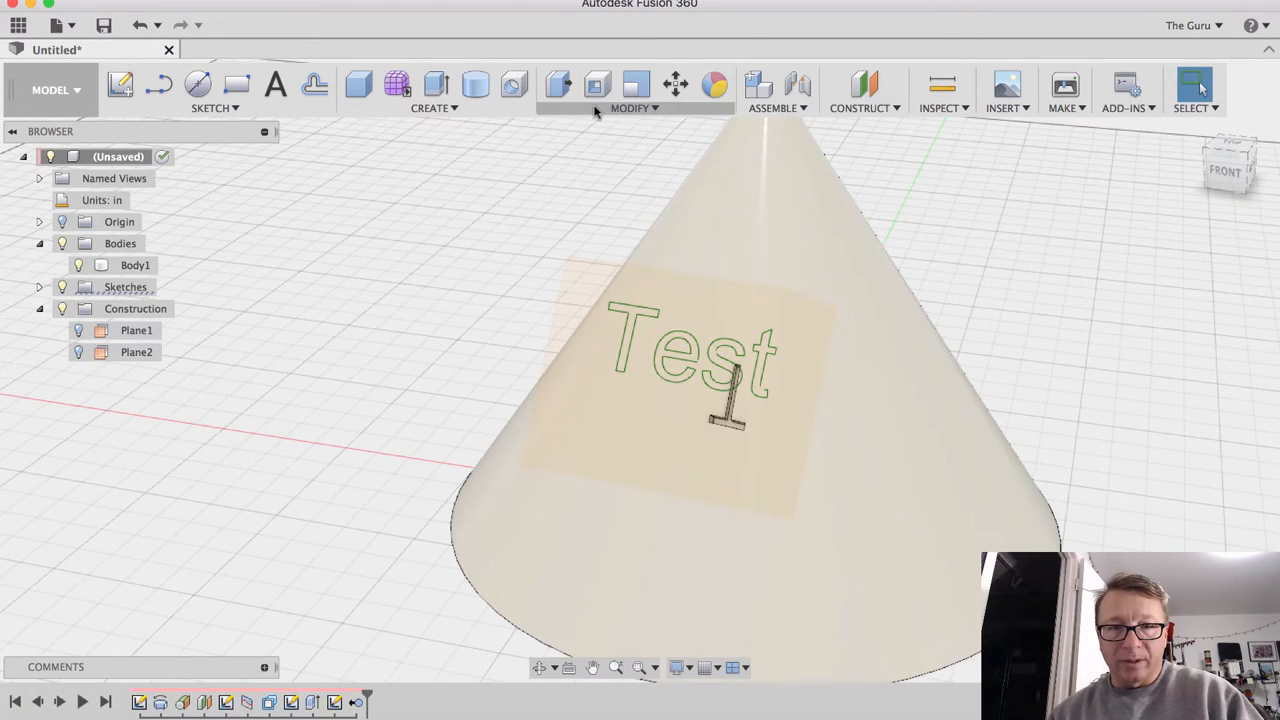
Split the cone's sloped face with the Test text sketch
{"action": "left_click", "coordinate": [628, 108]}
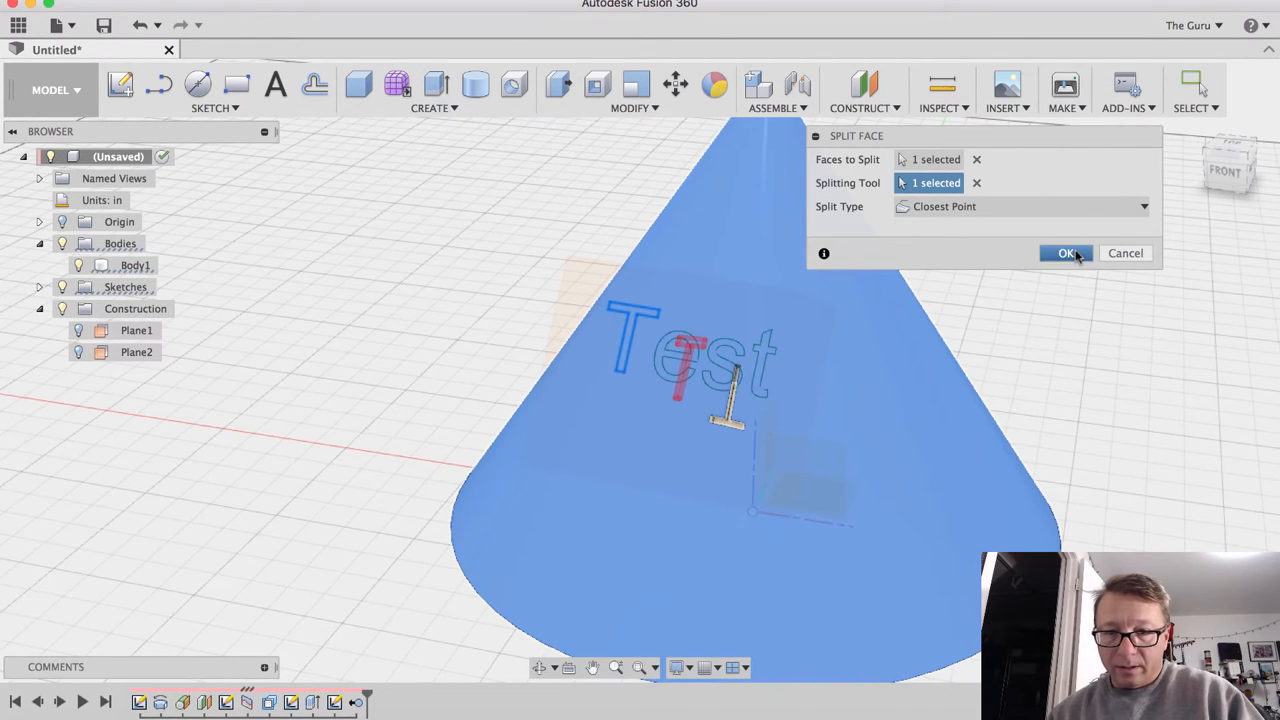
{"action": "left_click", "coordinate": [1064, 252]}
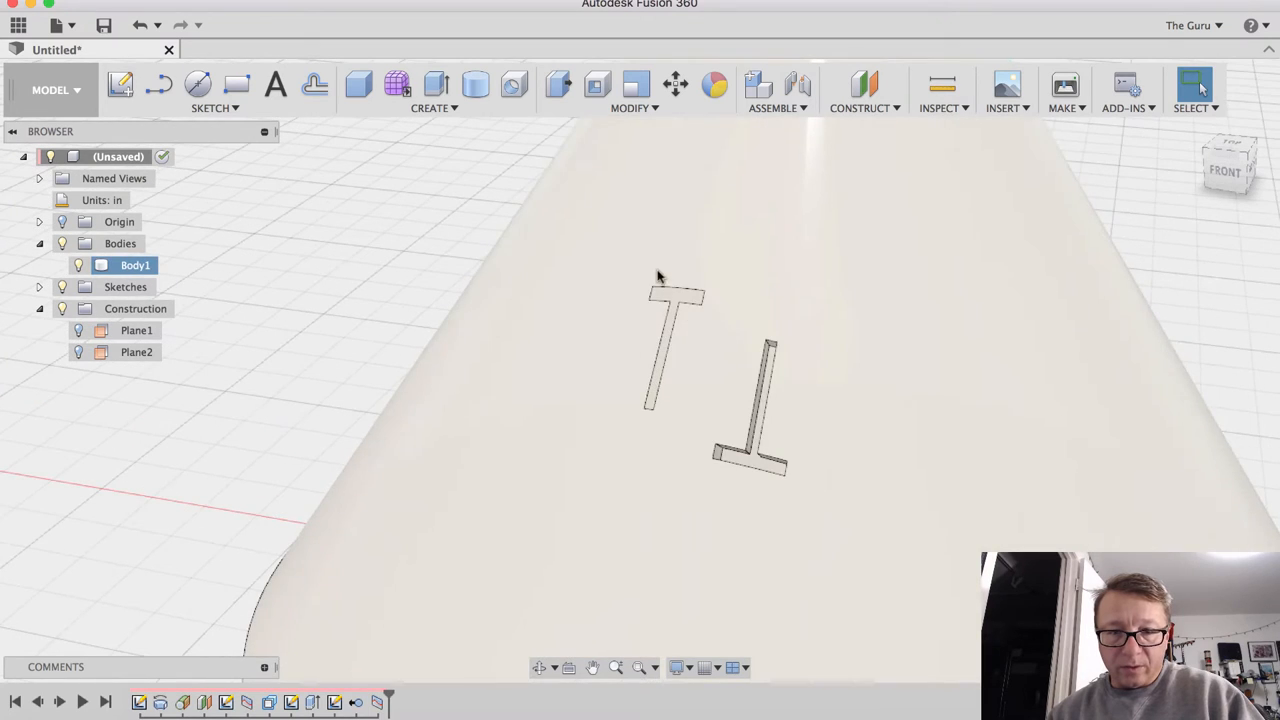
Press-pull the first T letter's face to offset it from the slope
{"action": "left_click", "coordinate": [560, 84]}
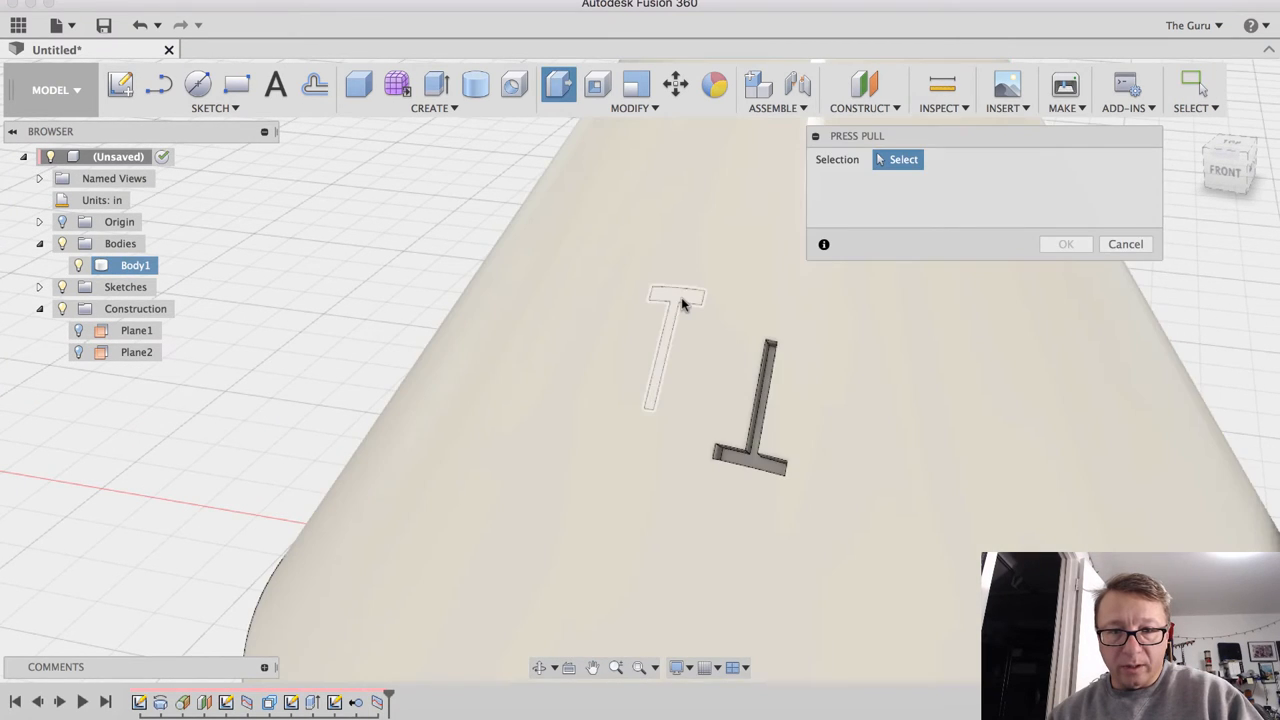
{"action": "left_click", "coordinate": [670, 344]}
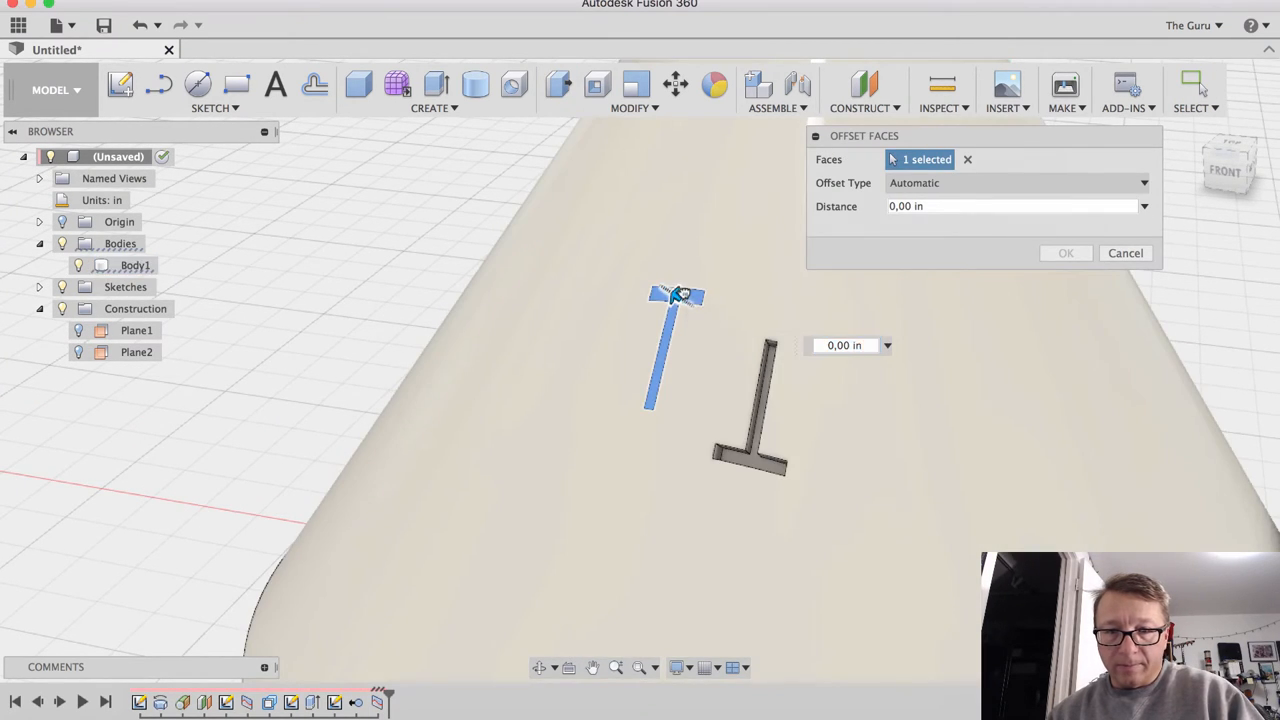
{"action": "left_click", "coordinate": [1124, 252]}
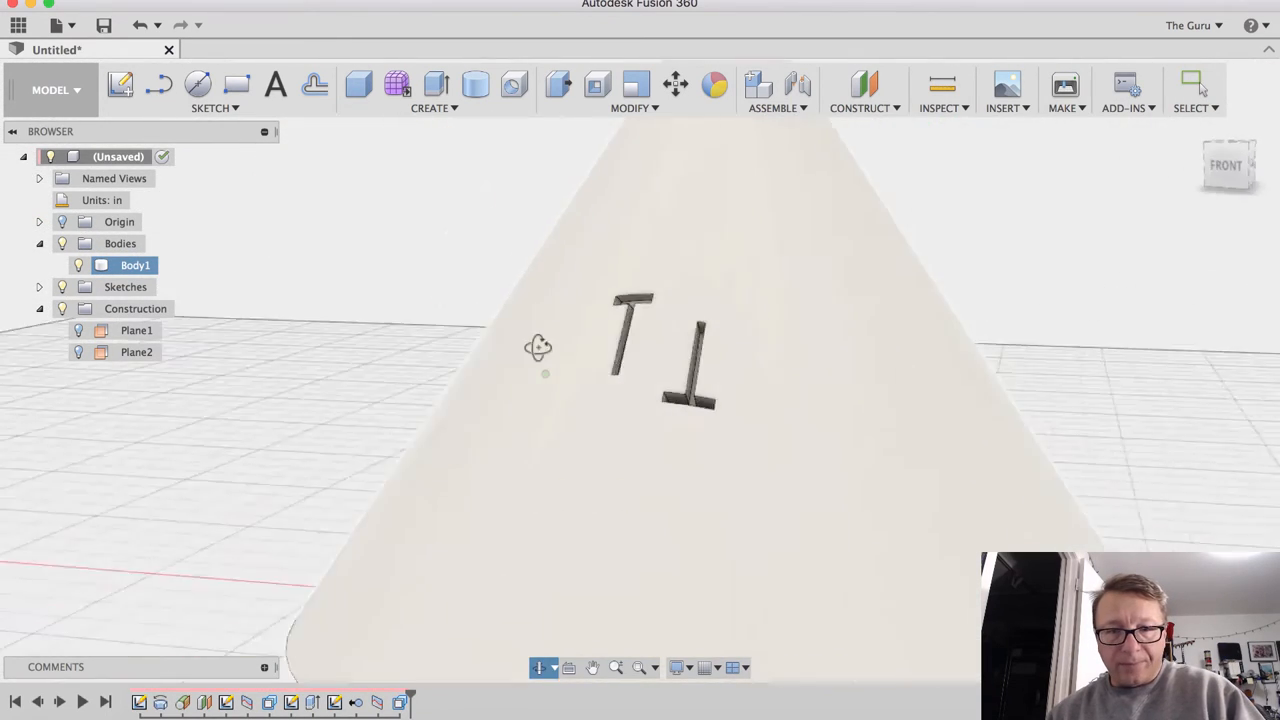
{"action": "left_click_drag", "start_coordinate": [538, 348], "coordinate": [588, 512]}
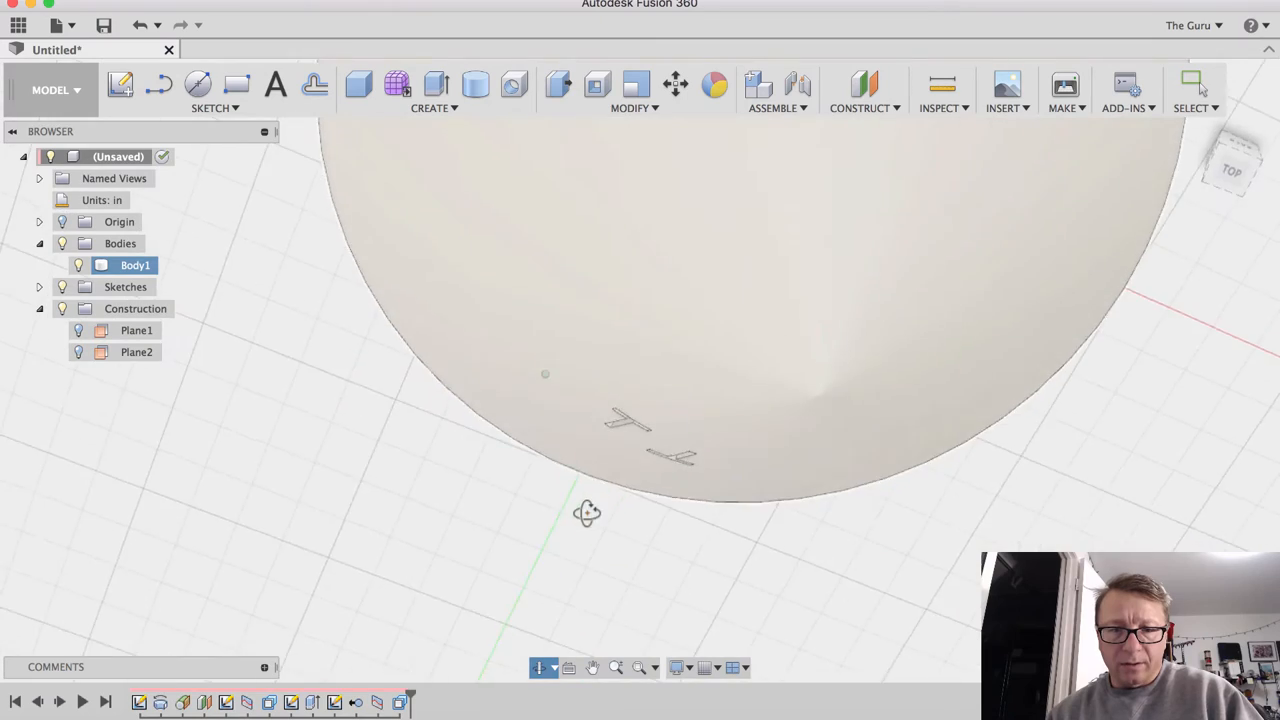
{"action": "left_click_drag", "start_coordinate": [588, 512], "coordinate": [642, 384]}
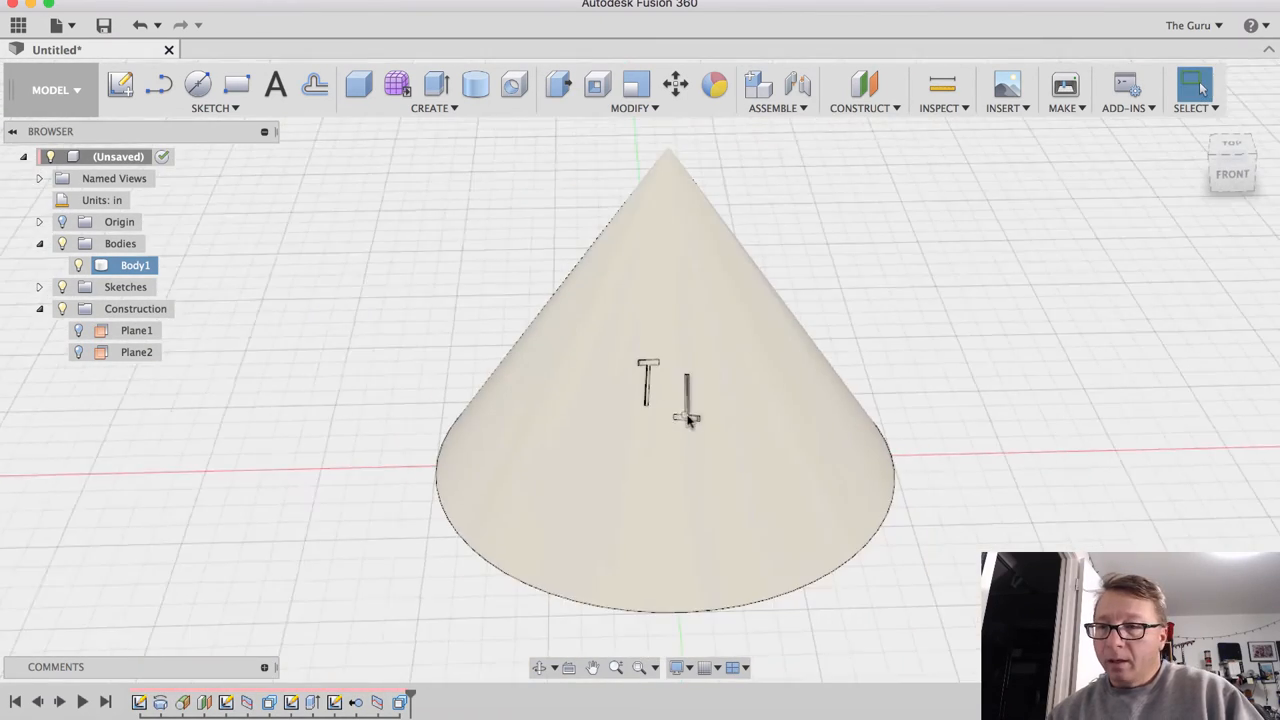
{"action": "left_click_drag", "start_coordinate": [690, 420], "coordinate": [798, 348]}
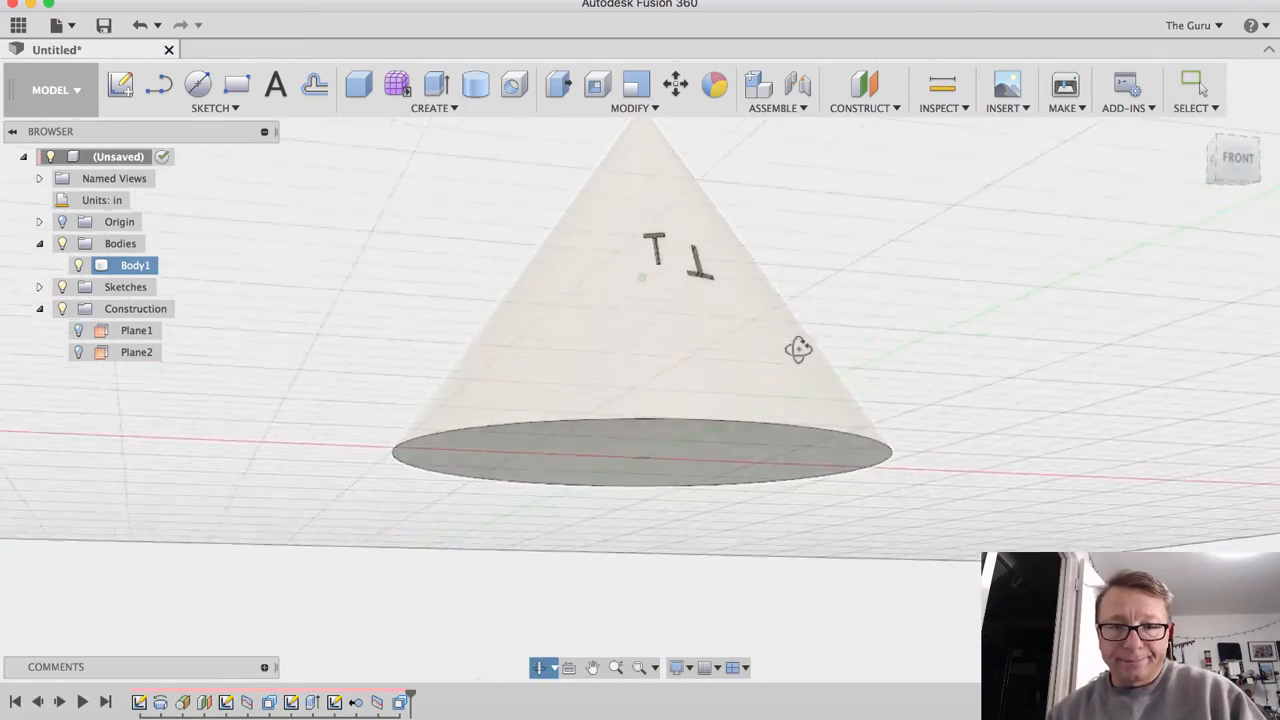